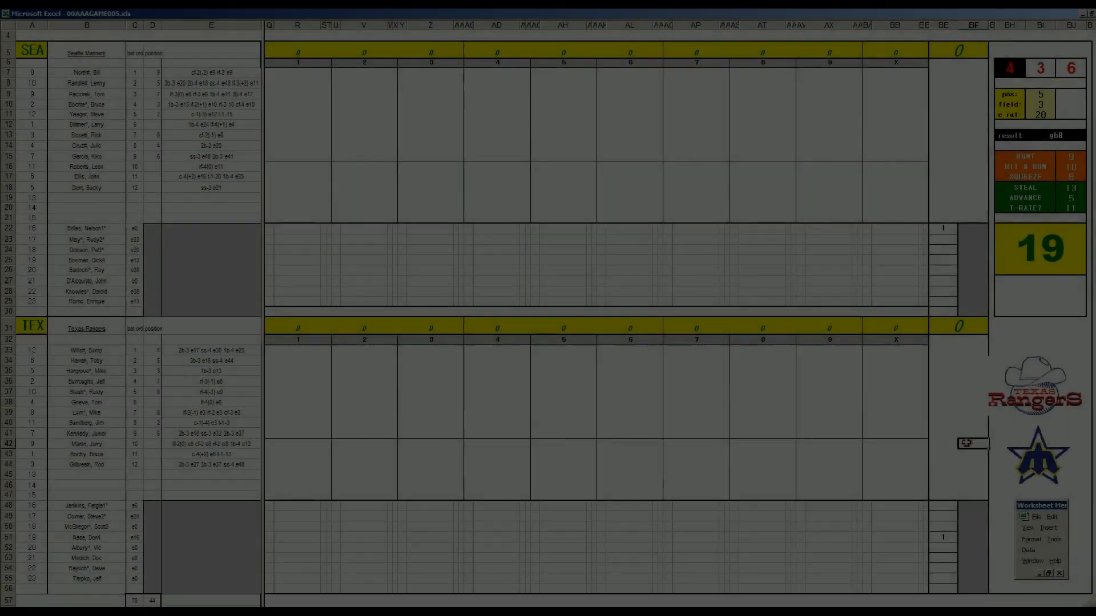
Browse the Texas Rangers, Burlington Expos and Baltimore Orioles standings rows, then return to 00AAAGAME005.xls
{"action": "scroll", "scroll_direction": "right", "scroll_amount": 3}
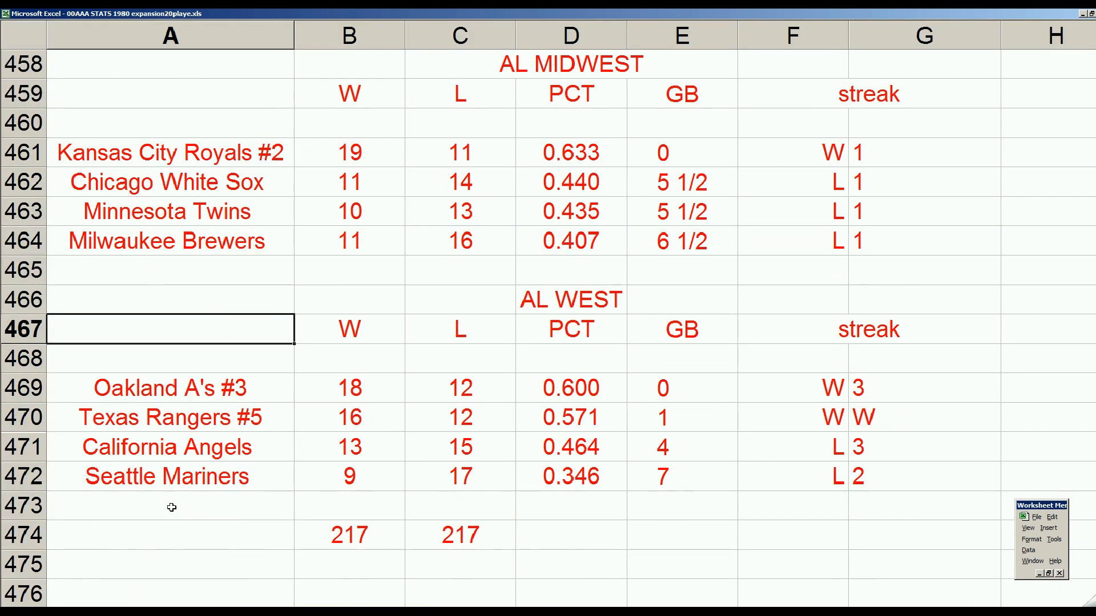
{"action": "left_click", "coordinate": [170, 417]}
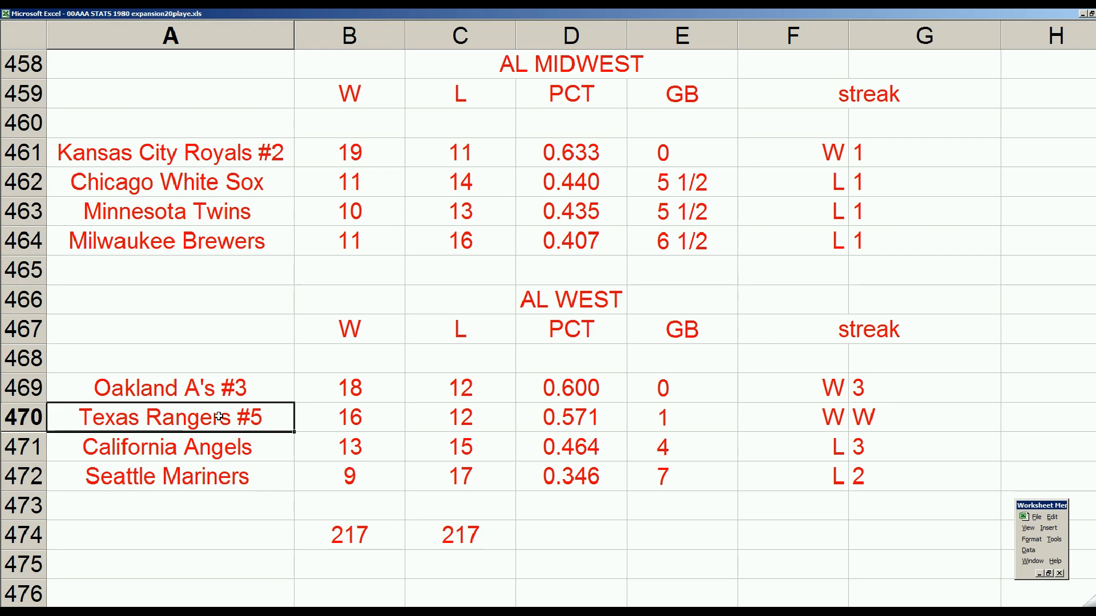
{"action": "mouse_move", "coordinate": [295, 276]}
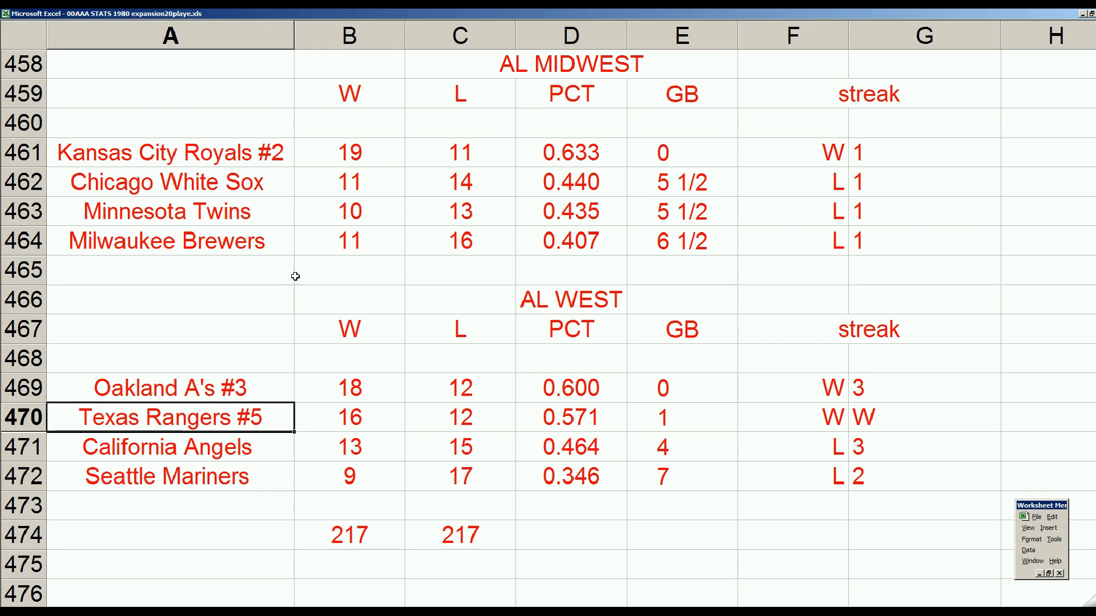
{"action": "mouse_move", "coordinate": [283, 240]}
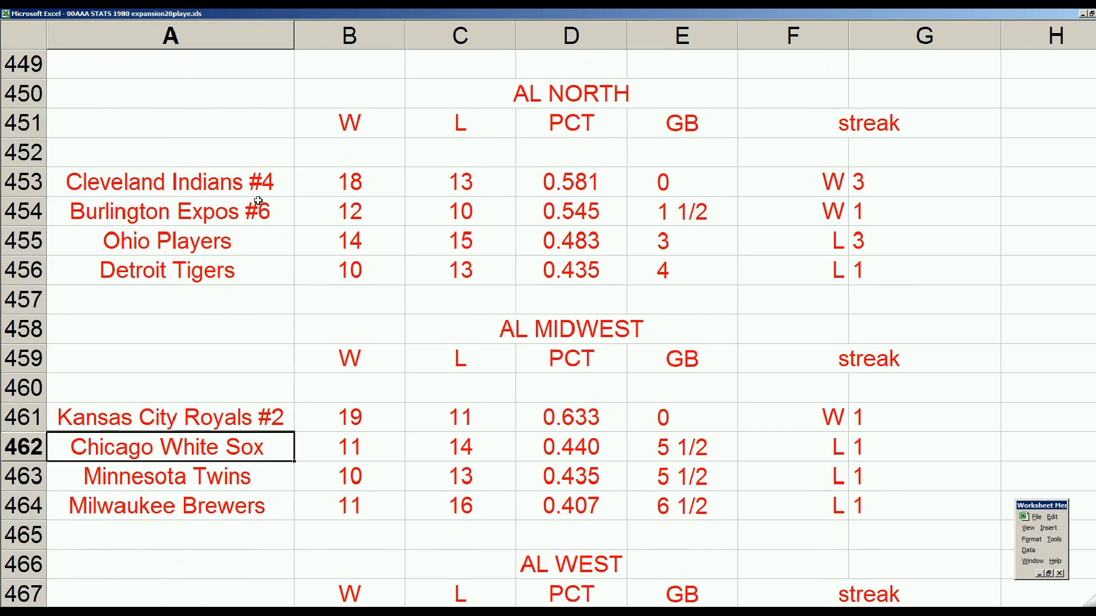
{"action": "left_click", "coordinate": [168, 212]}
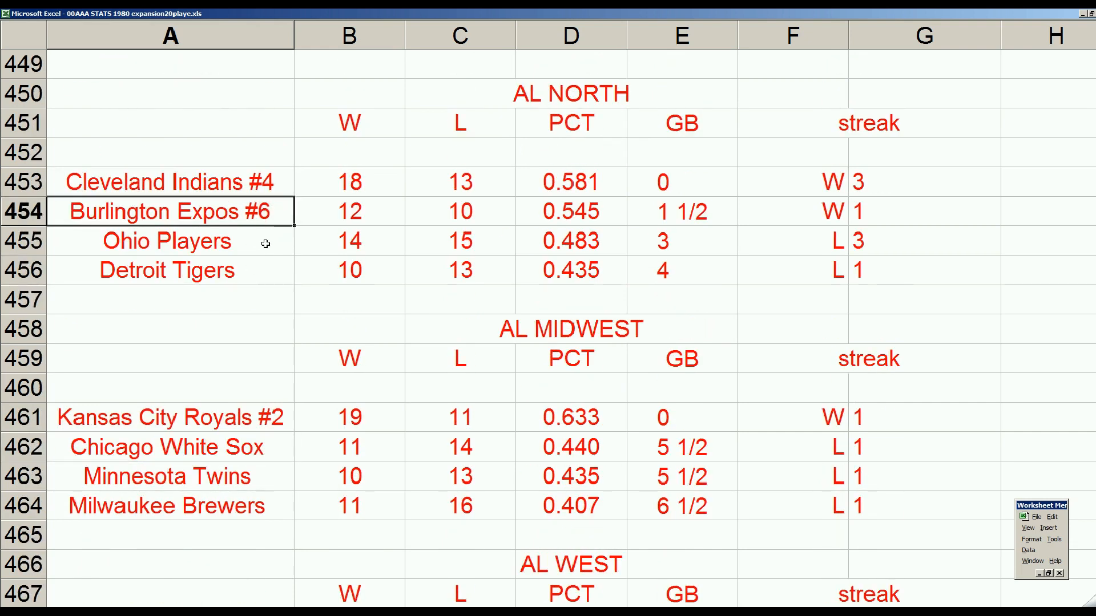
{"action": "scroll", "scroll_direction": "down", "scroll_amount": 3}
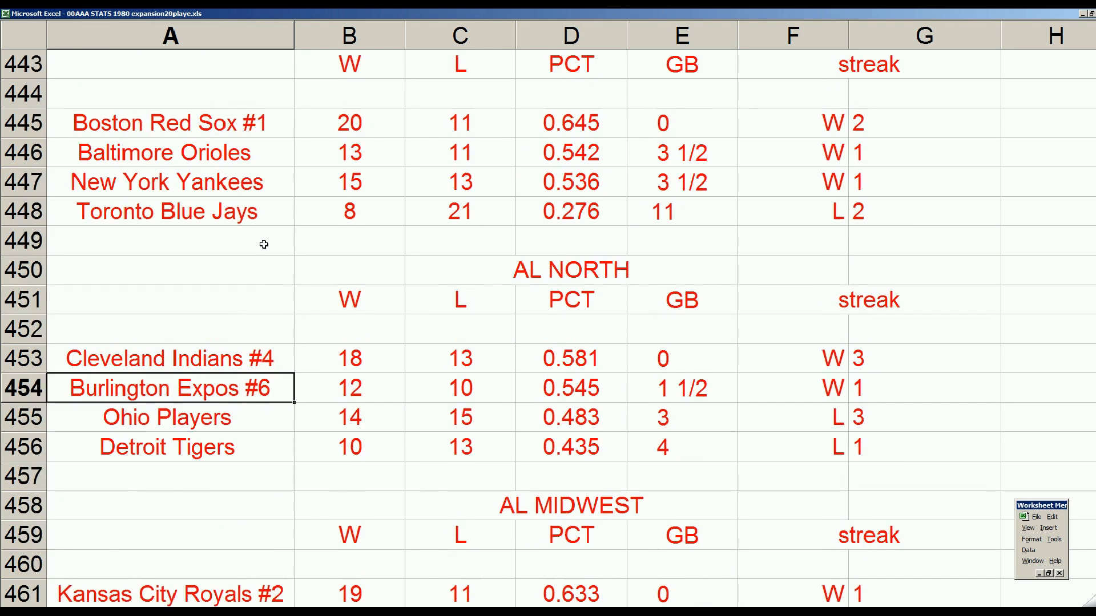
{"action": "left_click", "coordinate": [170, 152]}
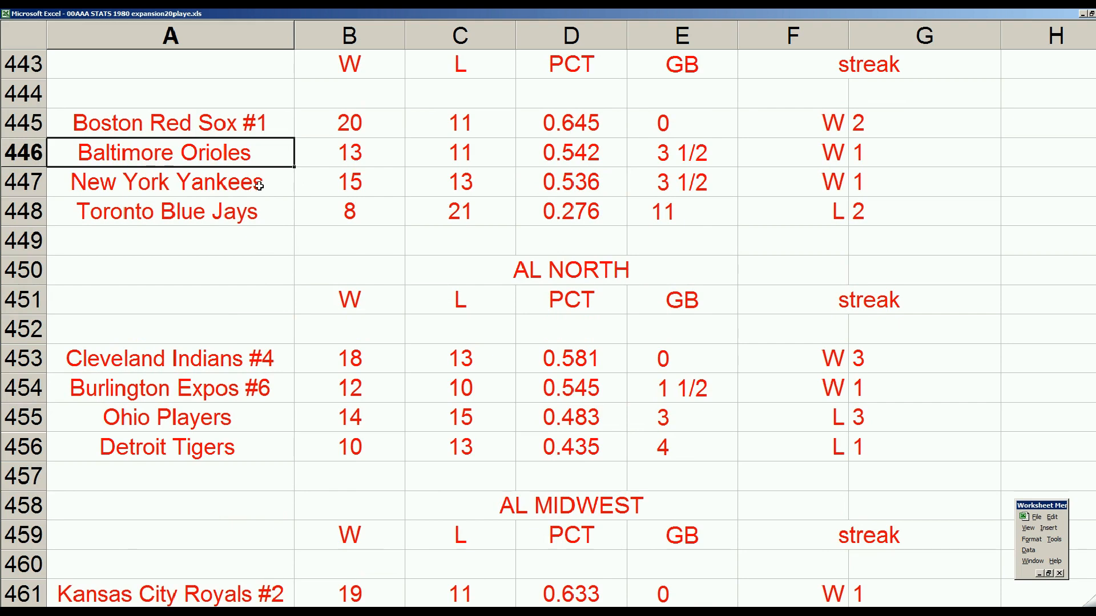
{"action": "mouse_move", "coordinate": [321, 180]}
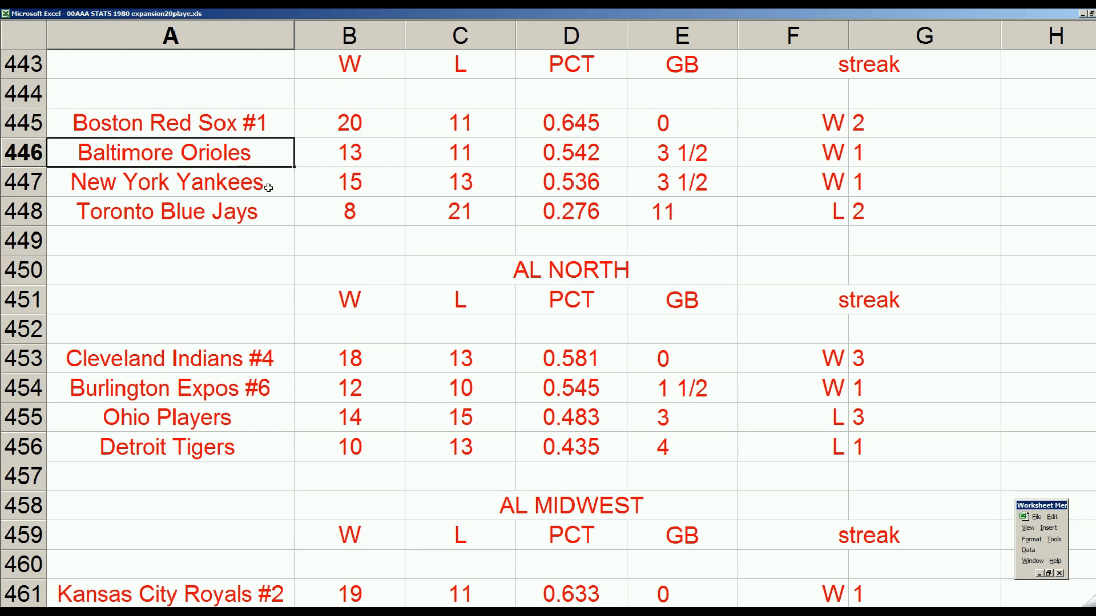
{"action": "mouse_move", "coordinate": [284, 385]}
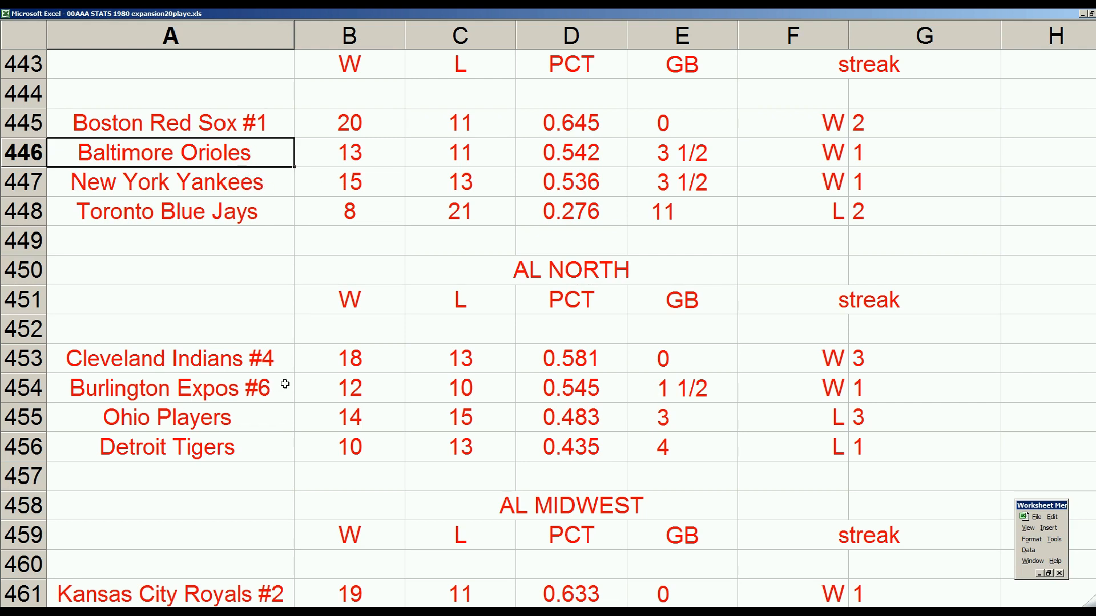
{"action": "scroll", "scroll_direction": "down", "scroll_amount": 3}
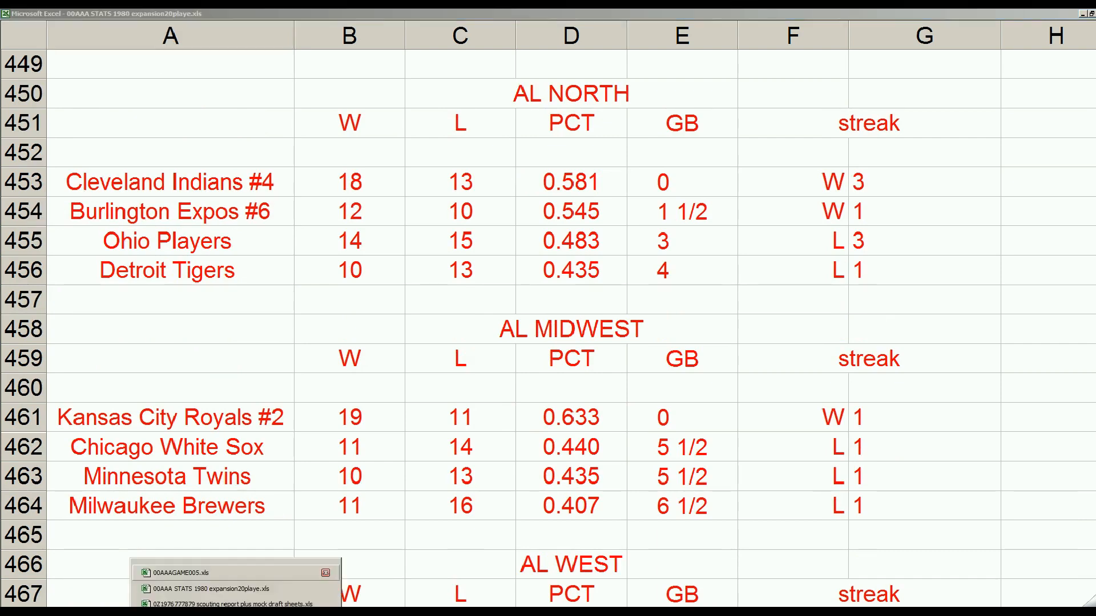
{"action": "left_click", "coordinate": [184, 573]}
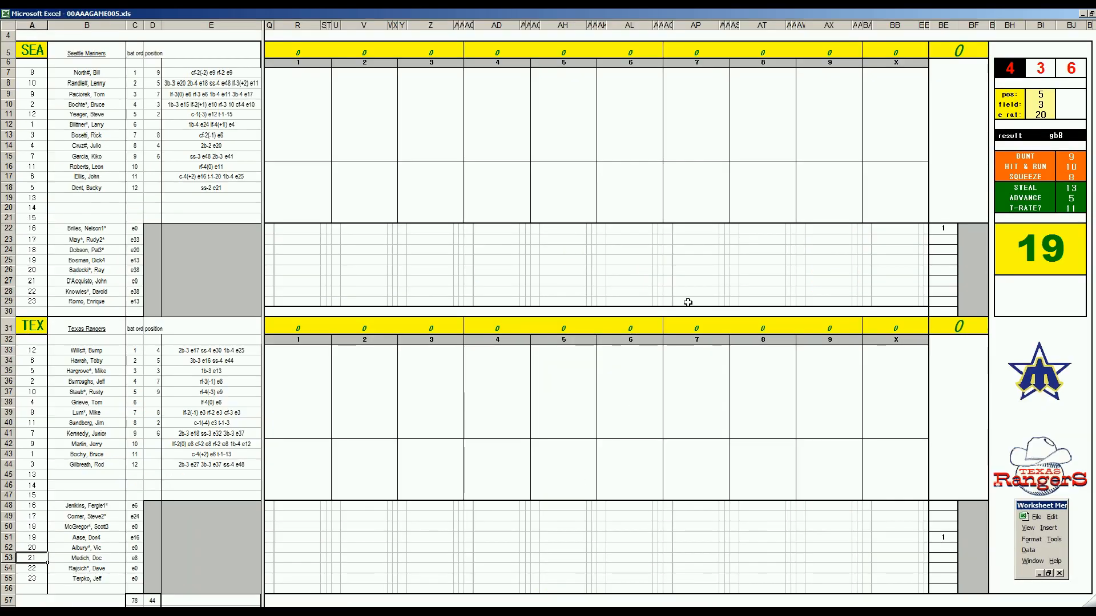
{"action": "mouse_move", "coordinate": [854, 277]}
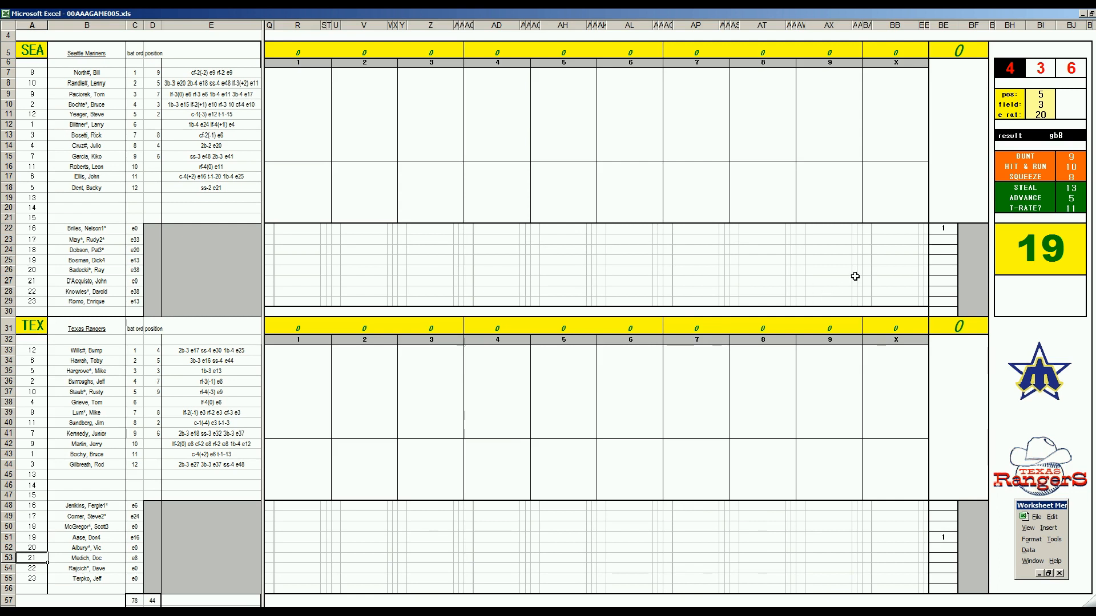
{"action": "mouse_move", "coordinate": [926, 247]}
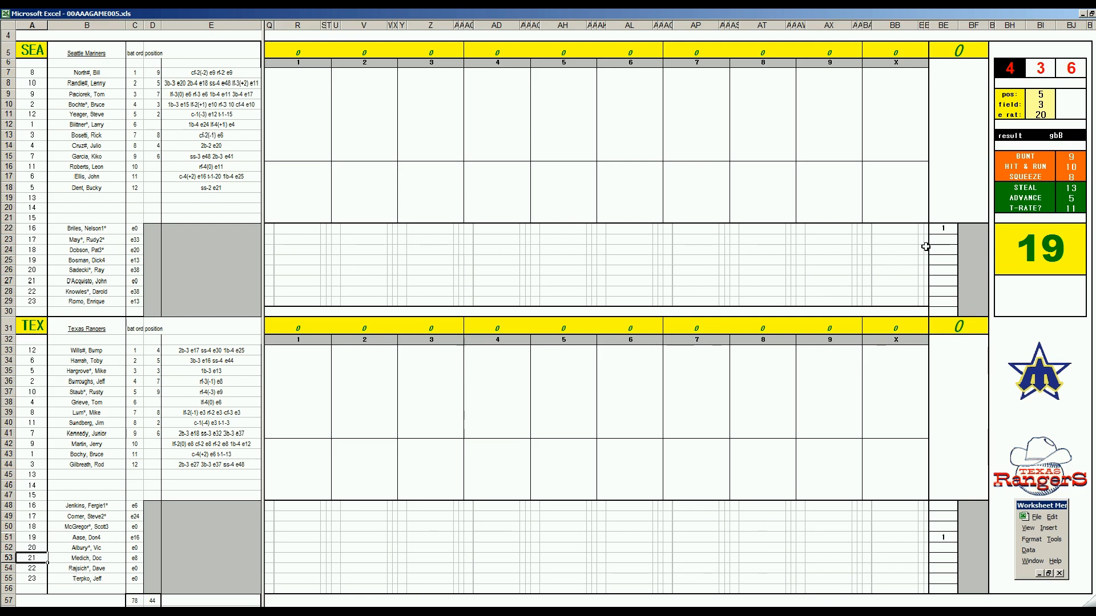
{"action": "mouse_move", "coordinate": [942, 228]}
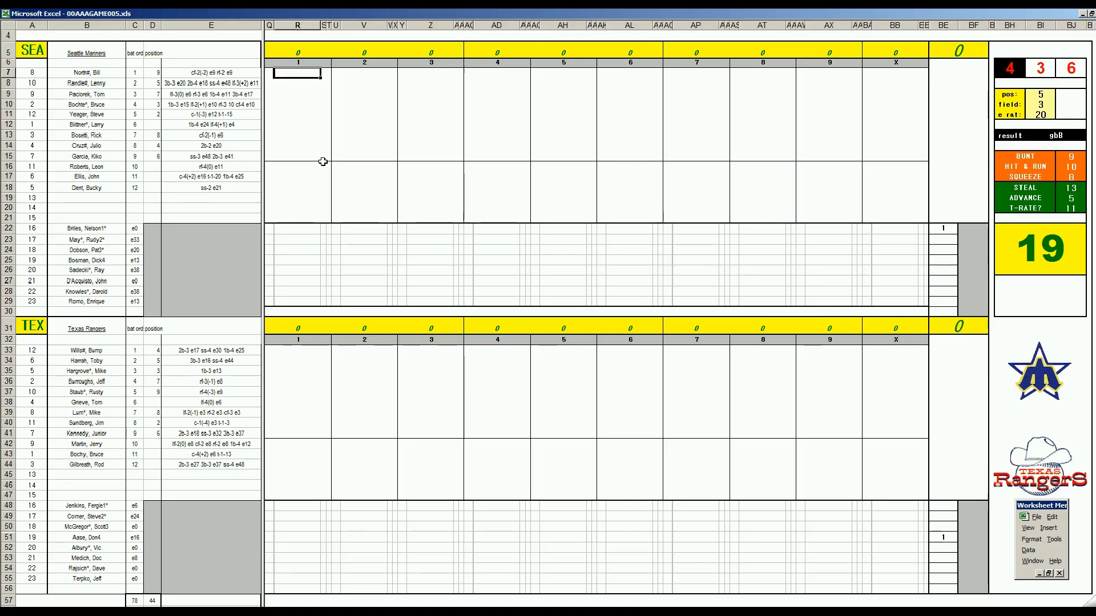
Record Seattle's first-inning results in R7–R9, ending with a strikeout (k)
{"action": "type", "text": "1"}
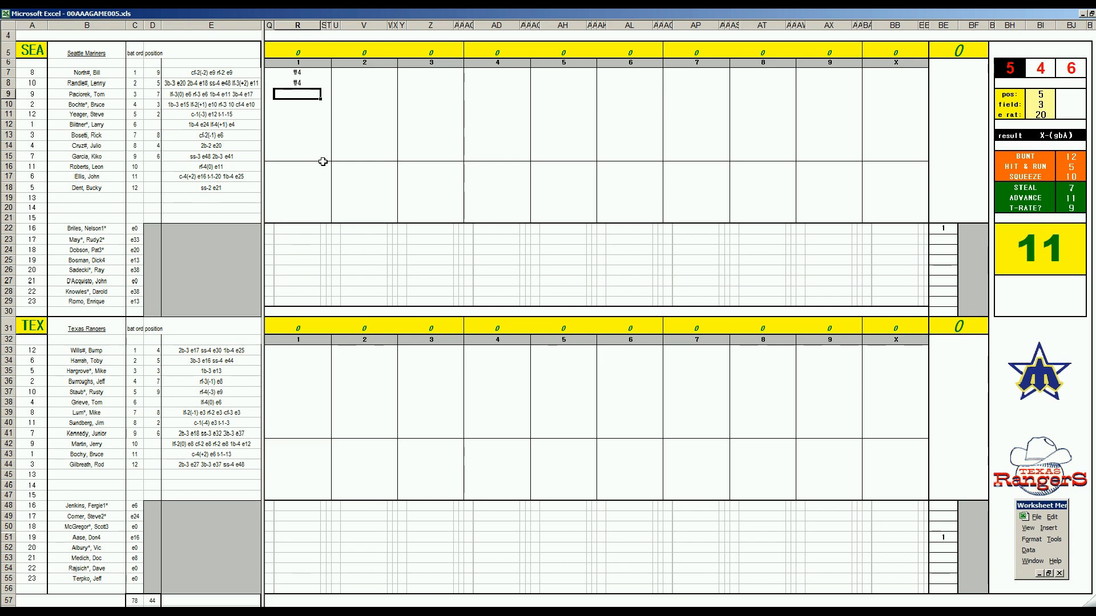
{"action": "type", "text": "k"}
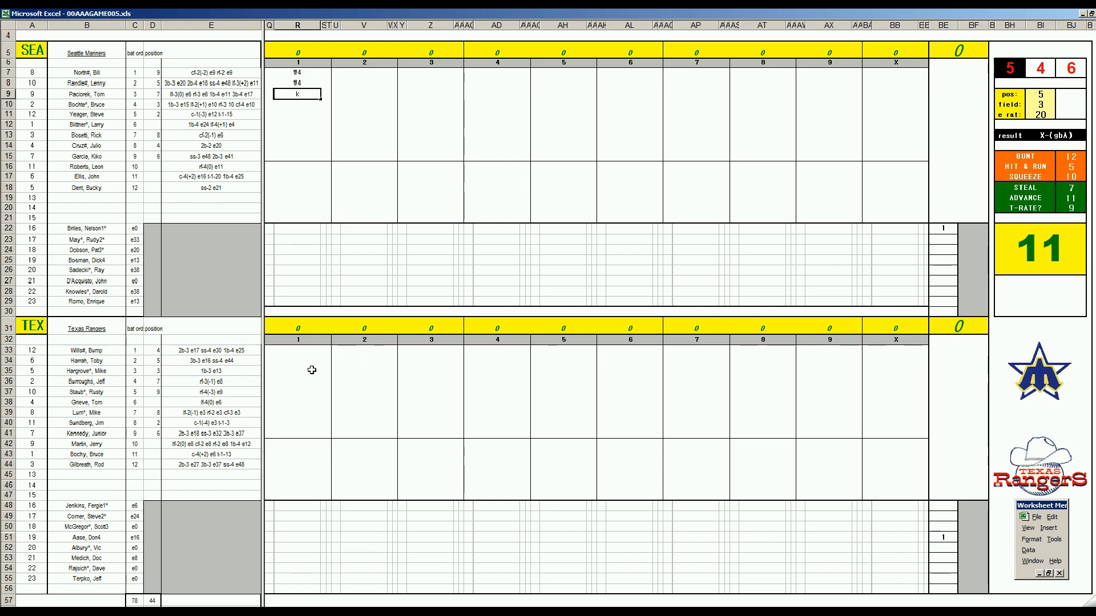
{"action": "left_click", "coordinate": [297, 350]}
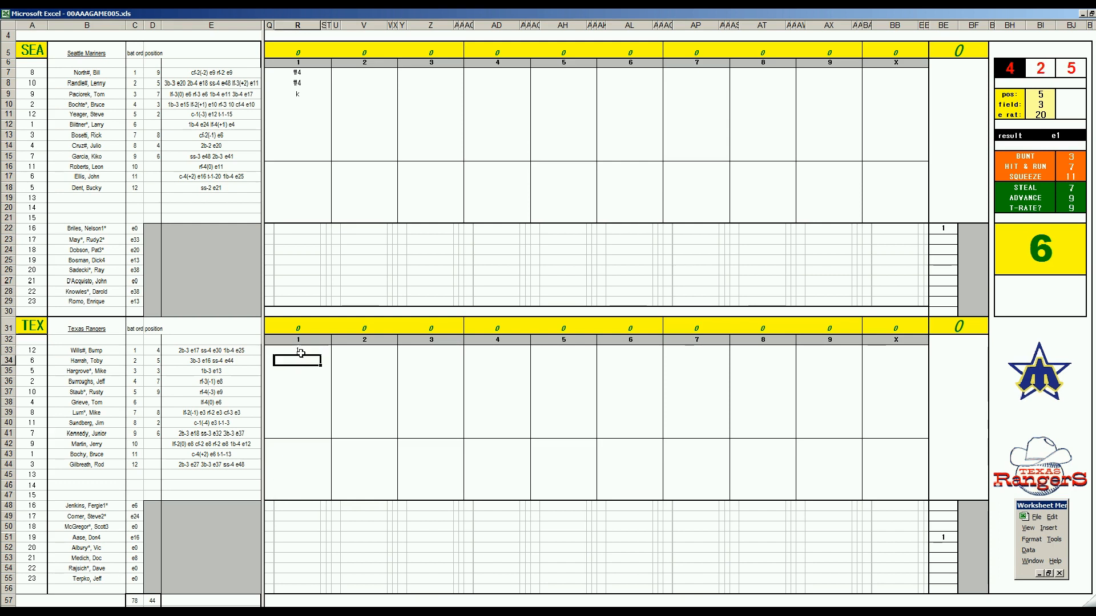
Enter Texas's two-run first inning in R33:R38 and start Seattle's second inning with f4, f5
{"action": "type", "text": "k"}
{"action": "left_click", "coordinate": [297, 371]}
{"action": "type", "text": "4"}
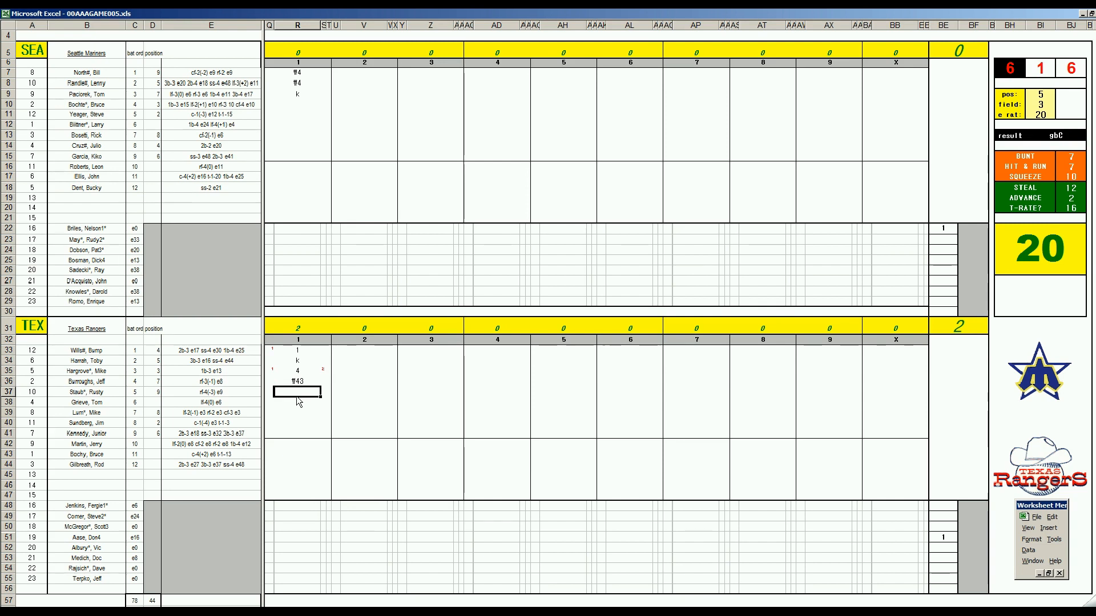
{"action": "type", "text": "1"}
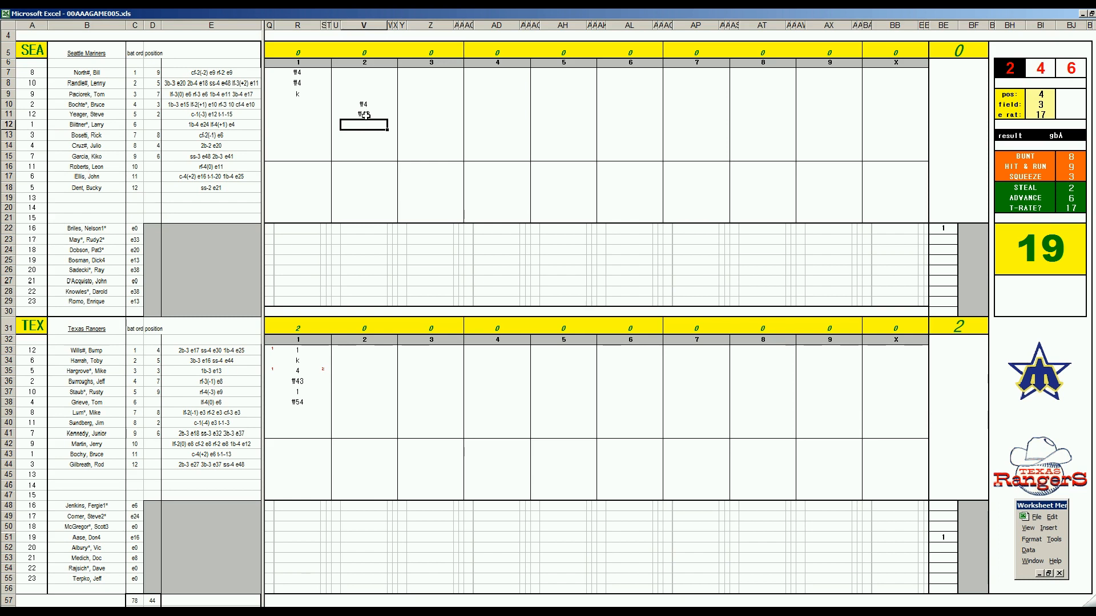
Enter Texas's second-inning results 2, f43, k and f6 in V39–V41 and V33
{"action": "left_click", "coordinate": [364, 412]}
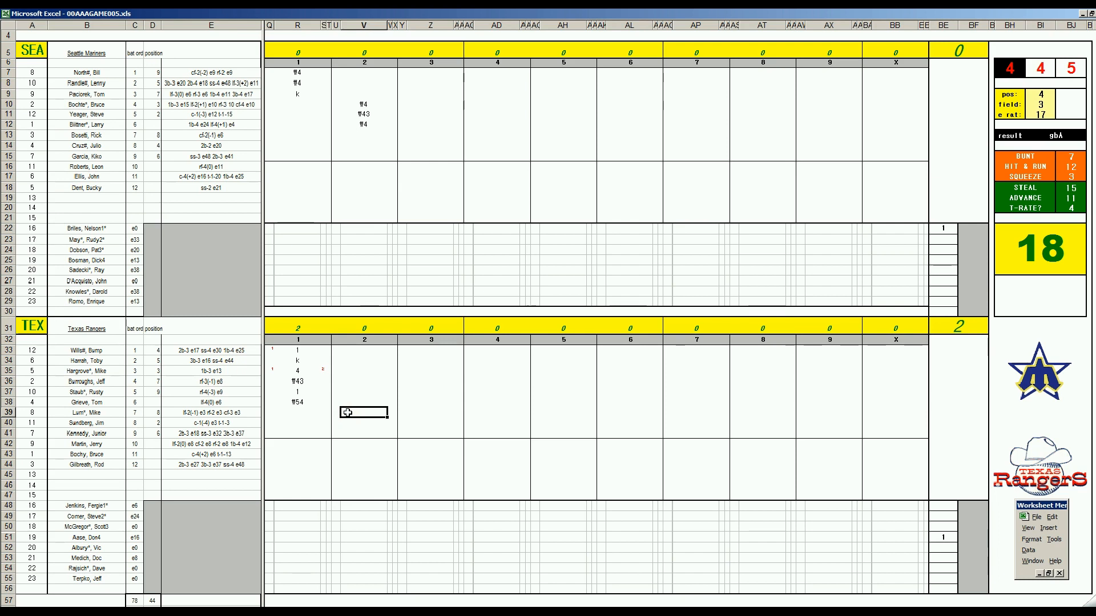
{"action": "type", "text": "2"}
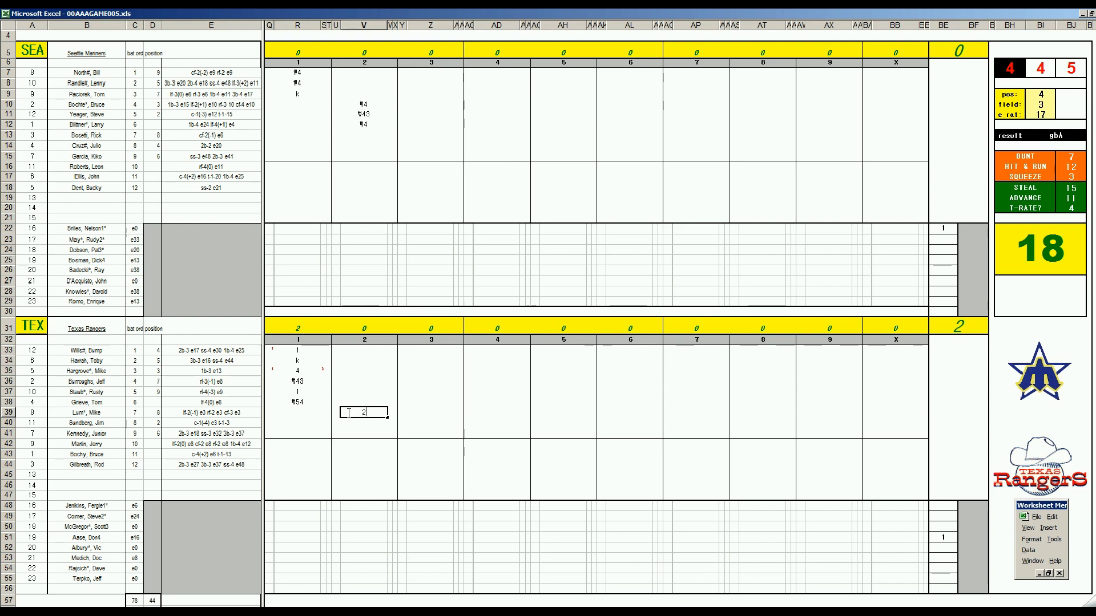
{"action": "left_click", "coordinate": [363, 423]}
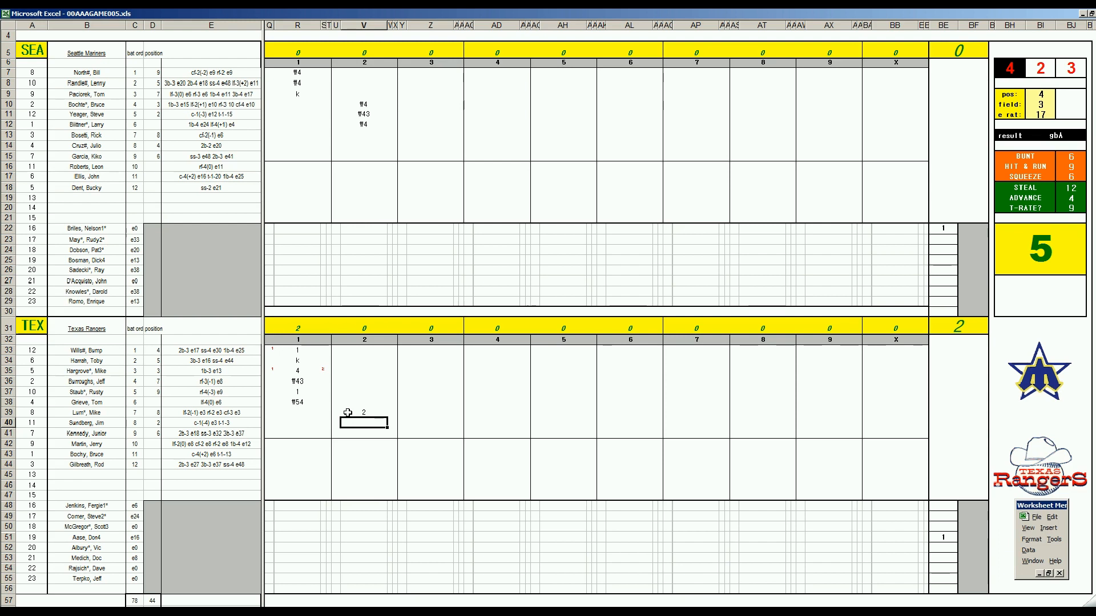
{"action": "type", "text": "43"}
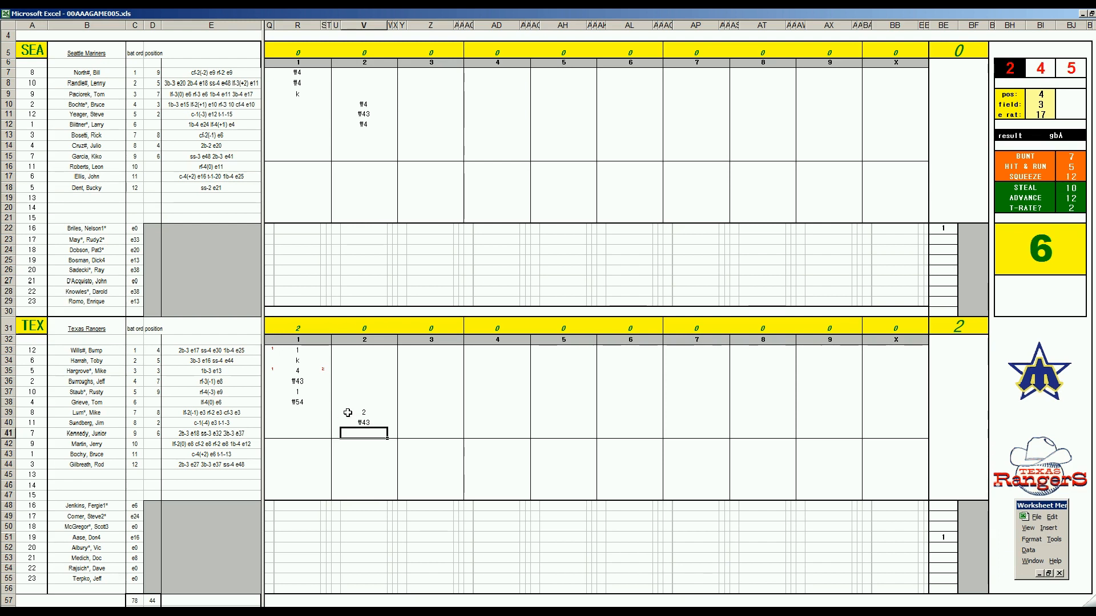
{"action": "type", "text": "k"}
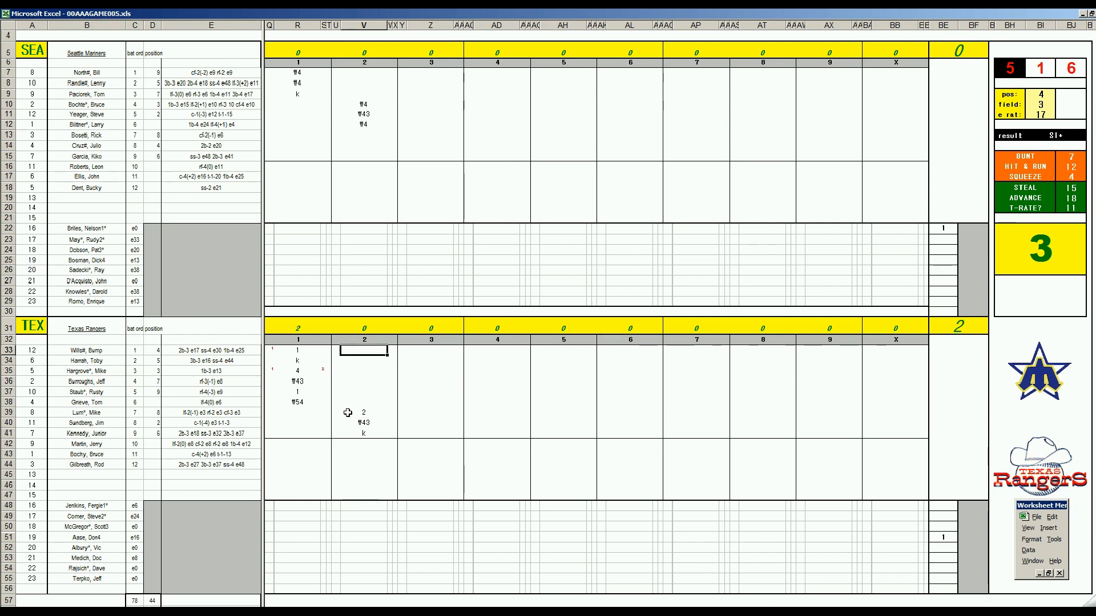
{"action": "type", "text": "W6"}
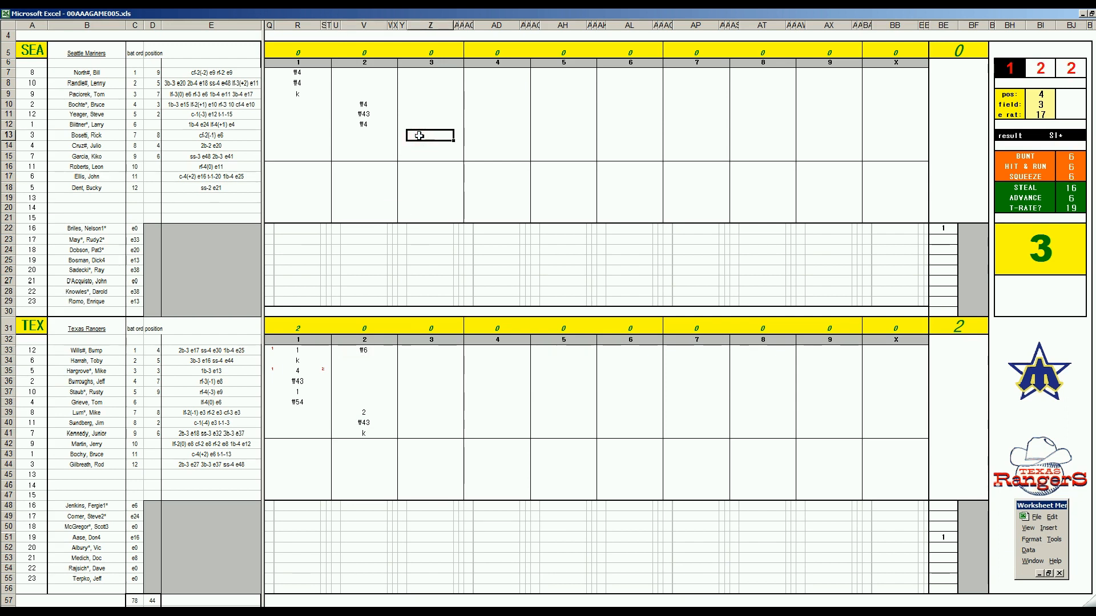
Enter third-inning results: Seattle f53, f9, k and Texas k, f53, f9
{"action": "type", "text": "W"}
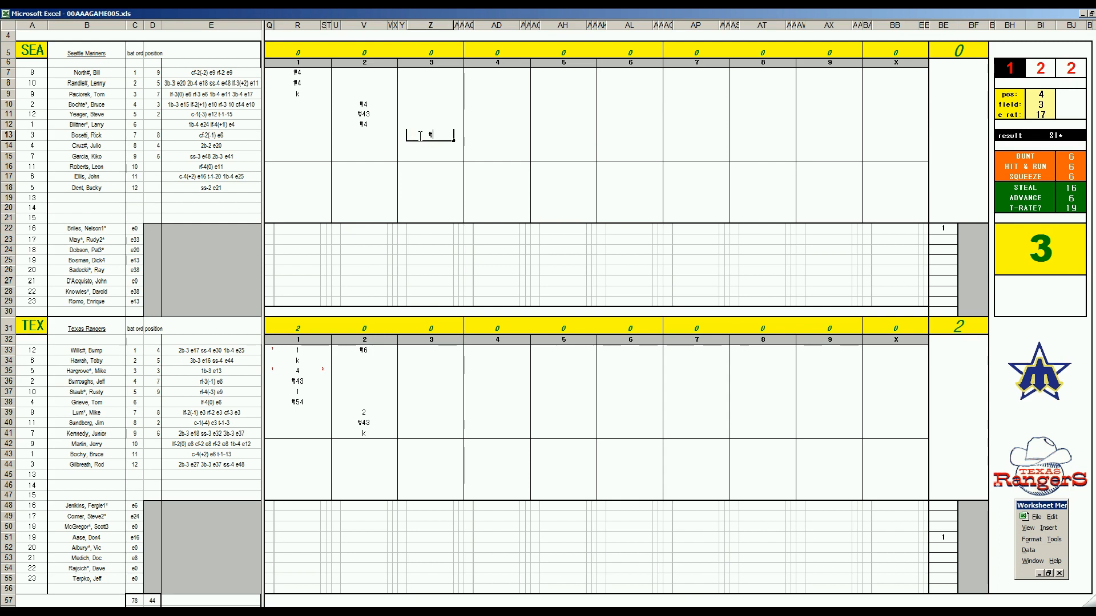
{"action": "type", "text": "53"}
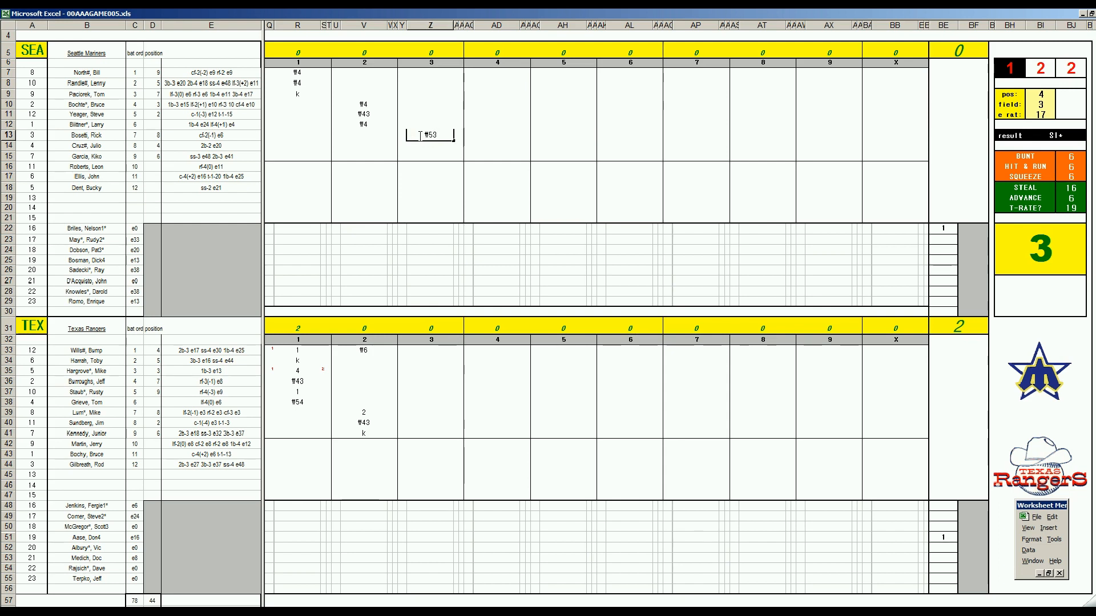
{"action": "left_click", "coordinate": [431, 144]}
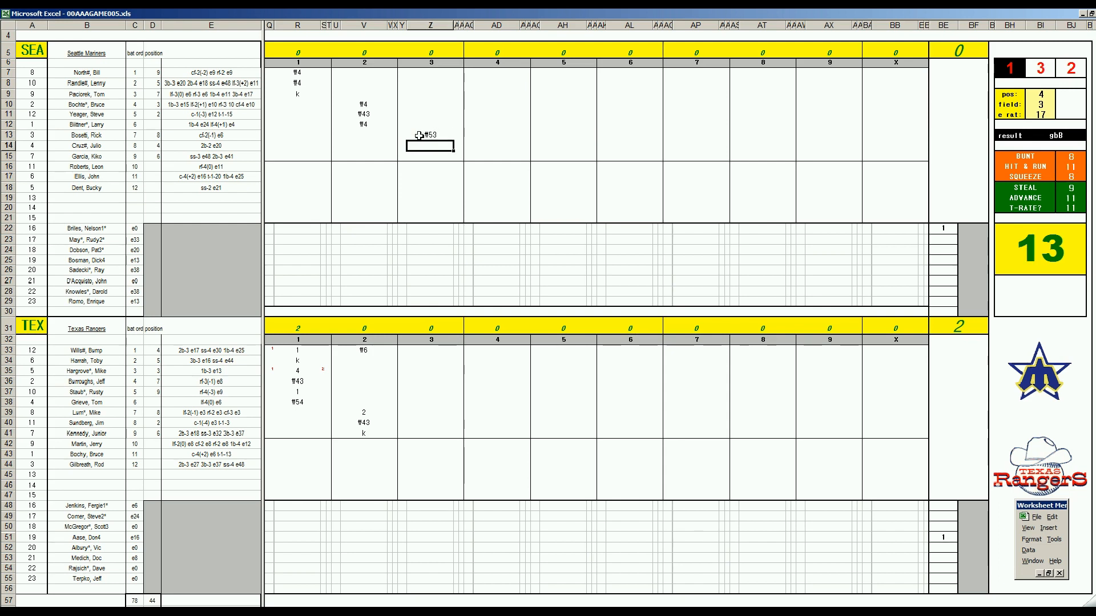
{"action": "type", "text": "9"}
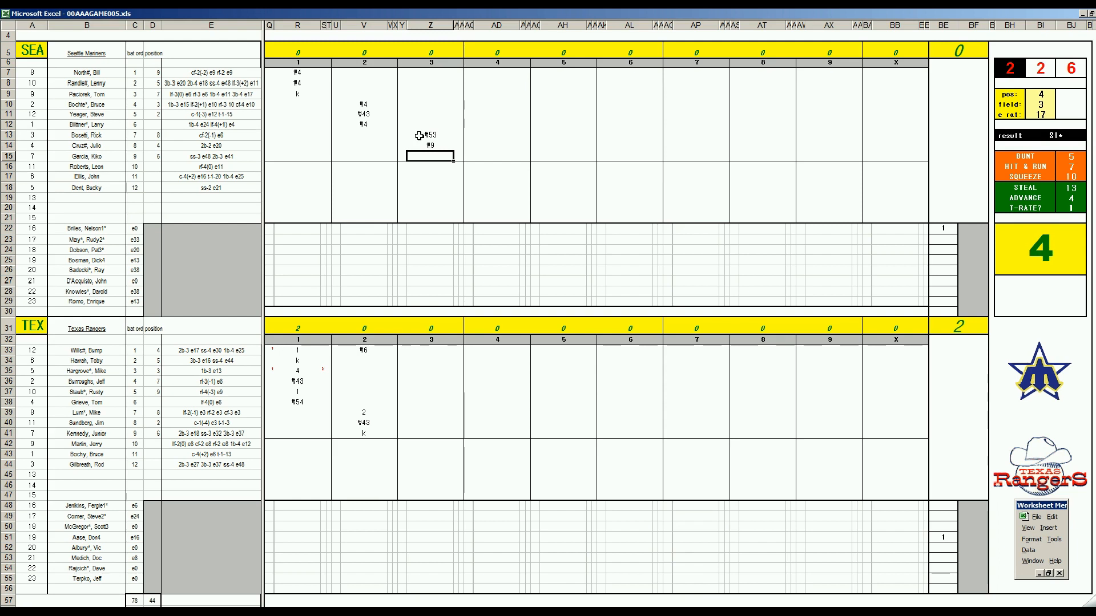
{"action": "type", "text": "k"}
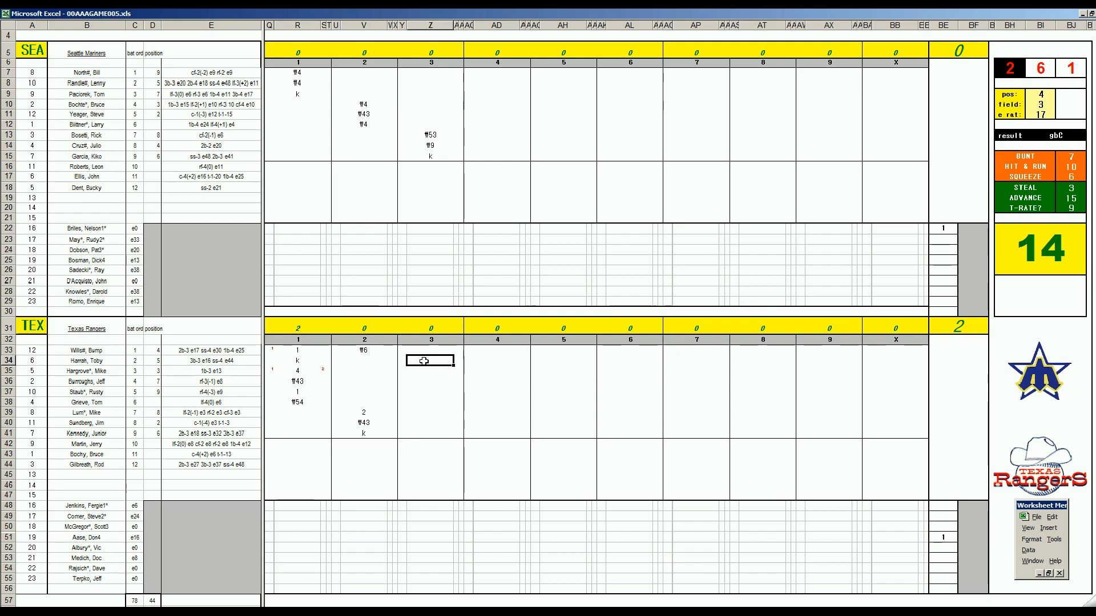
{"action": "type", "text": "Tk"}
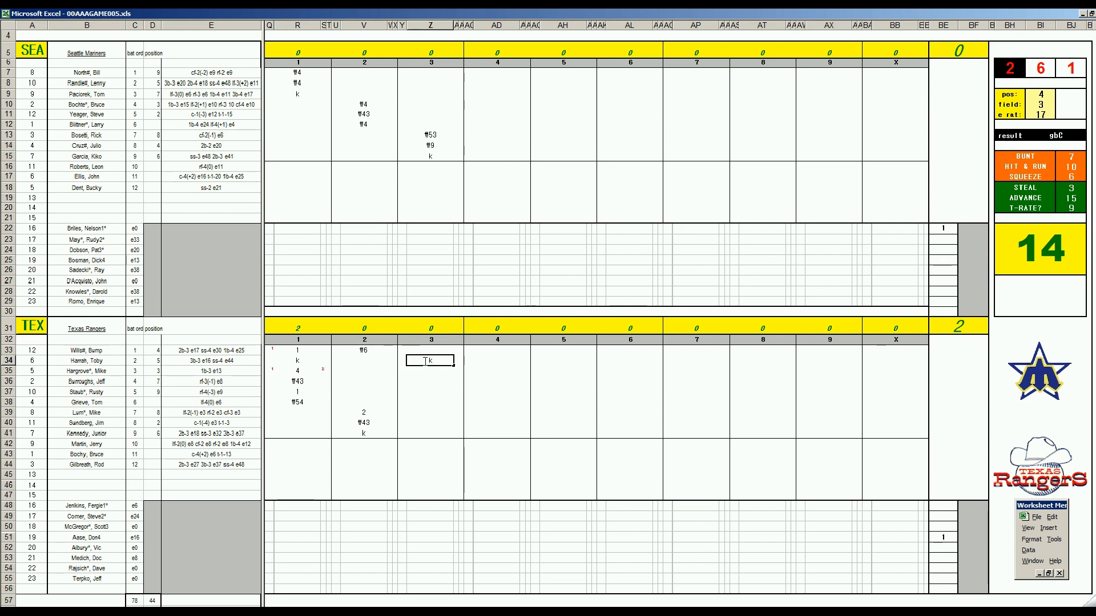
{"action": "left_click", "coordinate": [431, 370]}
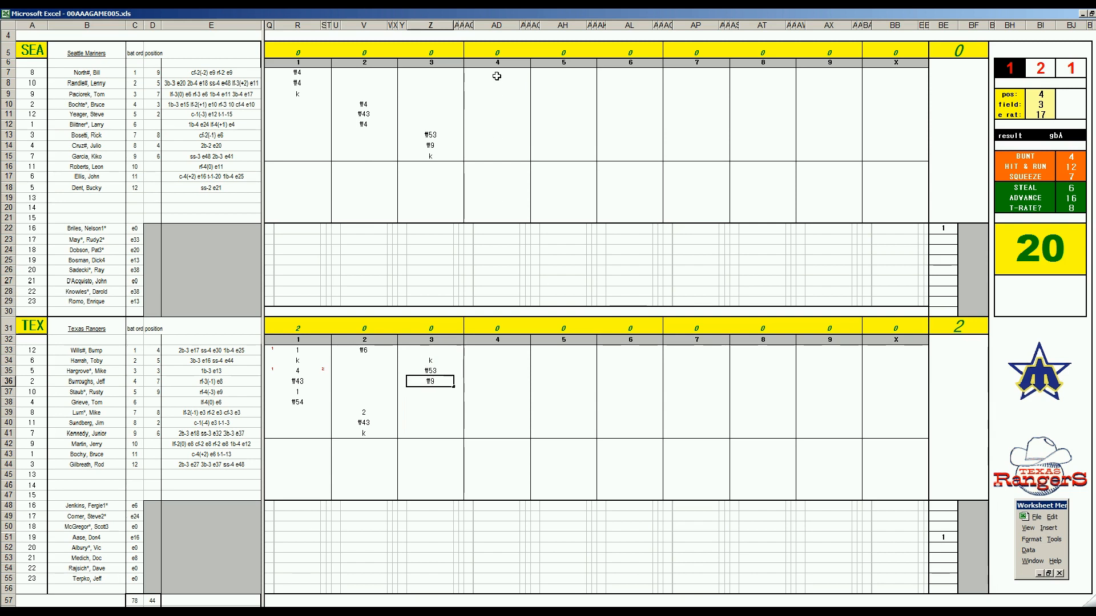
Select Seattle's fourth-inning cell in row 7 to mark batters 7–9 with 1
{"action": "left_click", "coordinate": [496, 76]}
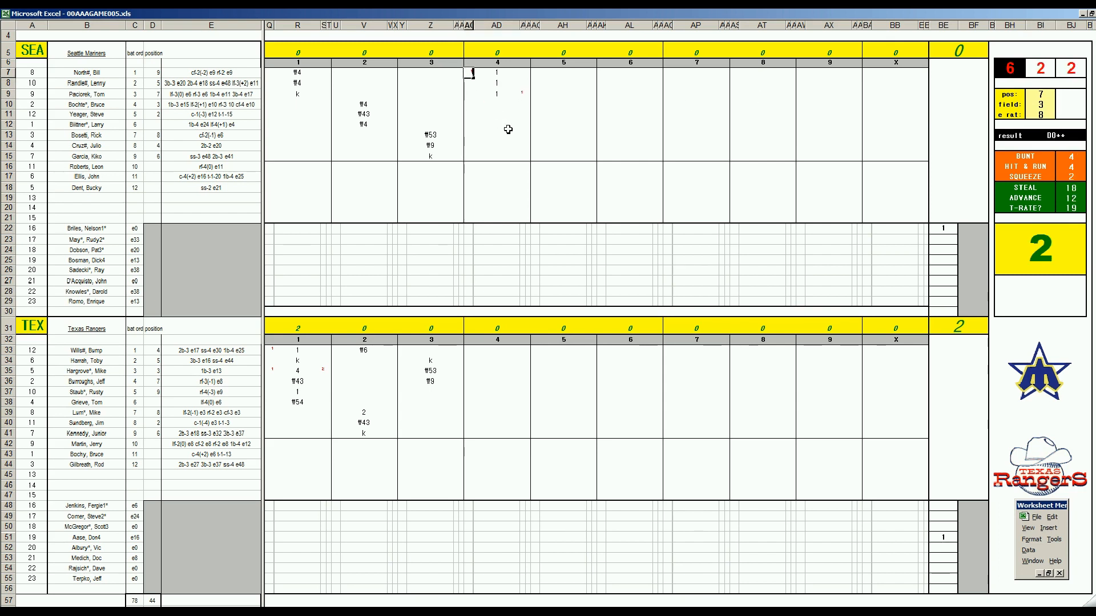
Enter Seattle's fourth-inning results 3, k, 2, f43, 1 and f63 for five runs
{"action": "left_click", "coordinate": [496, 104]}
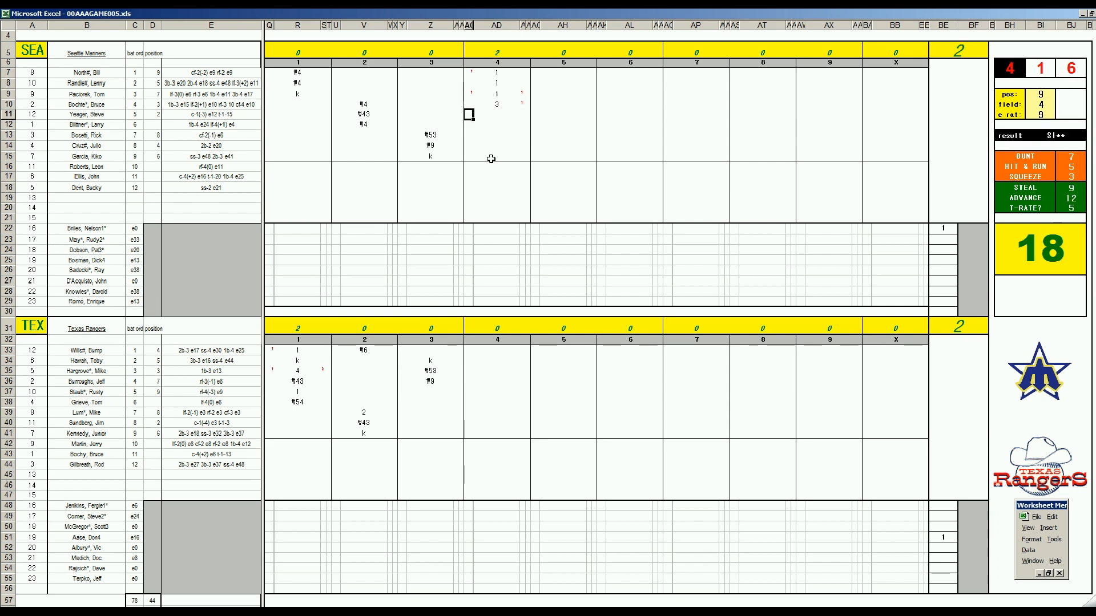
{"action": "left_click", "coordinate": [468, 187]}
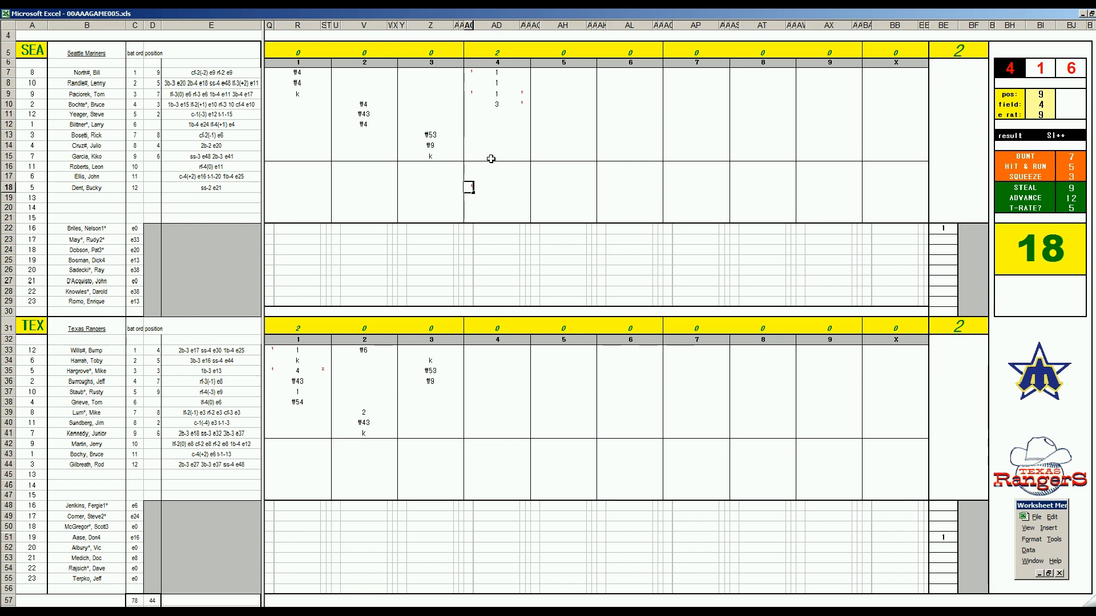
{"action": "left_click", "coordinate": [496, 114]}
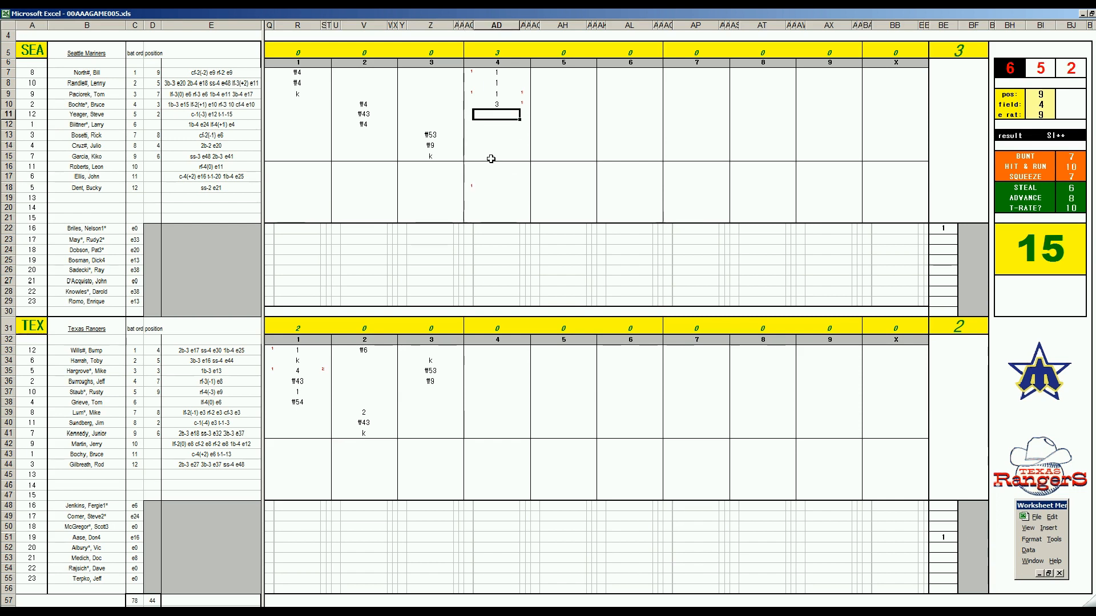
{"action": "type", "text": "k"}
{"action": "left_click", "coordinate": [497, 124]}
{"action": "type", "text": "2"}
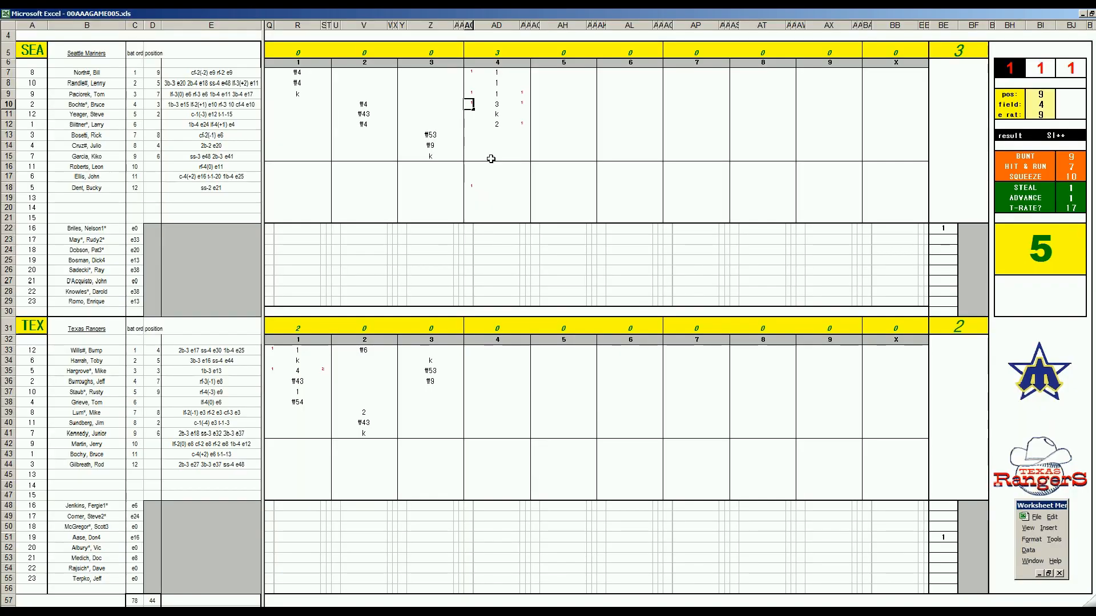
{"action": "left_click", "coordinate": [496, 135]}
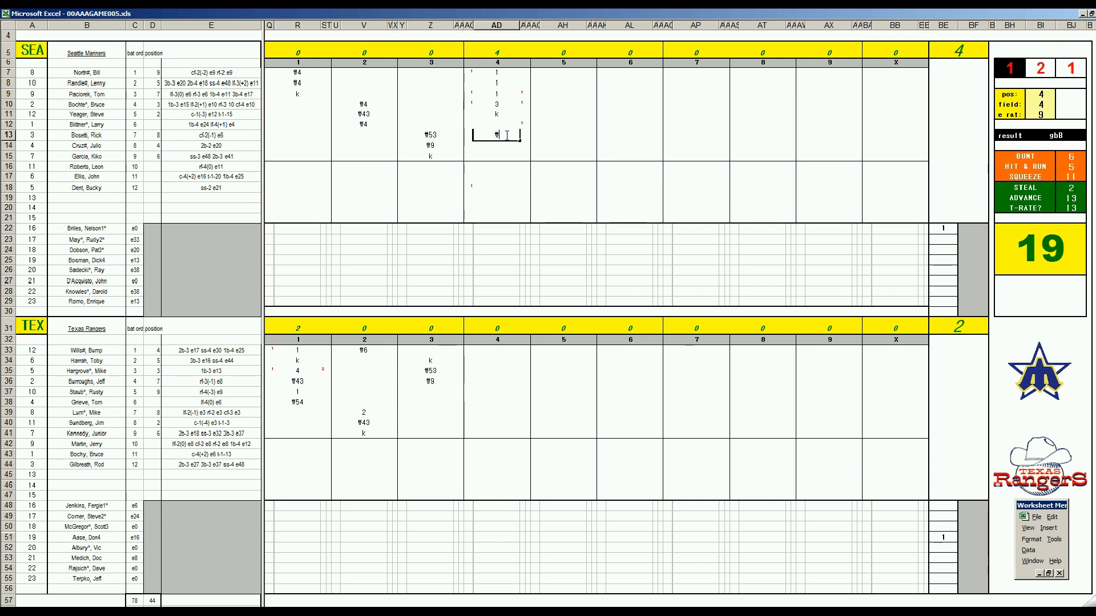
{"action": "type", "text": "#43"}
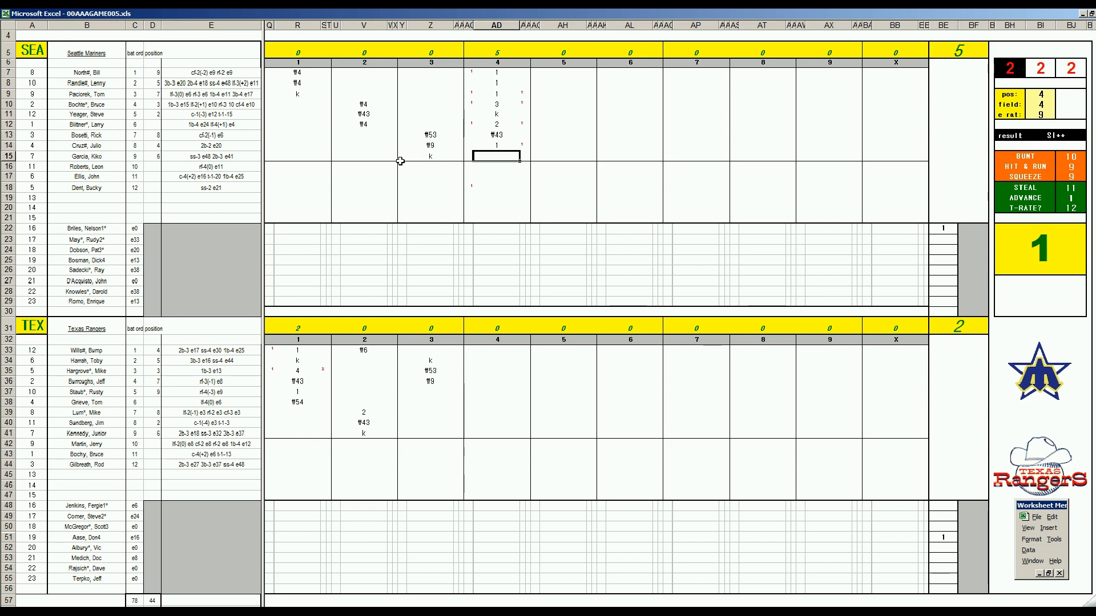
{"action": "type", "text": "W63"}
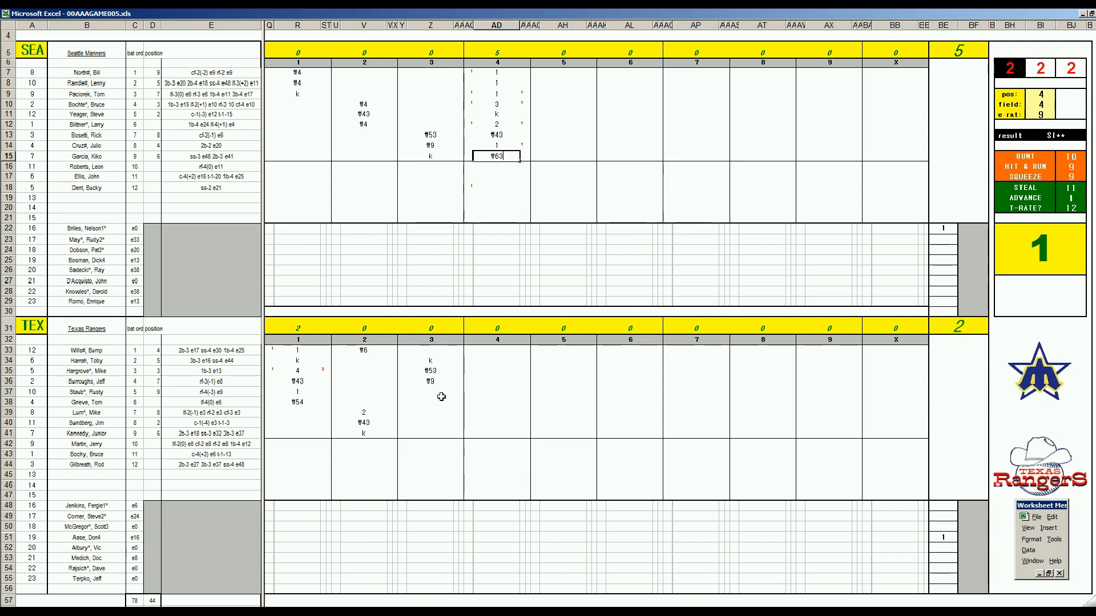
{"action": "mouse_move", "coordinate": [493, 397]}
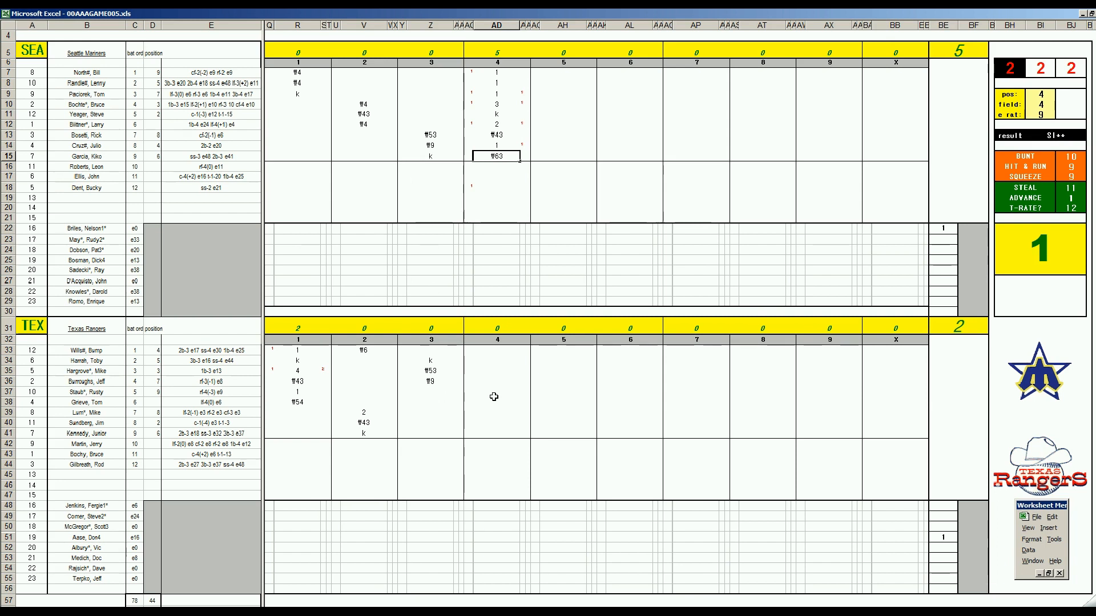
Enter Texas's fourth-inning results 4, 4, k, 8 and f7 in rows 37–41
{"action": "left_click", "coordinate": [494, 391]}
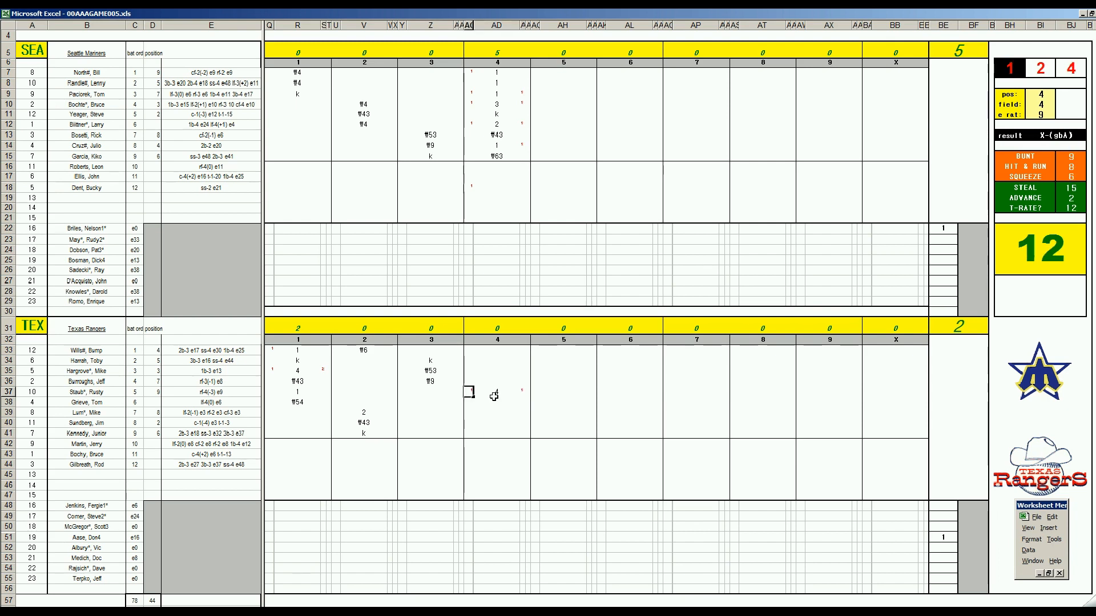
{"action": "left_click", "coordinate": [496, 401]}
{"action": "type", "text": "4"}
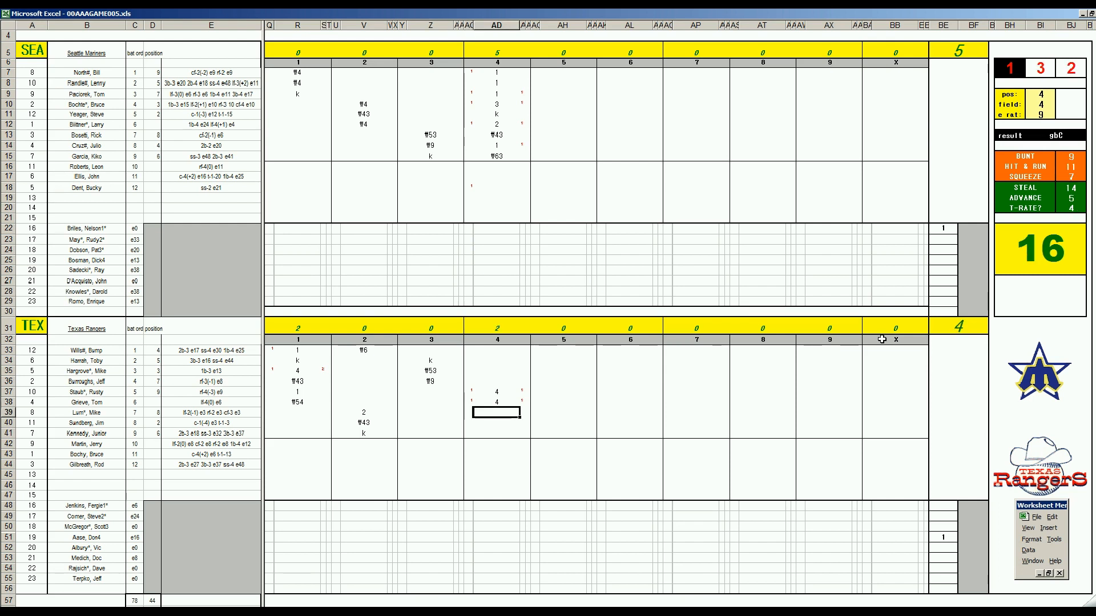
{"action": "type", "text": "k"}
{"action": "left_click", "coordinate": [496, 423]}
{"action": "type", "text": "8"}
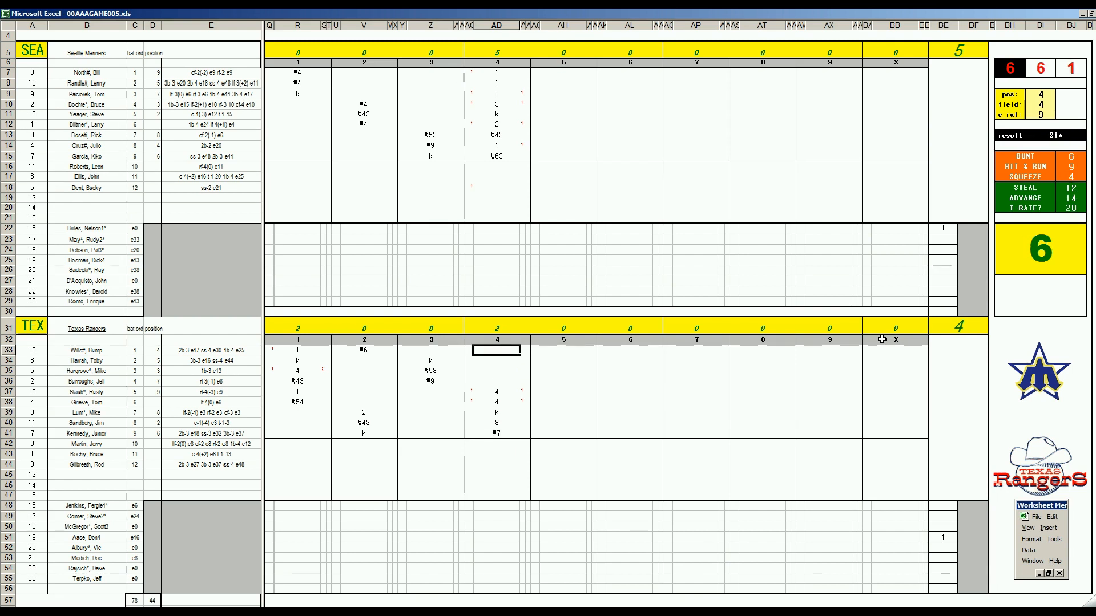
Type 1, 8 and 1 for Texas's top three batters under inning 4
{"action": "type", "text": "1"}
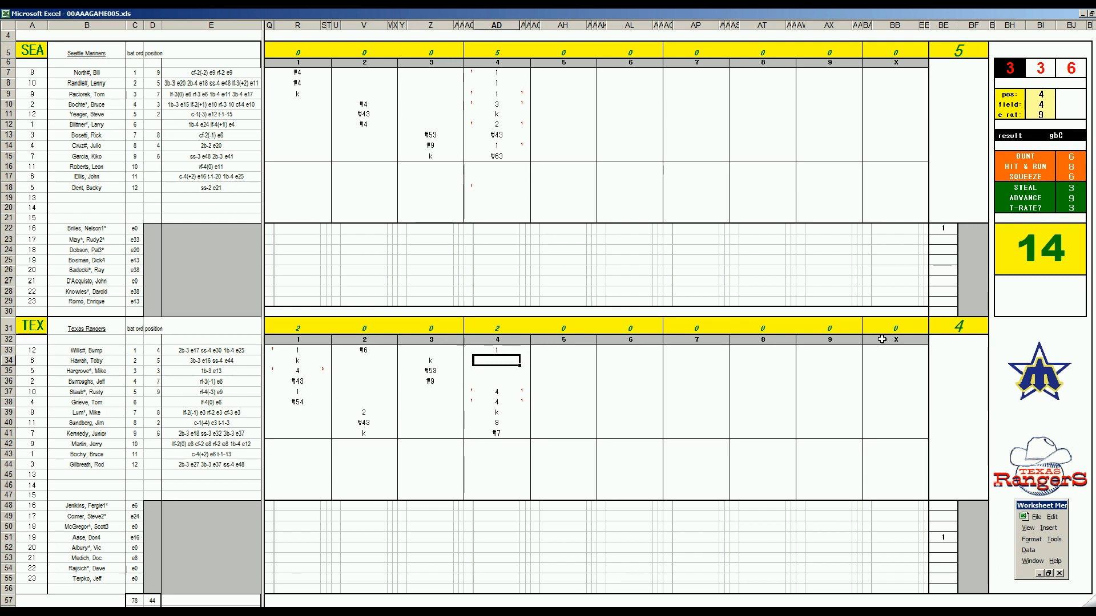
{"action": "type", "text": "8"}
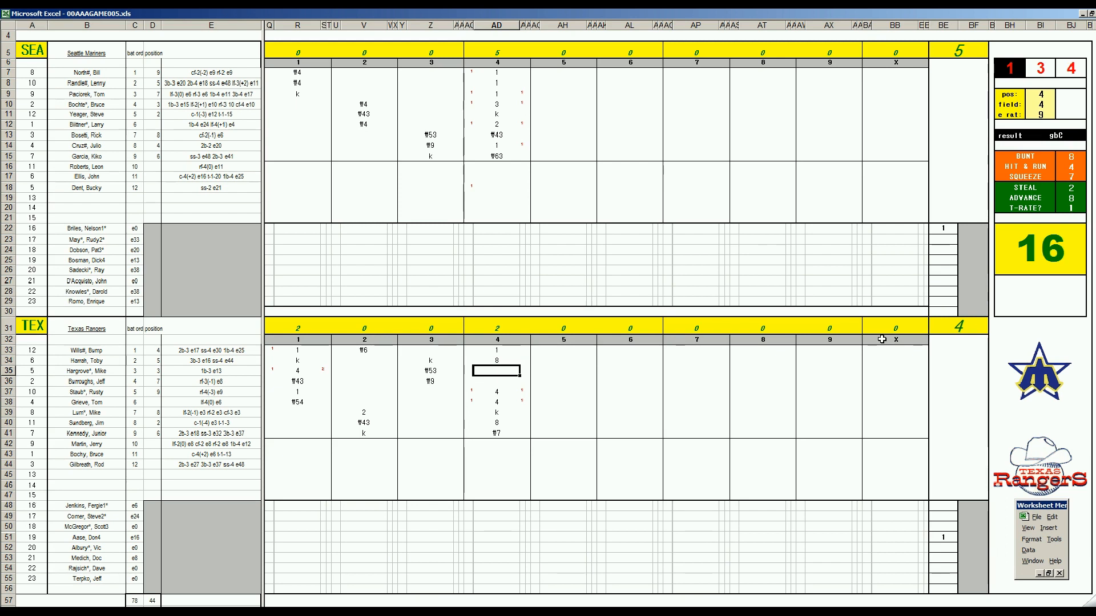
{"action": "type", "text": "1"}
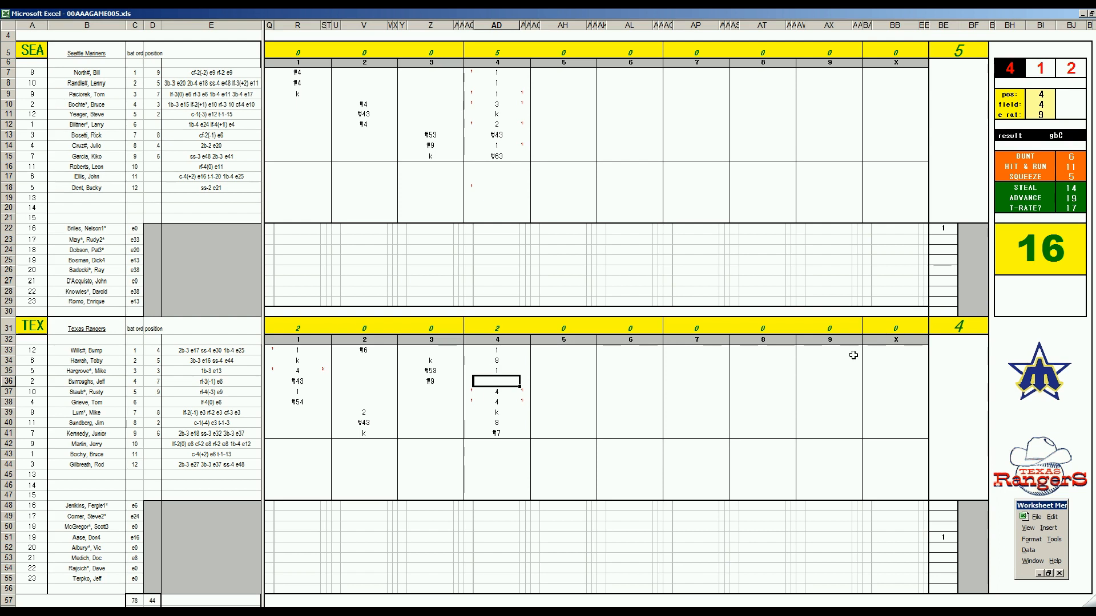
{"action": "mouse_move", "coordinate": [555, 386]}
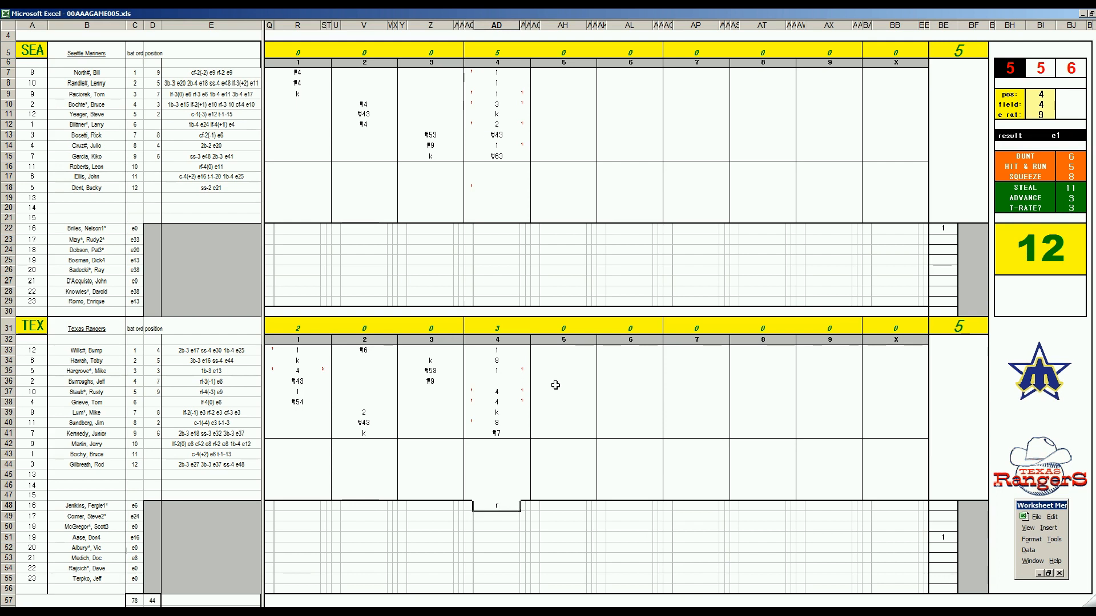
{"action": "mouse_move", "coordinate": [556, 137]}
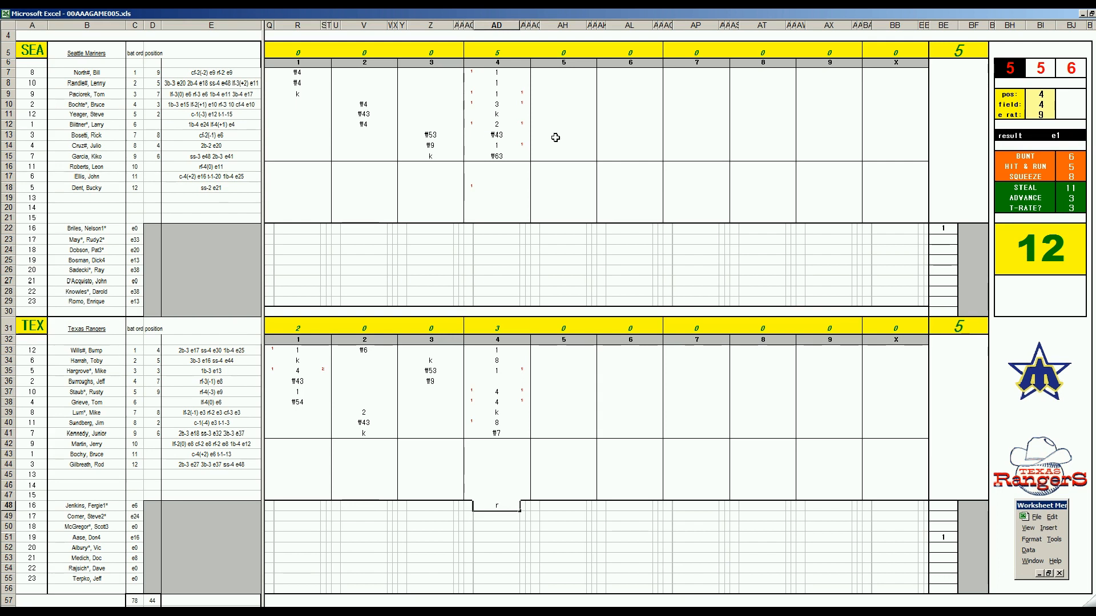
{"action": "mouse_move", "coordinate": [559, 75]}
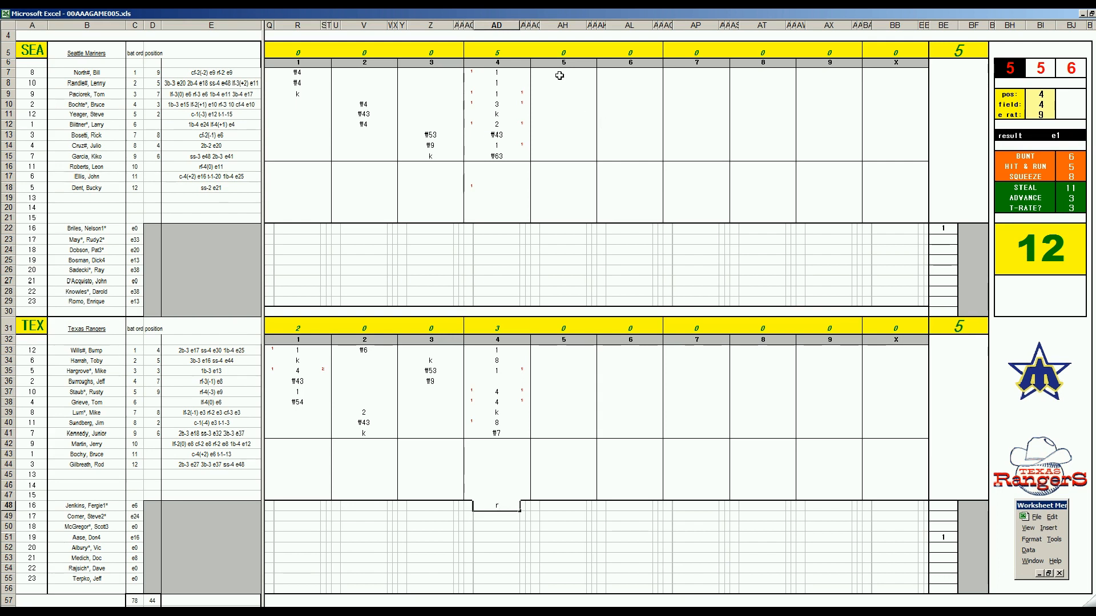
Record Seattle's fifth inning: f9 for the leadoff batter and f46 in row 10
{"action": "left_click", "coordinate": [563, 73]}
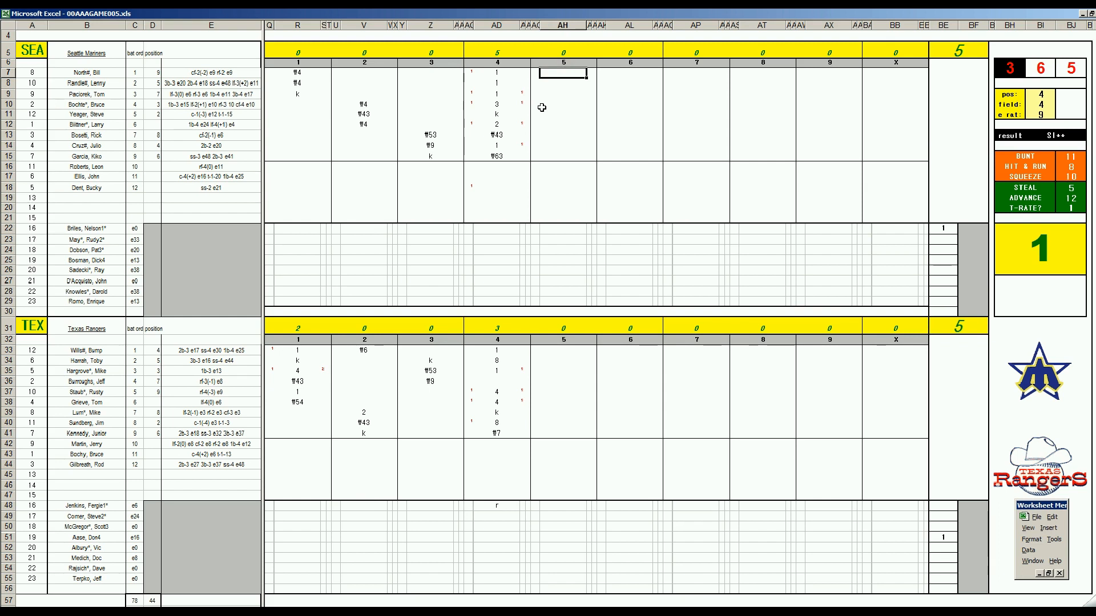
{"action": "type", "text": "W9"}
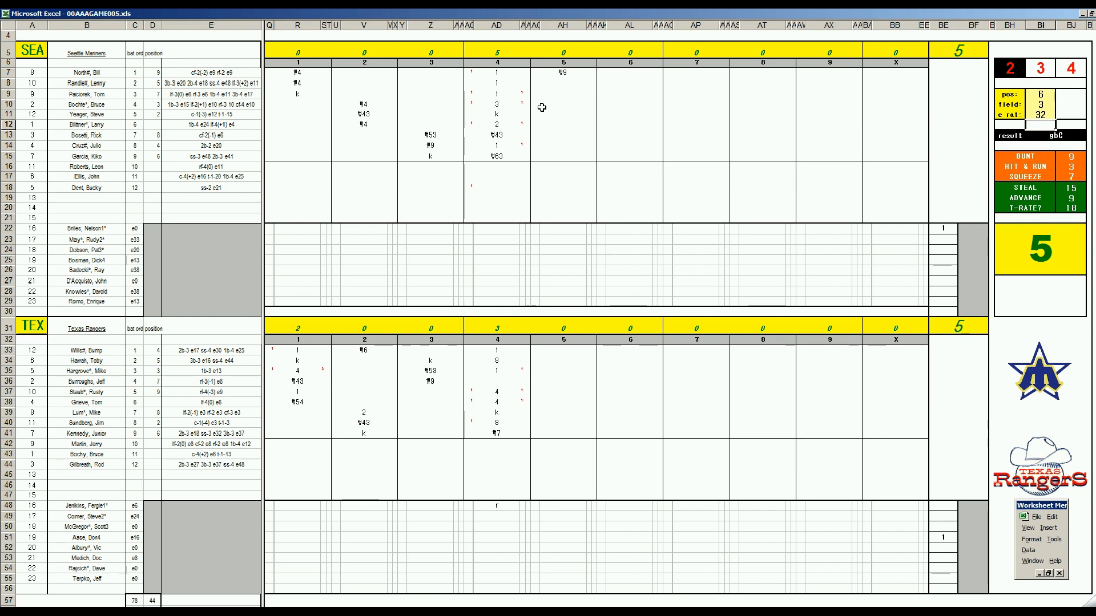
{"action": "left_click", "coordinate": [563, 175]}
{"action": "type", "text": "1"}
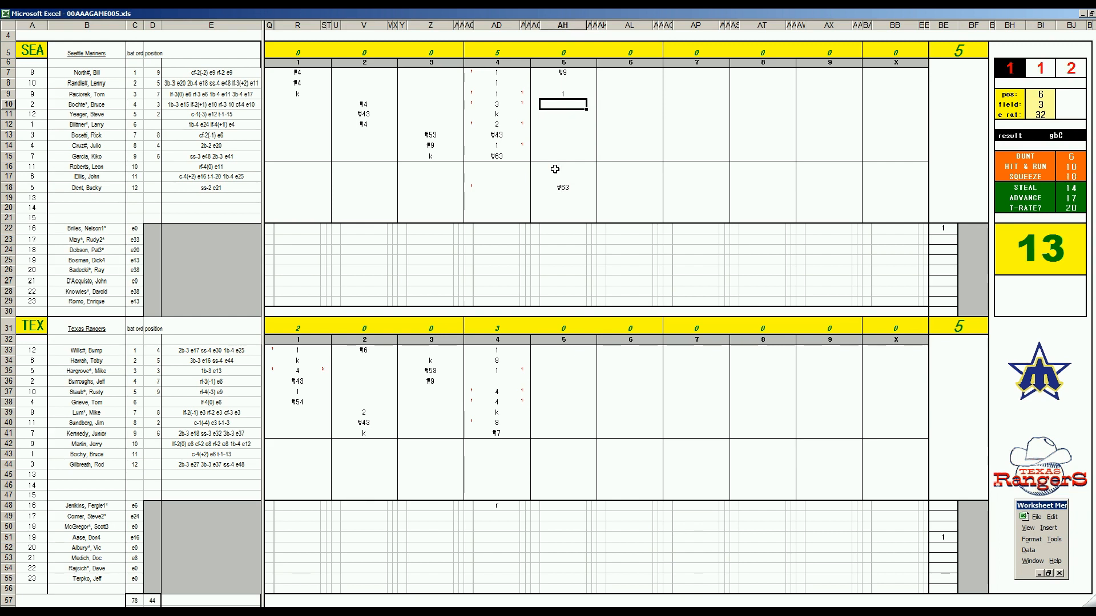
{"action": "type", "text": "W"}
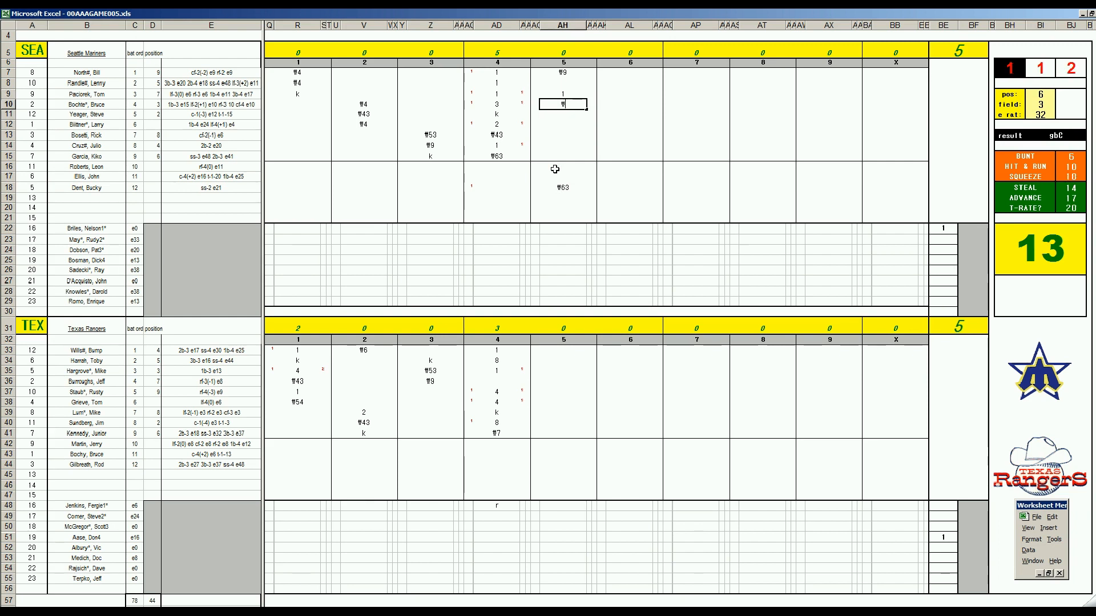
{"action": "type", "text": "46"}
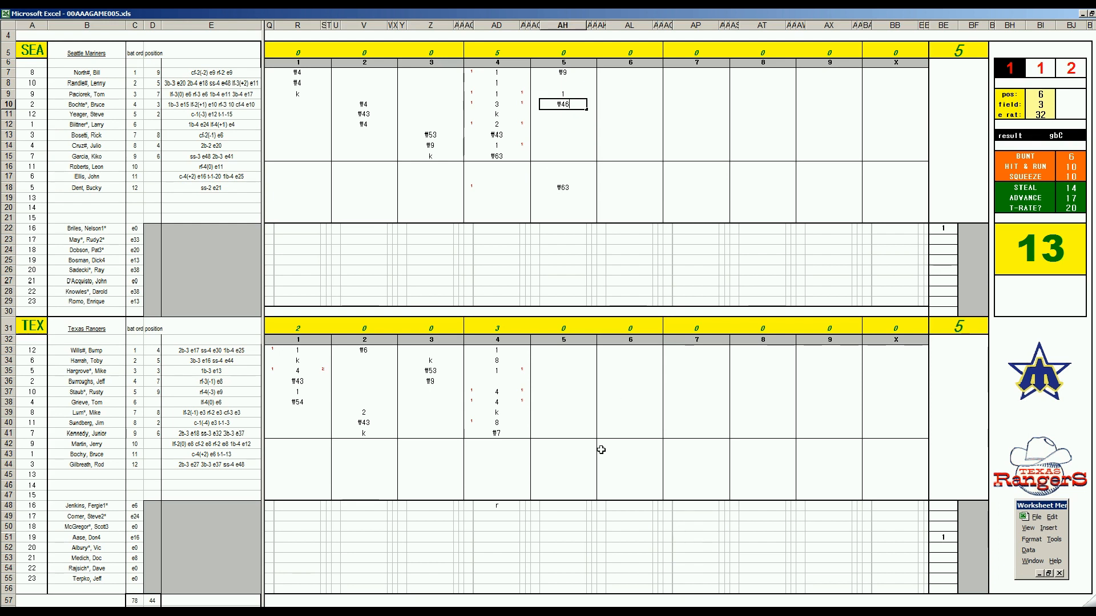
Record Texas's fifth-inning plays f4, 1 and f543 in rows 36–38
{"action": "left_click", "coordinate": [562, 369]}
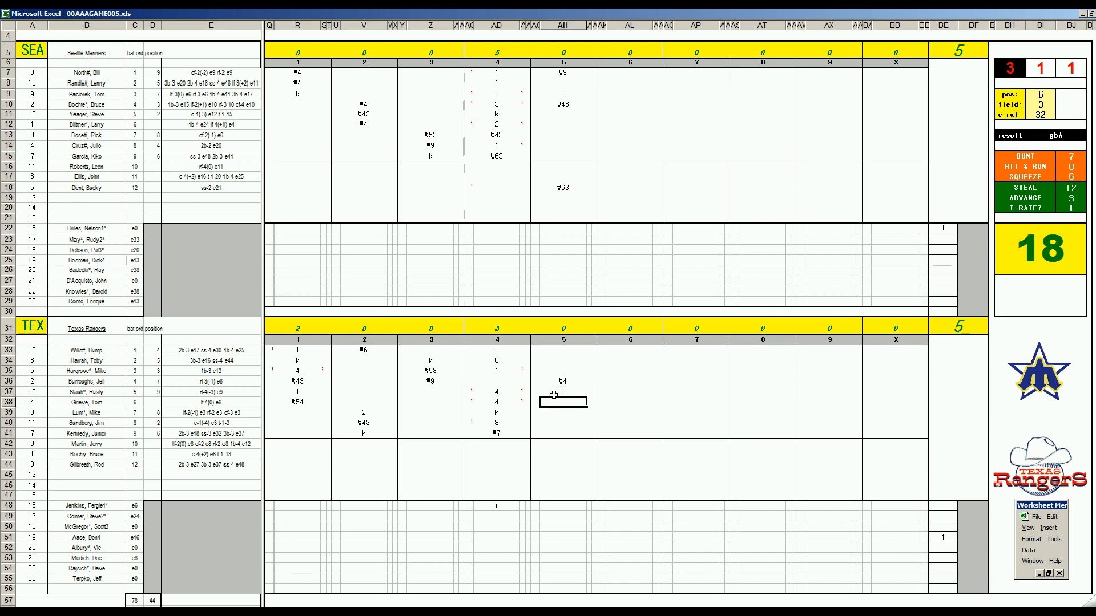
{"action": "type", "text": "W543"}
{"action": "left_click", "coordinate": [1040, 94]}
{"action": "type", "text": "2"}
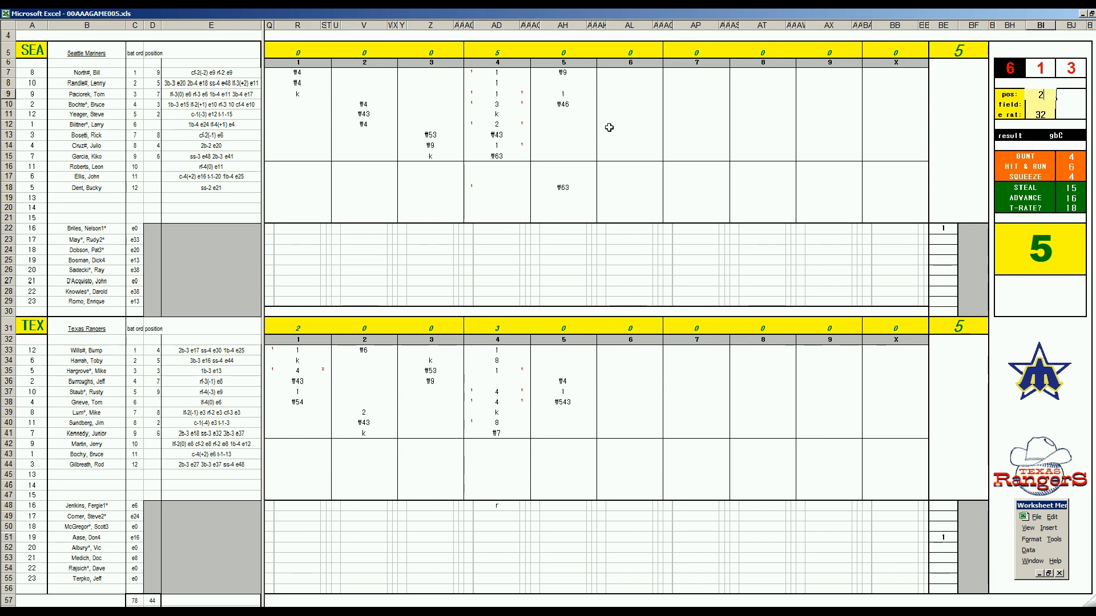
Enter Seattle's sixth-inning outs f2, f4, f43 and Texas's sixth-inning plays 4, f8, f7, k
{"action": "left_click", "coordinate": [629, 115]}
{"action": "type", "text": "f2"}
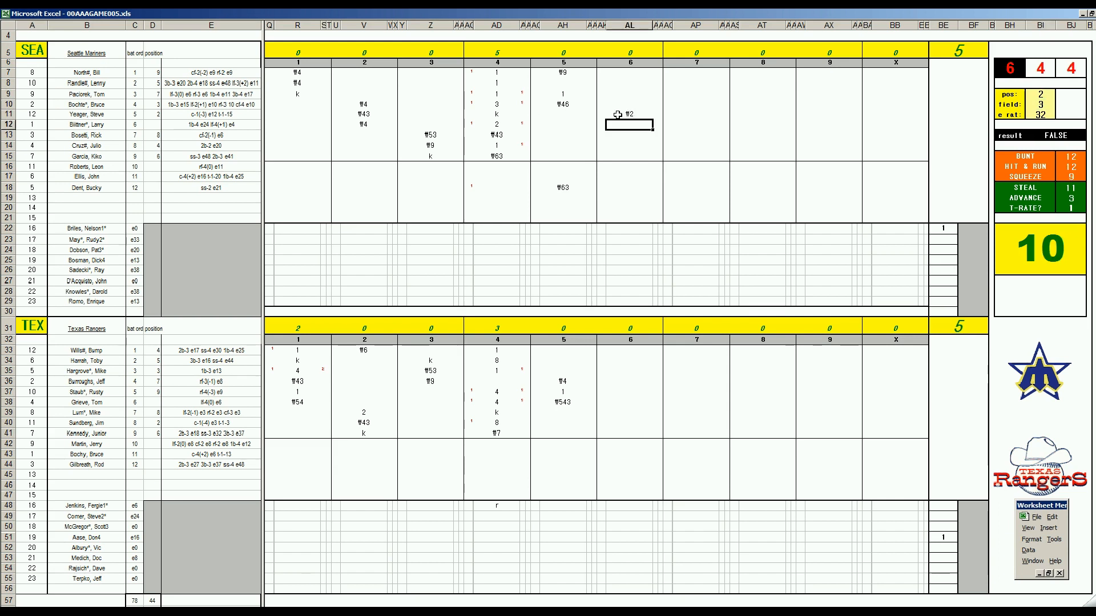
{"action": "type", "text": "#4"}
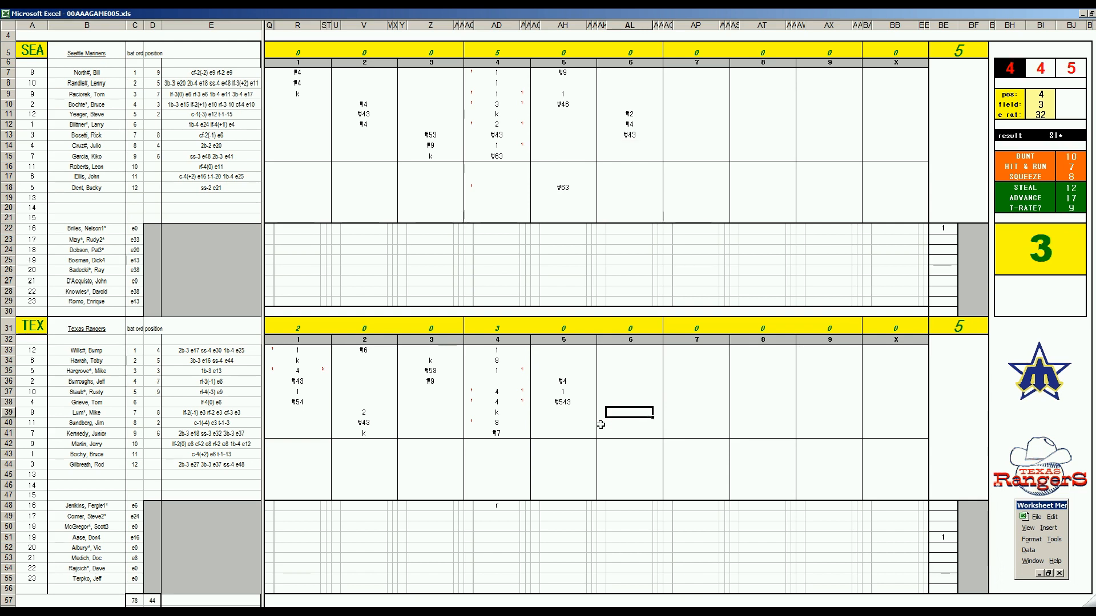
{"action": "mouse_move", "coordinate": [823, 315]}
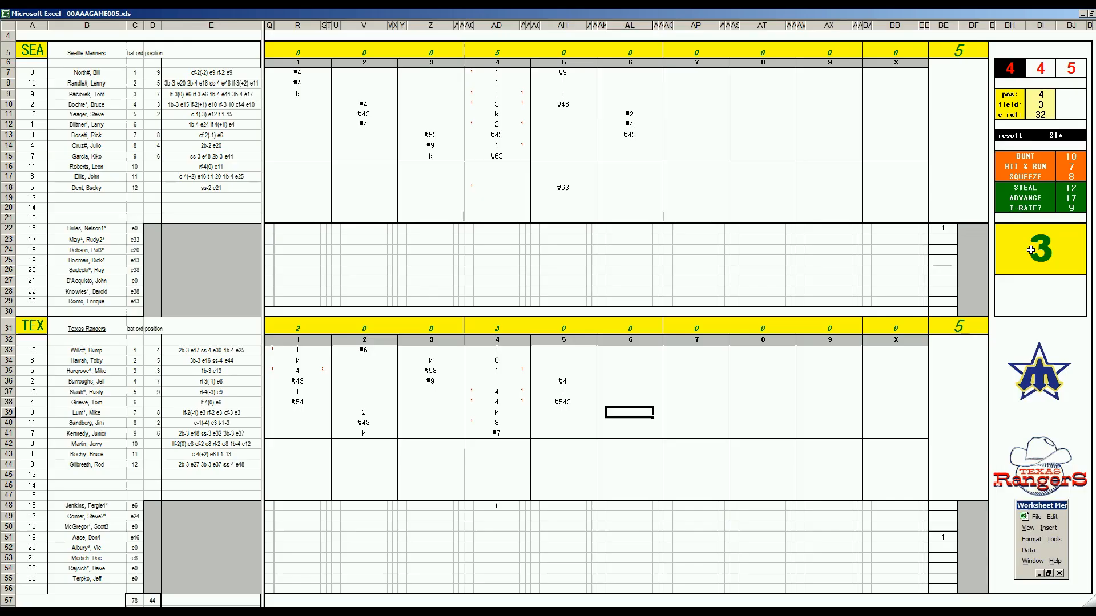
{"action": "type", "text": "4"}
{"action": "left_click", "coordinate": [630, 422]}
{"action": "type", "text": "‡8"}
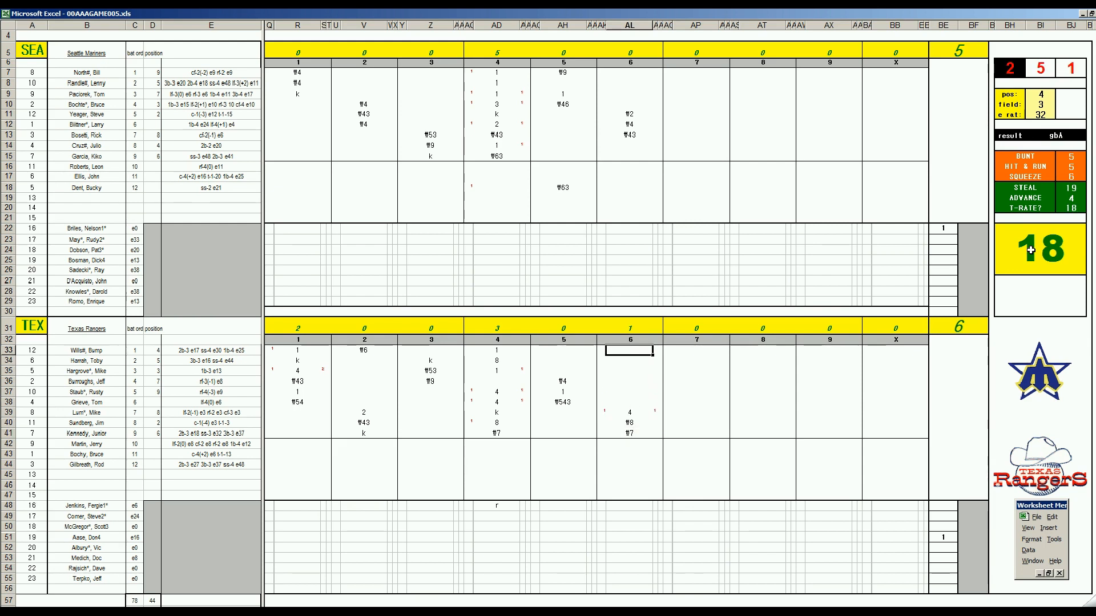
{"action": "type", "text": "k"}
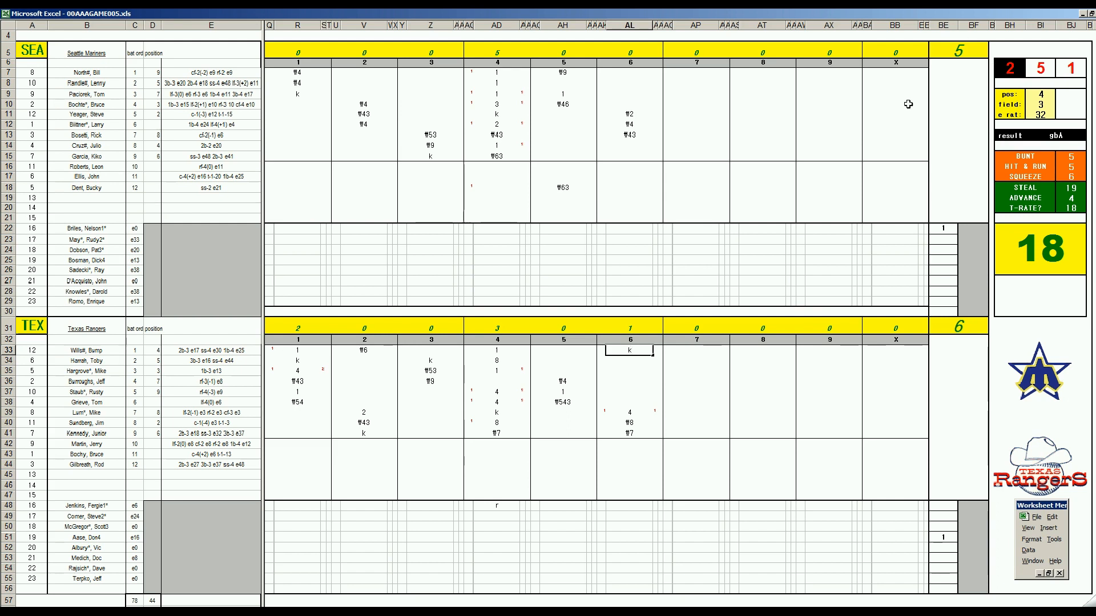
Enter 6, 7 and kg in the pitching cells near row 51, and 543 in AP15
{"action": "left_click", "coordinate": [695, 145]}
{"action": "type", "text": "1"}
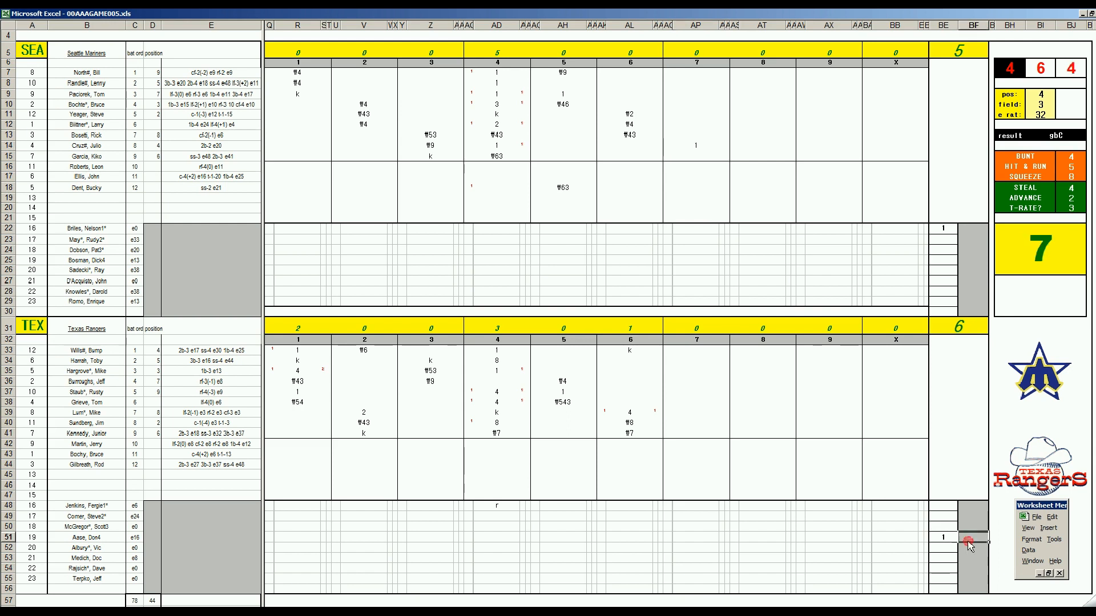
{"action": "type", "text": "6"}
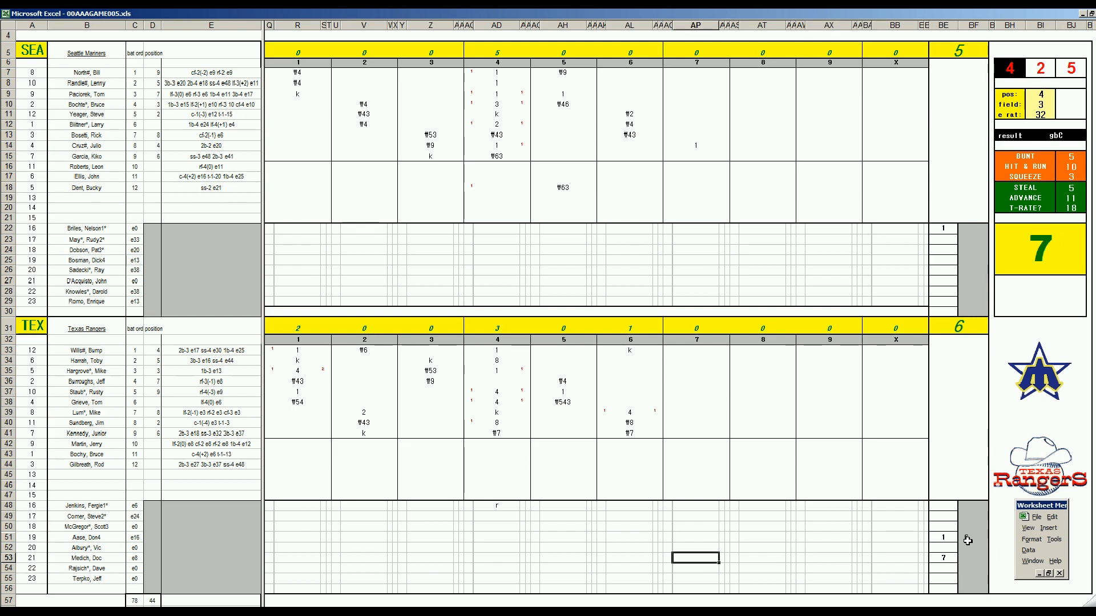
{"action": "type", "text": "ks"}
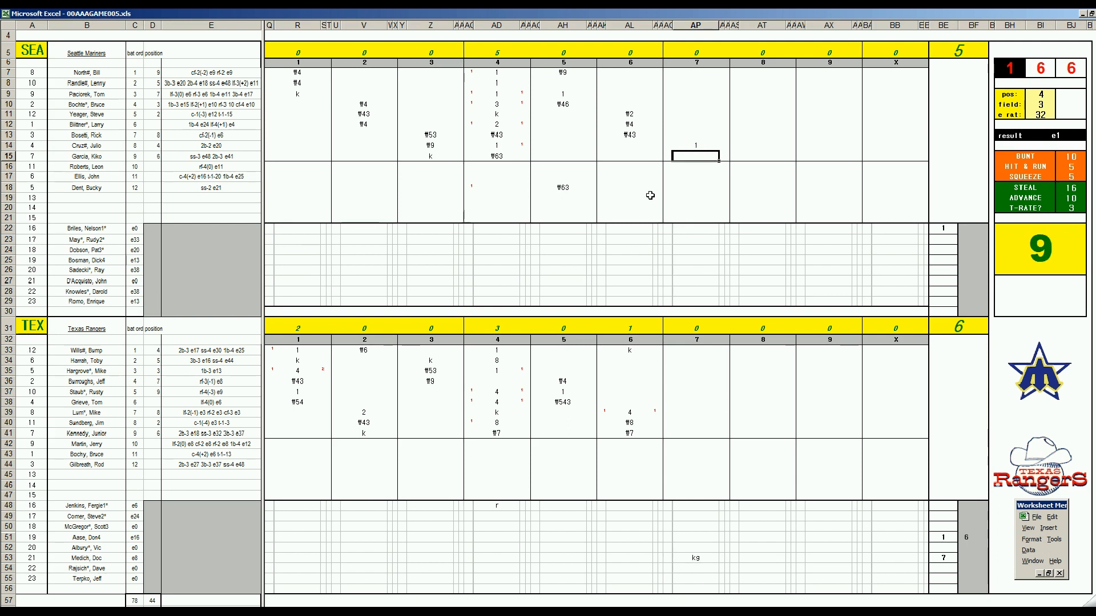
{"action": "type", "text": "543"}
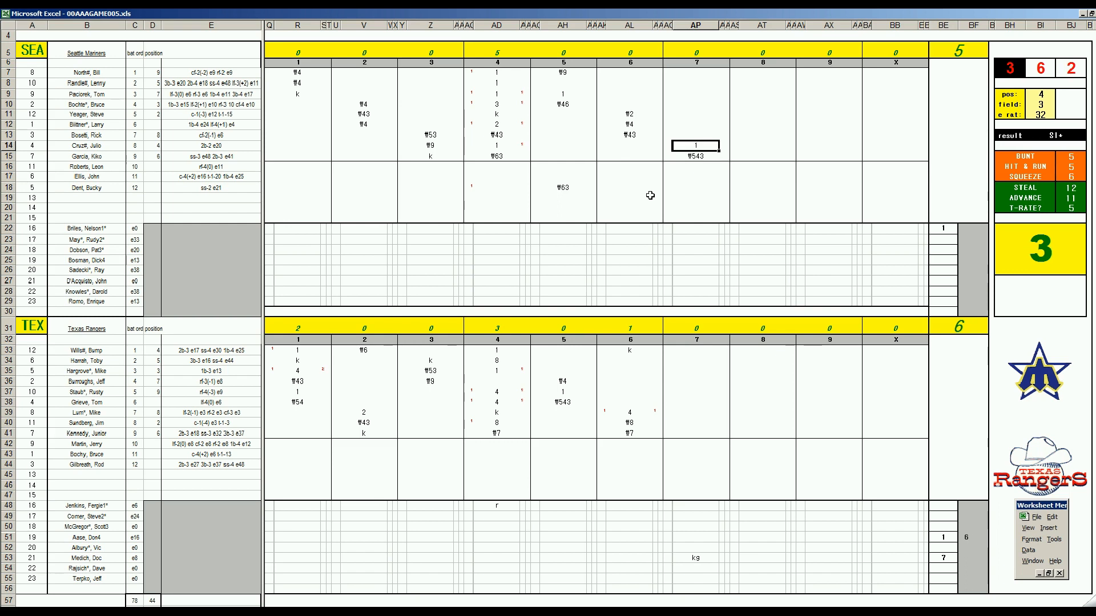
{"action": "left_click", "coordinate": [694, 73]}
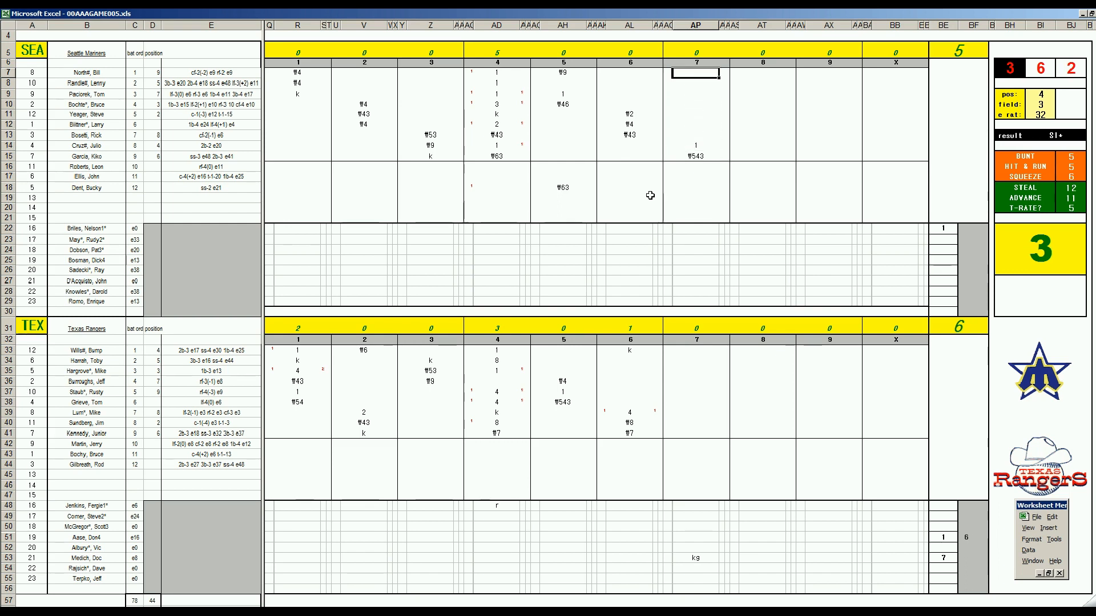
Record a leadoff strikeout (k) in AP7 for Seattle's seventh inning
{"action": "type", "text": "k"}
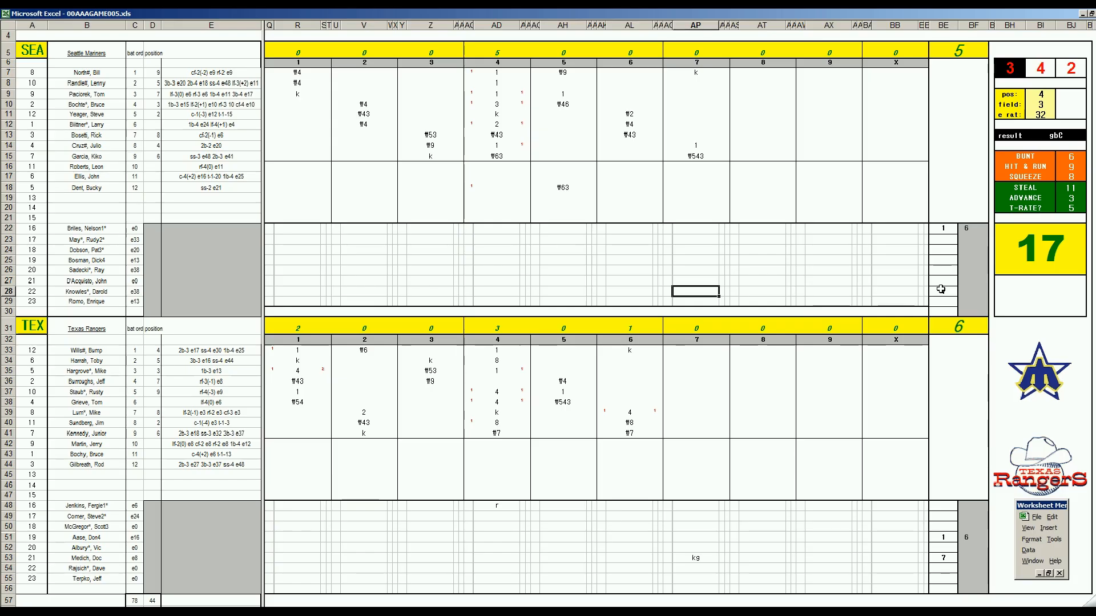
Enter th in row 28 and Texas's seventh-inning plays k, f7 and f6
{"action": "type", "text": "th"}
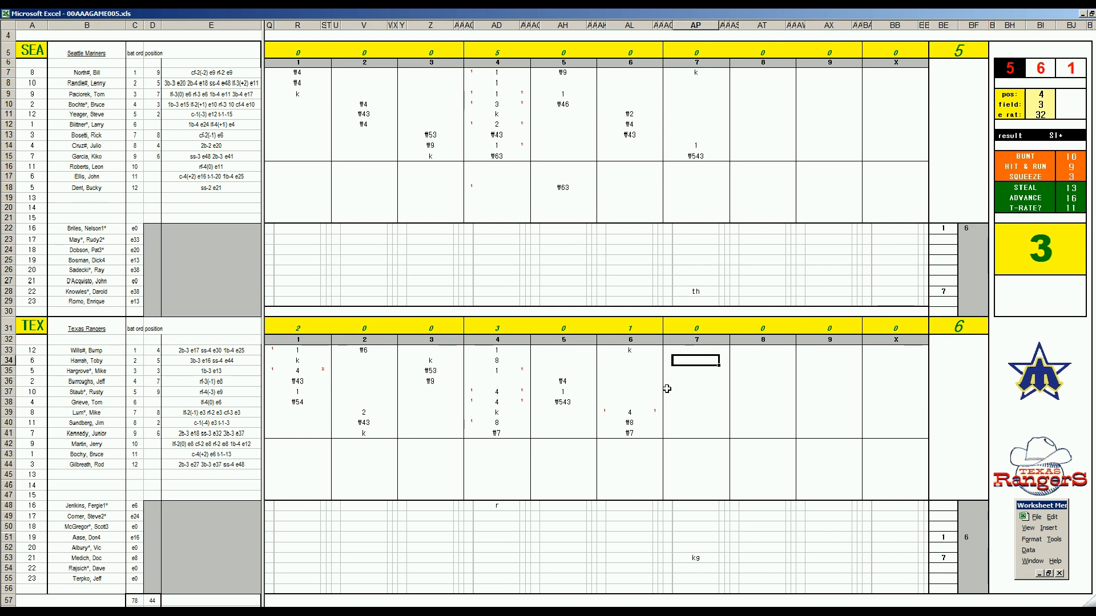
{"action": "type", "text": "k"}
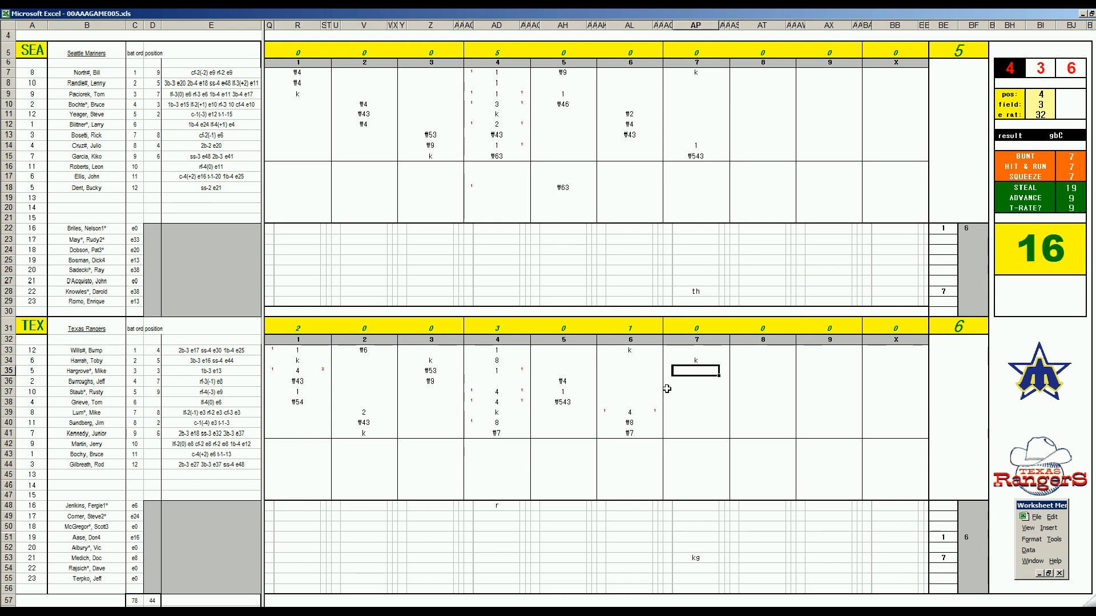
{"action": "type", "text": "₩7"}
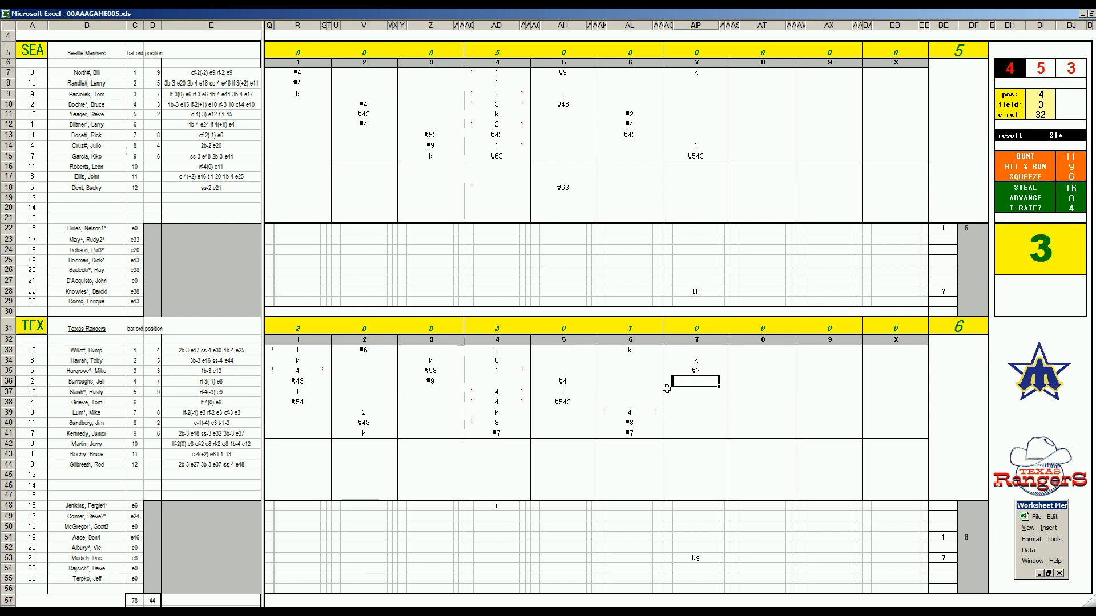
{"action": "type", "text": "W6"}
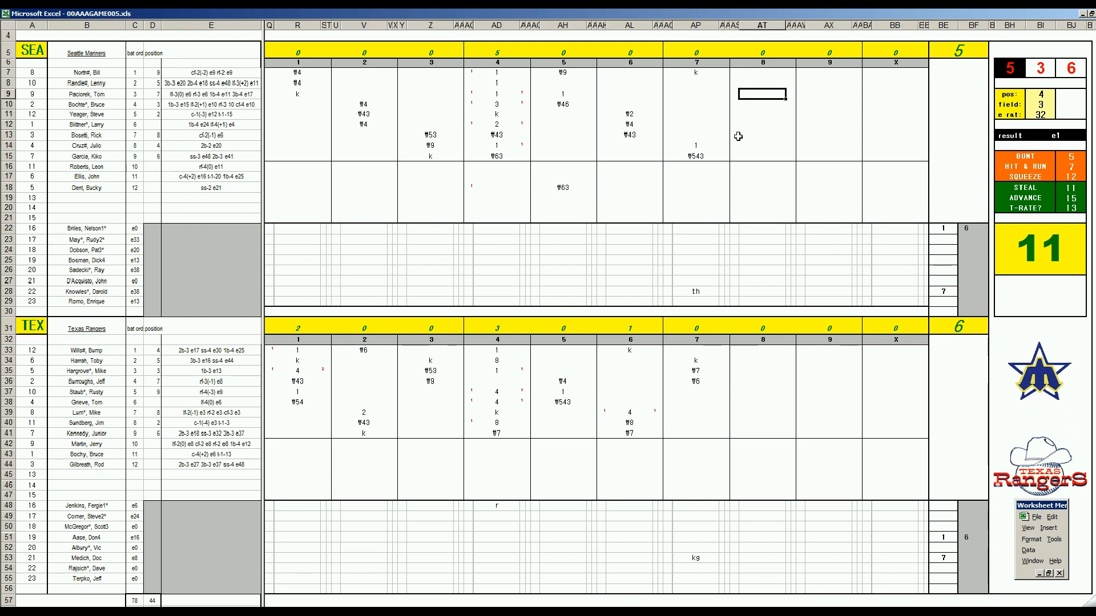
Record a 2 for Seattle's third batter in the eighth inning (AT9)
{"action": "type", "text": "2"}
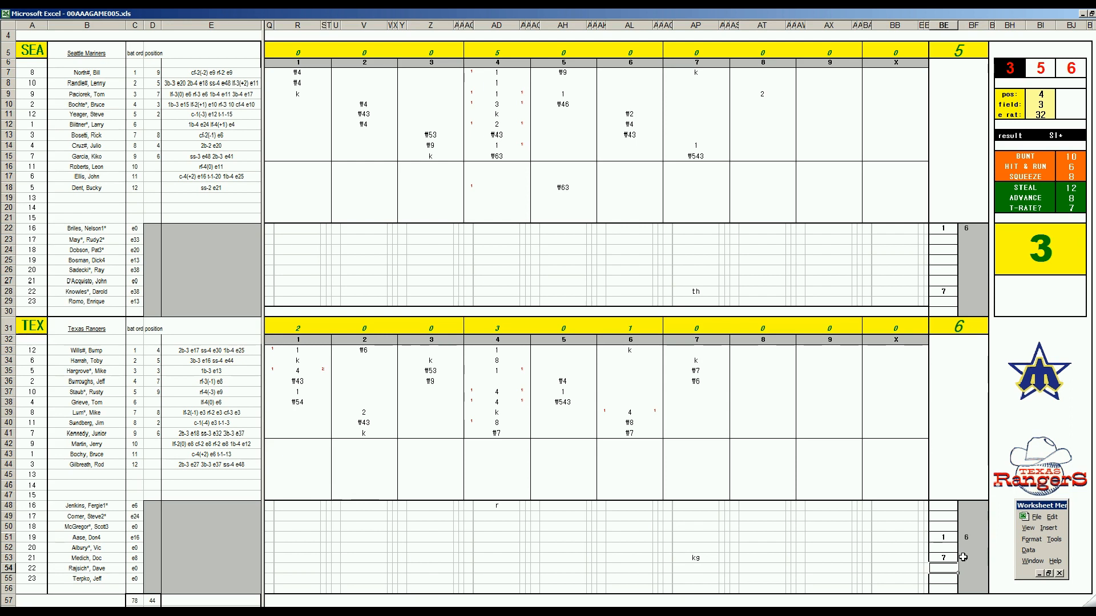
Enter 8 on the new Texas pitcher line in the pitching area
{"action": "type", "text": "8"}
{"action": "left_click", "coordinate": [763, 568]}
{"action": "type", "text": "bb"}
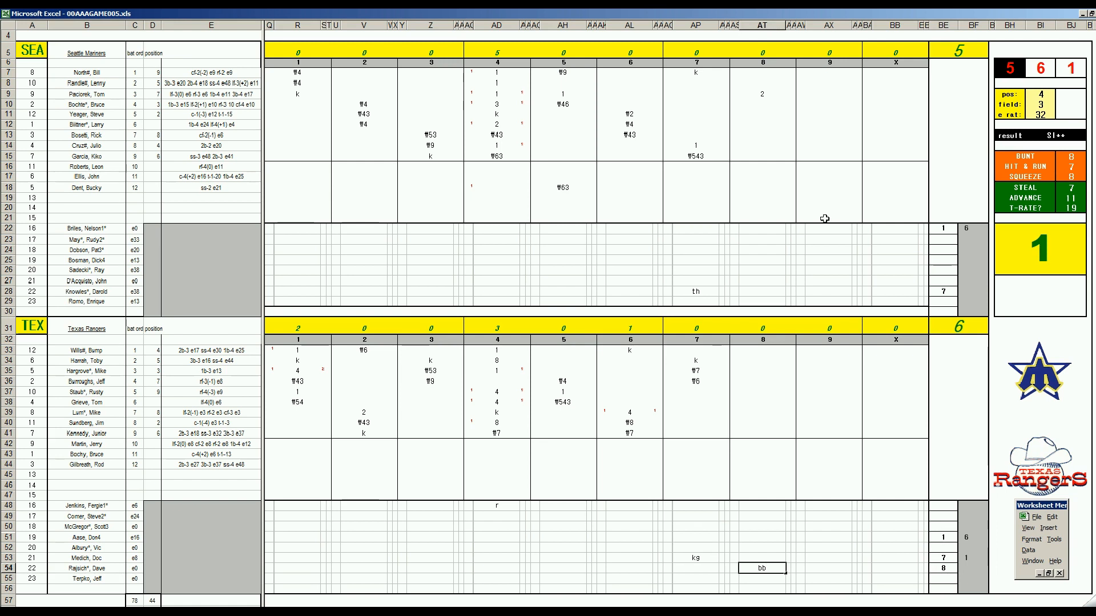
{"action": "mouse_move", "coordinate": [769, 107]}
{"action": "type", "text": "1"}
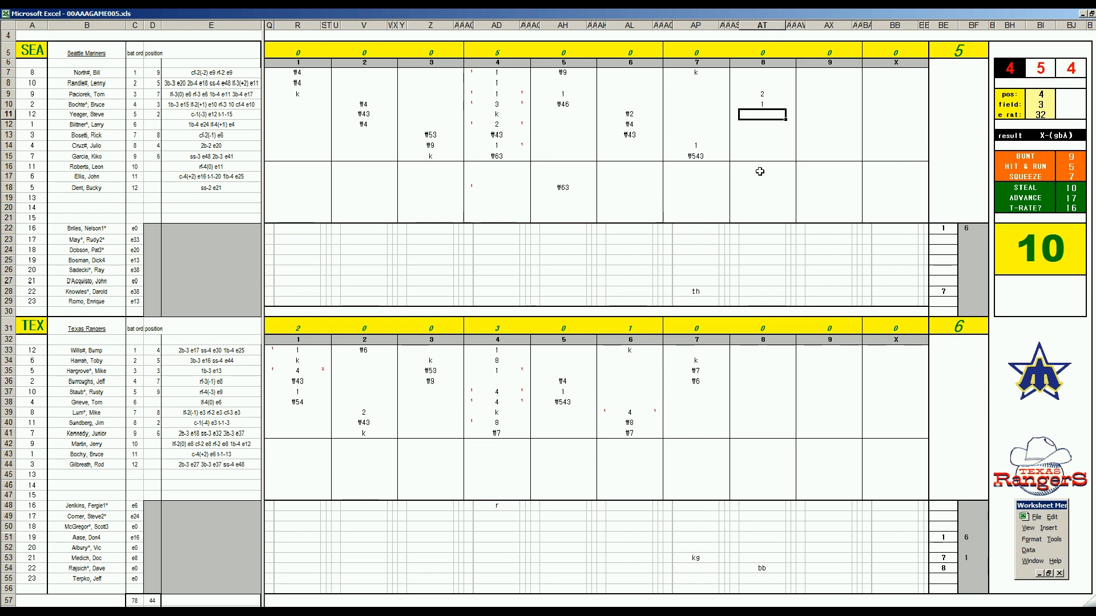
{"action": "mouse_move", "coordinate": [874, 218]}
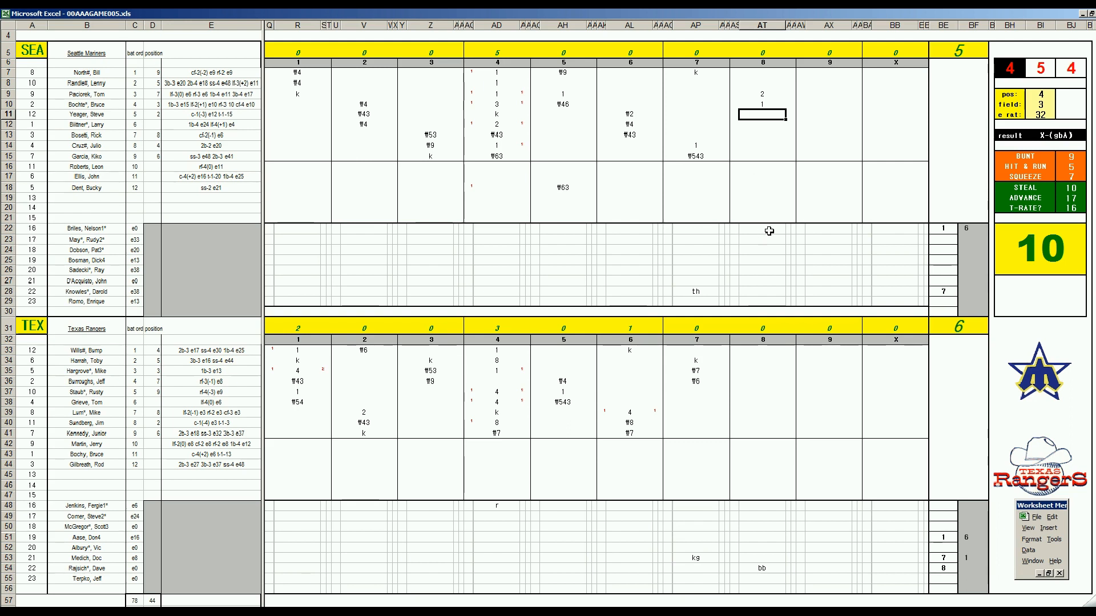
Record a 1 for Seattle's row 17 batter in the eighth-inning column
{"action": "left_click", "coordinate": [762, 229]}
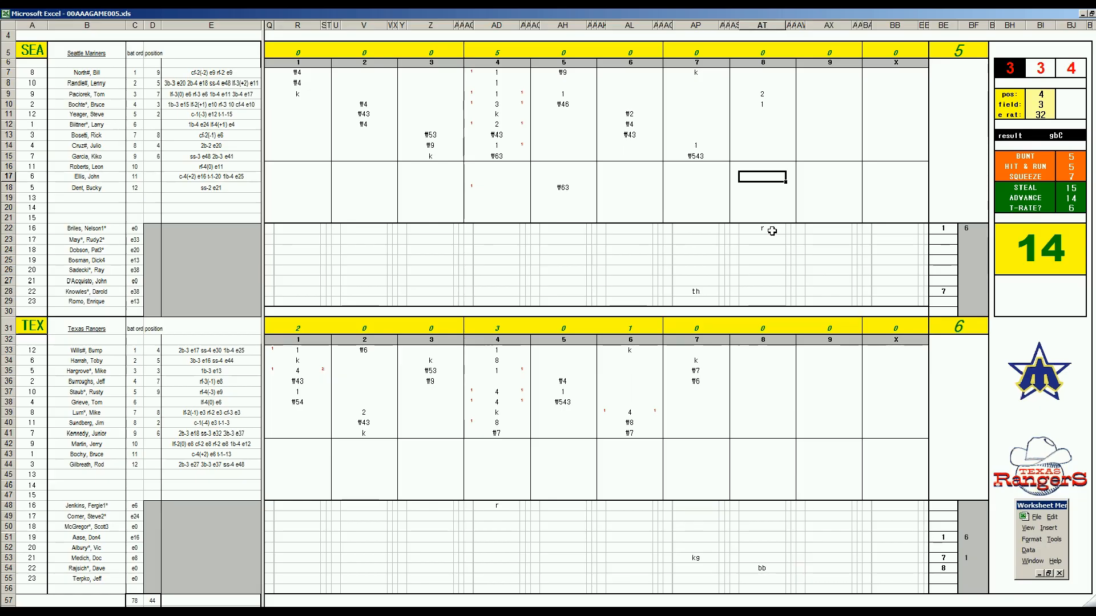
{"action": "type", "text": "1"}
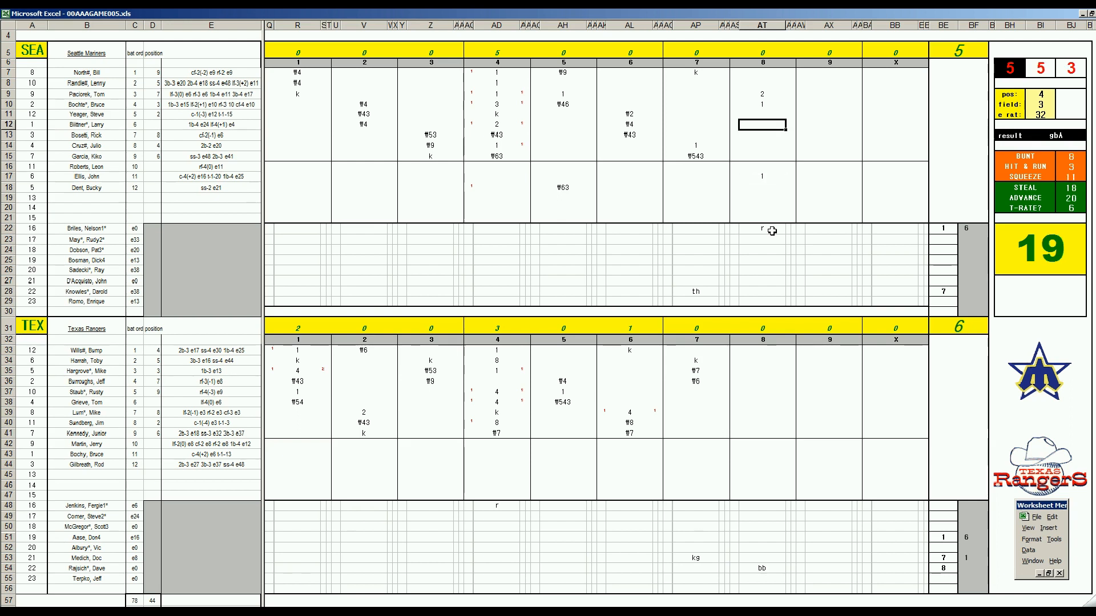
Mark Seattle's row 12 batter with an 8 in the eighth inning
{"action": "type", "text": "8"}
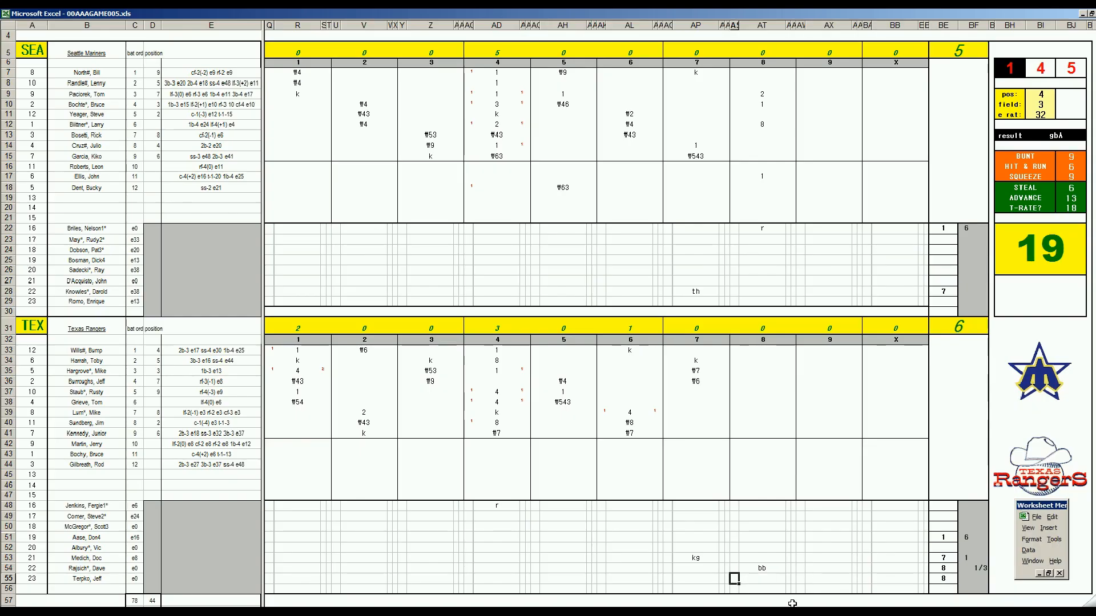
Note lr for the Texas reliever in AT55 and mark a Seattle run scoring
{"action": "type", "text": "lr"}
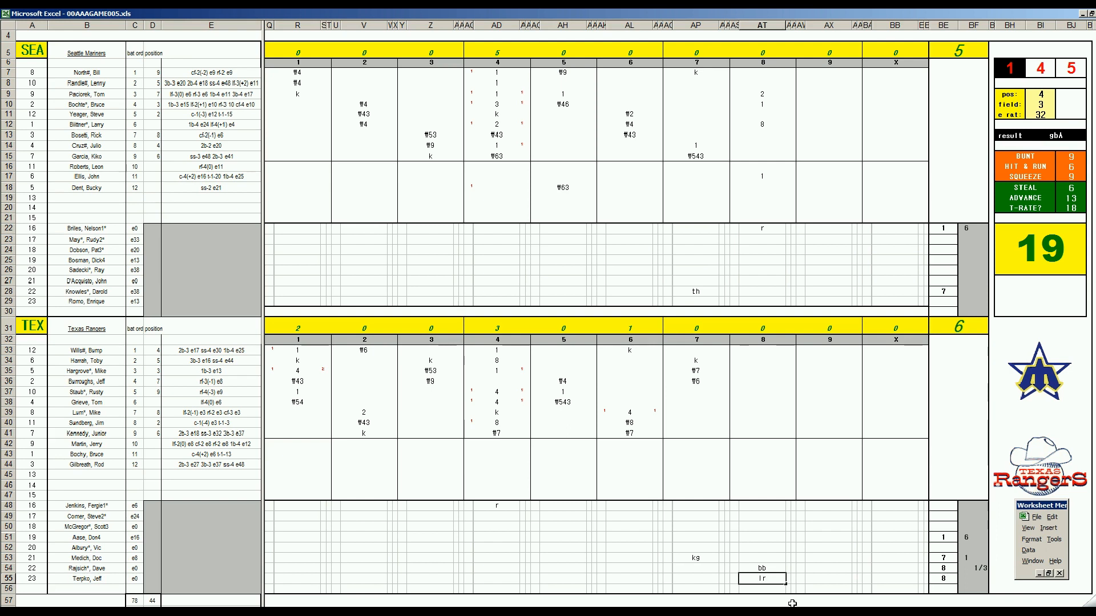
{"action": "mouse_move", "coordinate": [818, 256]}
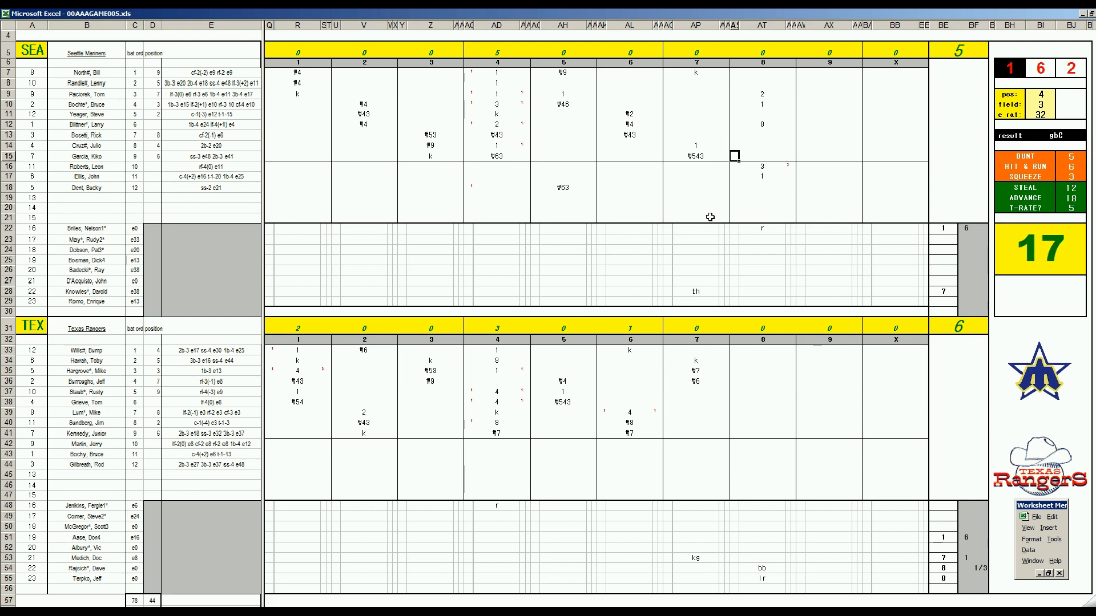
{"action": "left_click", "coordinate": [734, 188]}
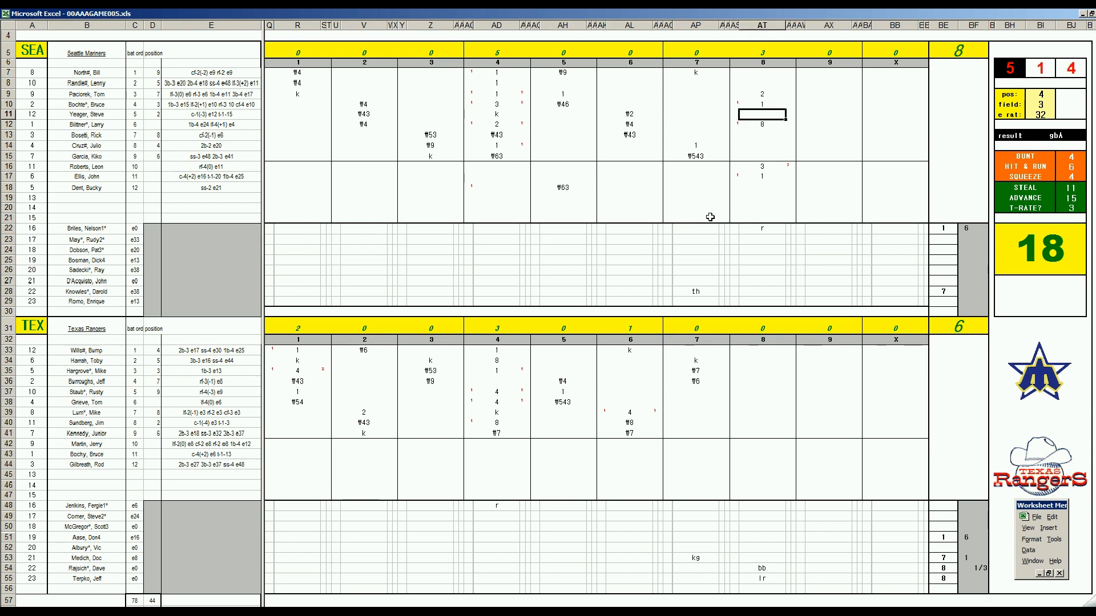
Record 8s for rows 14–15 and a 9 for row 7, marking another run
{"action": "left_click", "coordinate": [762, 145]}
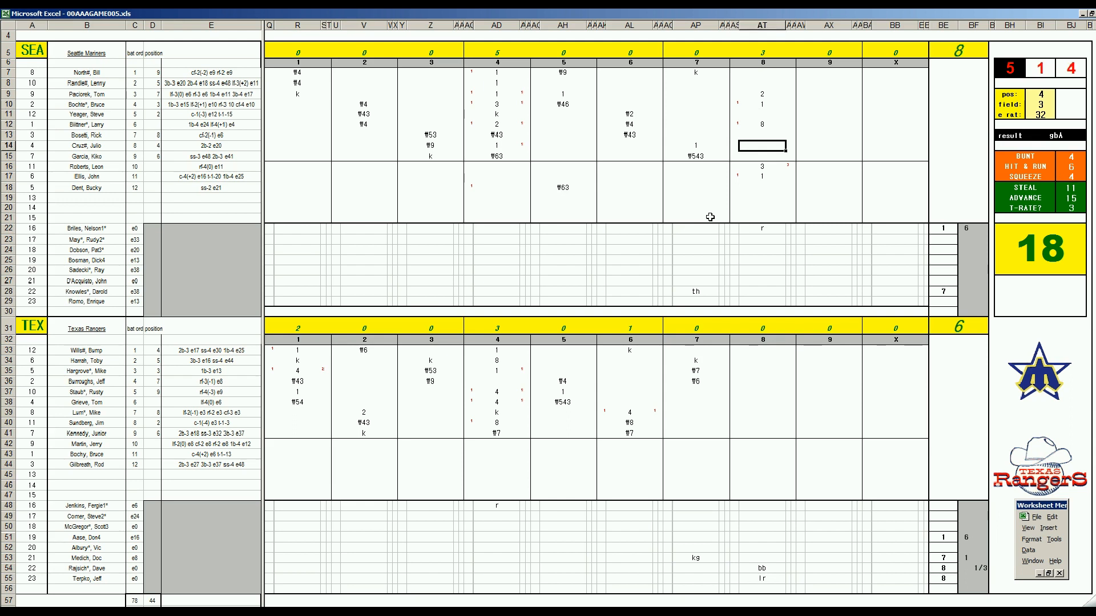
{"action": "type", "text": "8"}
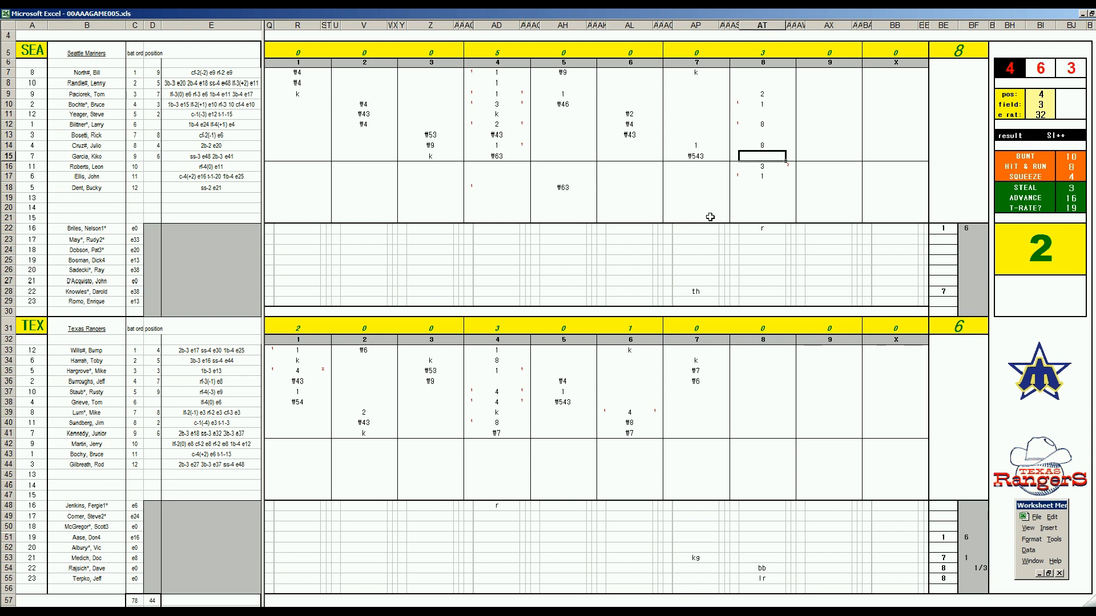
{"action": "type", "text": "8"}
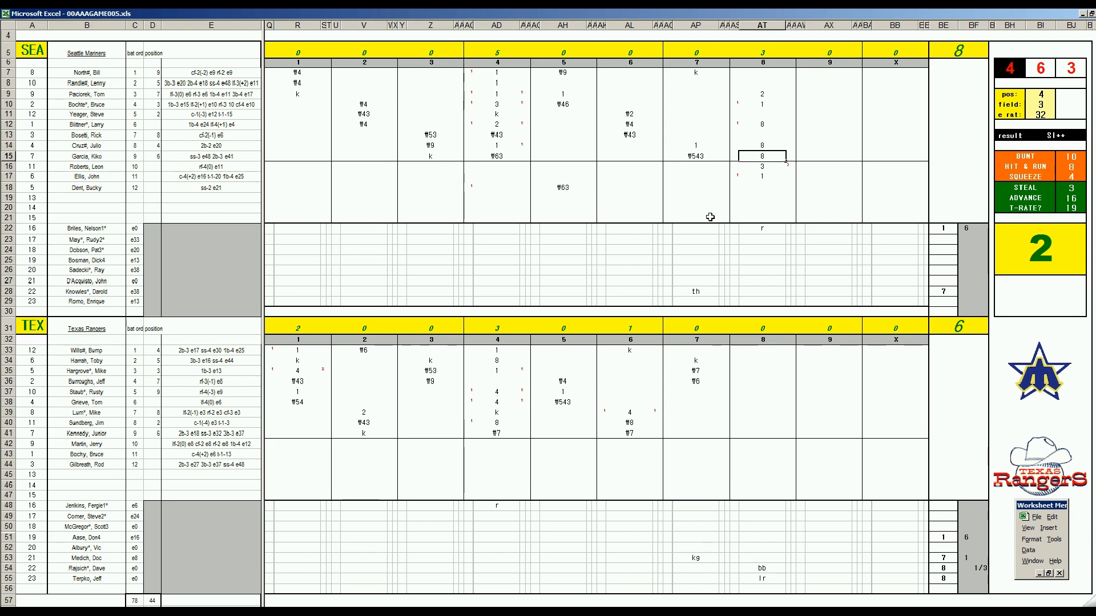
{"action": "left_click", "coordinate": [763, 72]}
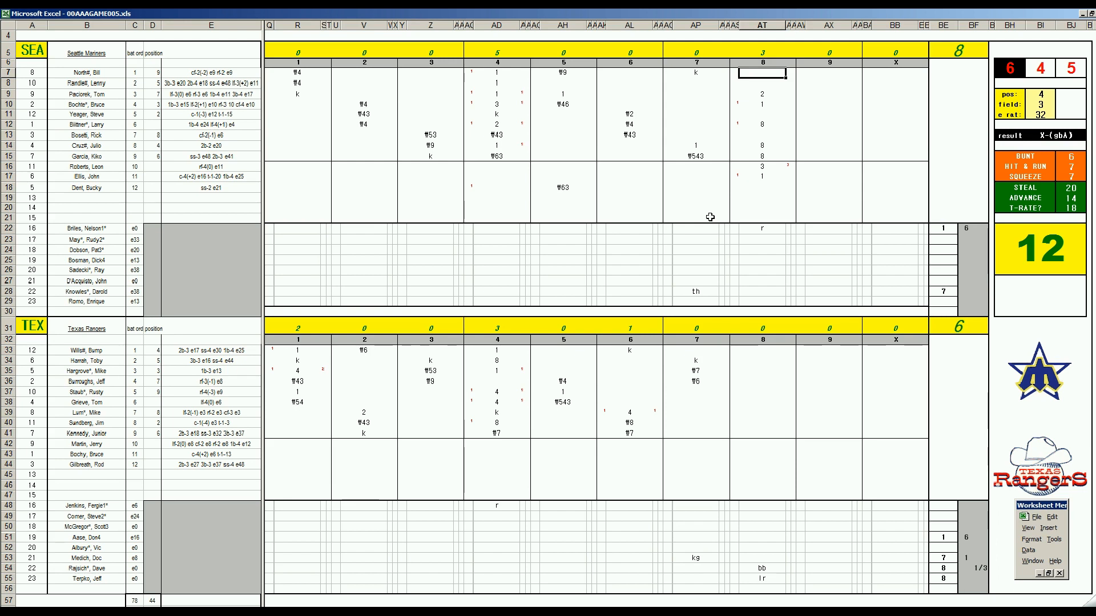
{"action": "type", "text": "9"}
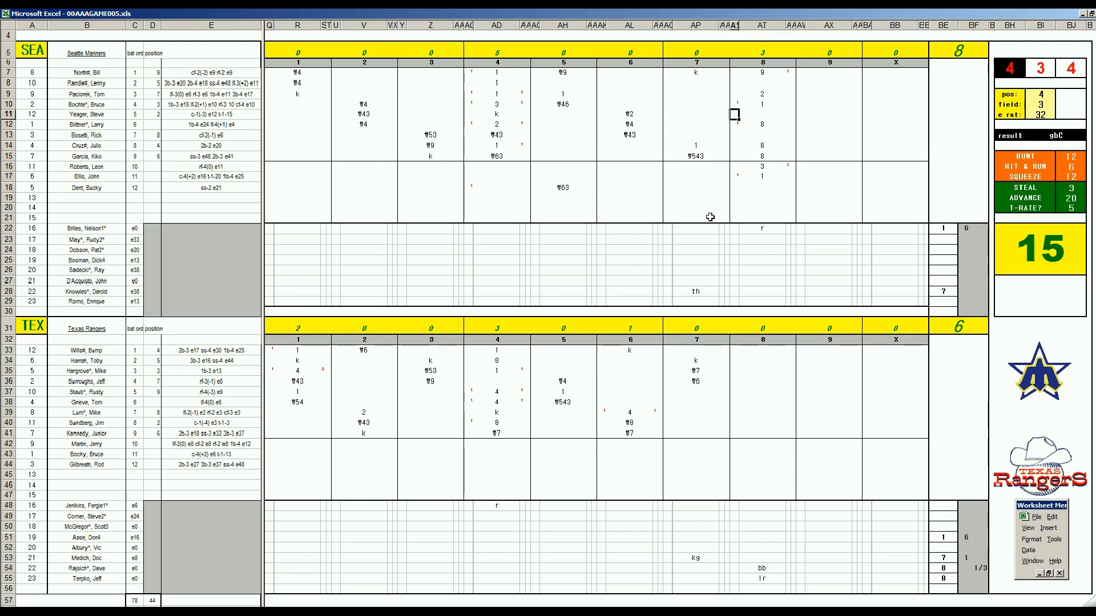
{"action": "left_click", "coordinate": [733, 145]}
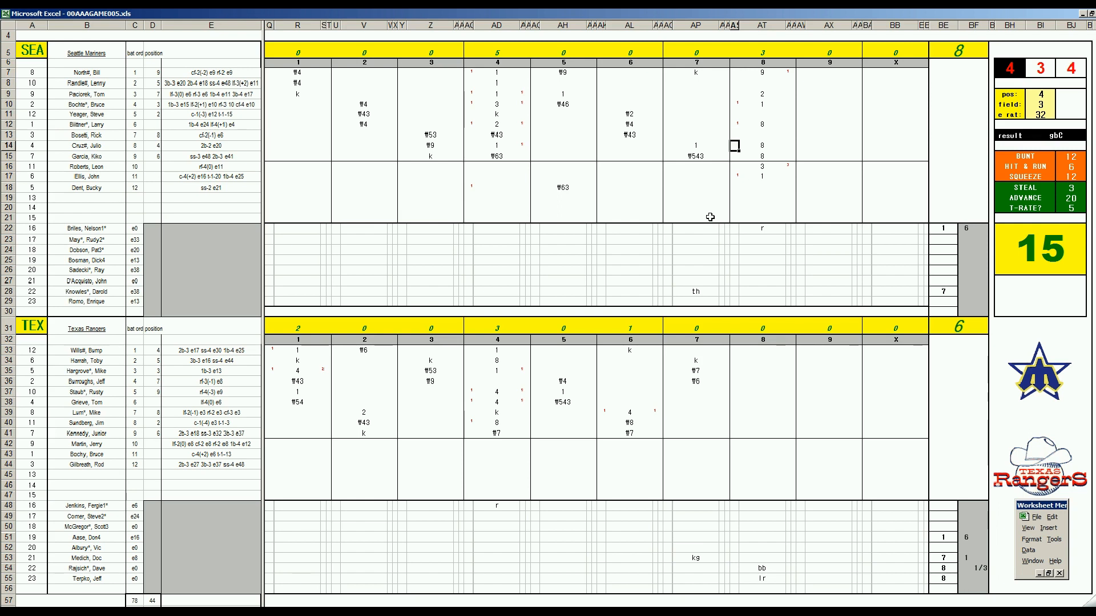
{"action": "left_click", "coordinate": [734, 166]}
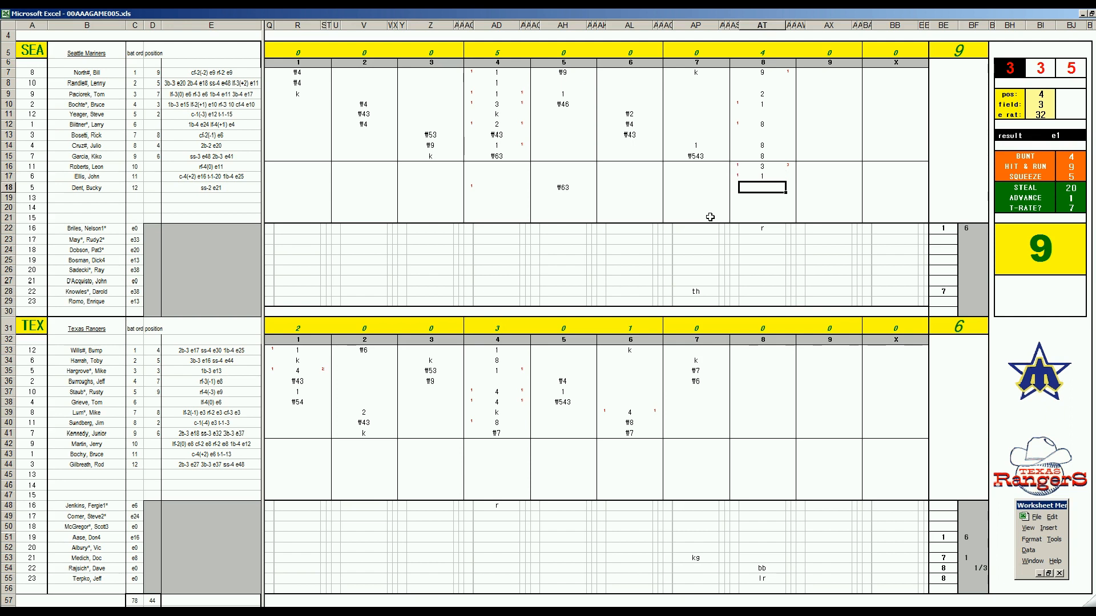
Score the last Seattle batter's eighth-inning box (AT18) as W9, ending the inning
{"action": "type", "text": "W"}
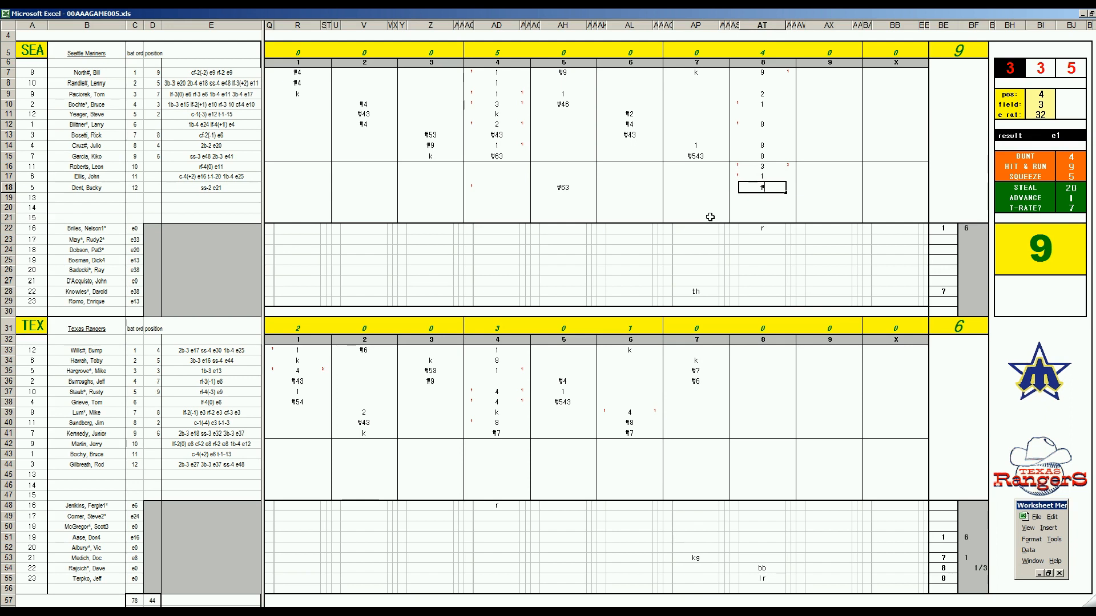
{"action": "type", "text": "9"}
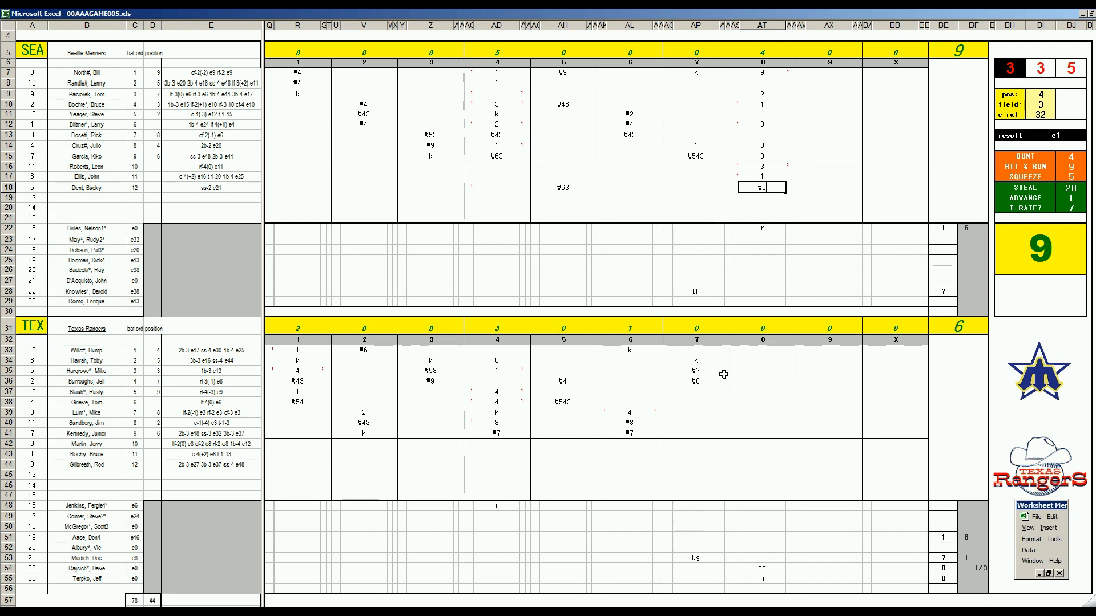
Record Texas's scoreless eighth with at-bat results 1, 643 and 53
{"action": "left_click", "coordinate": [762, 392]}
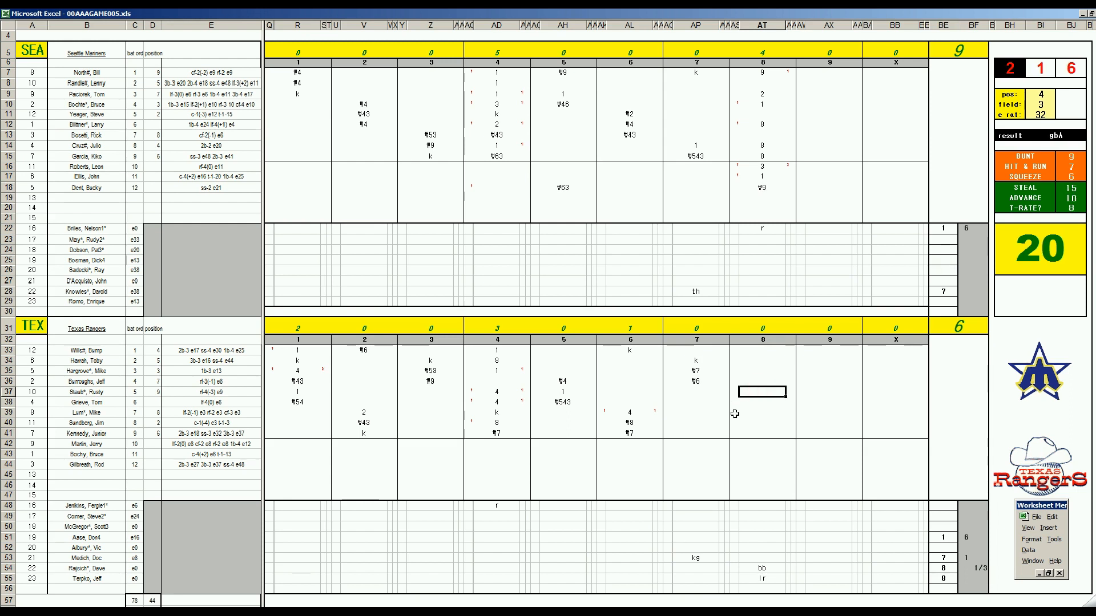
{"action": "type", "text": "1"}
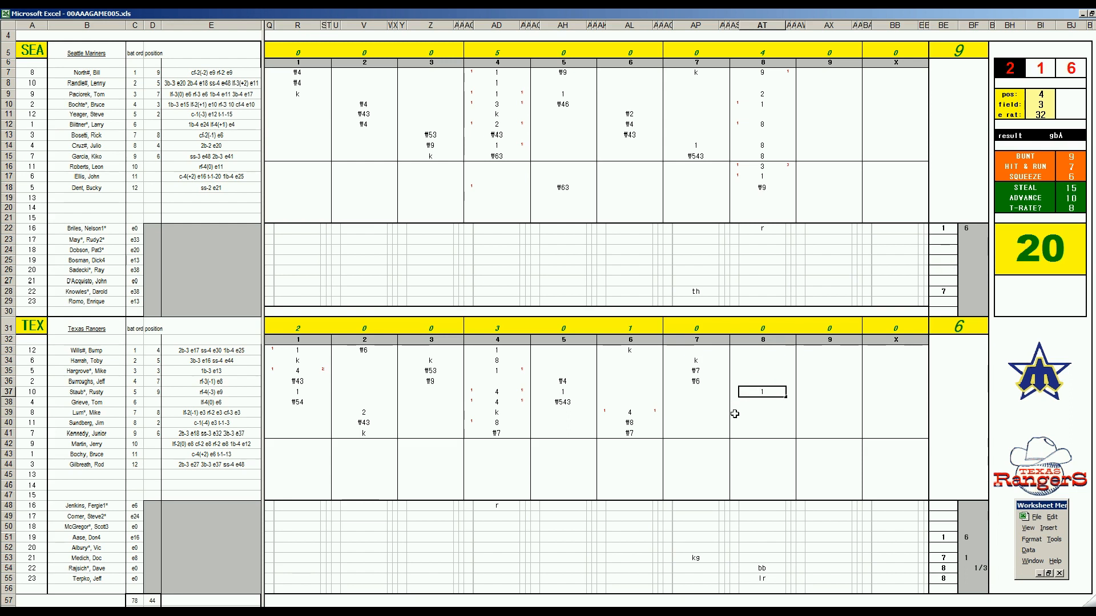
{"action": "left_click", "coordinate": [760, 404]}
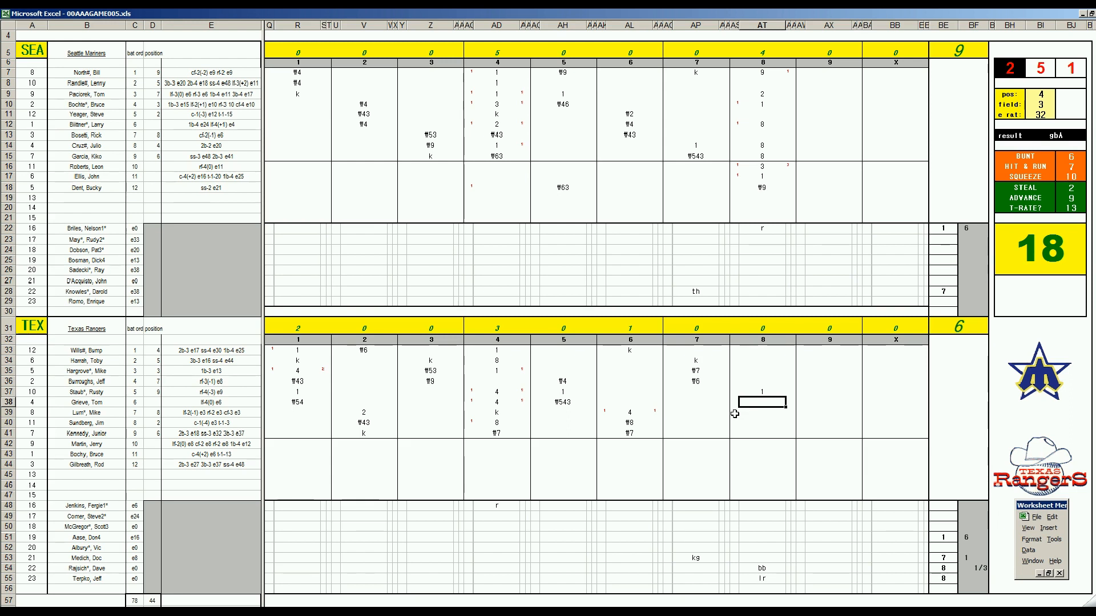
{"action": "type", "text": "643"}
{"action": "left_click", "coordinate": [762, 301]}
{"action": "type", "text": "ia"}
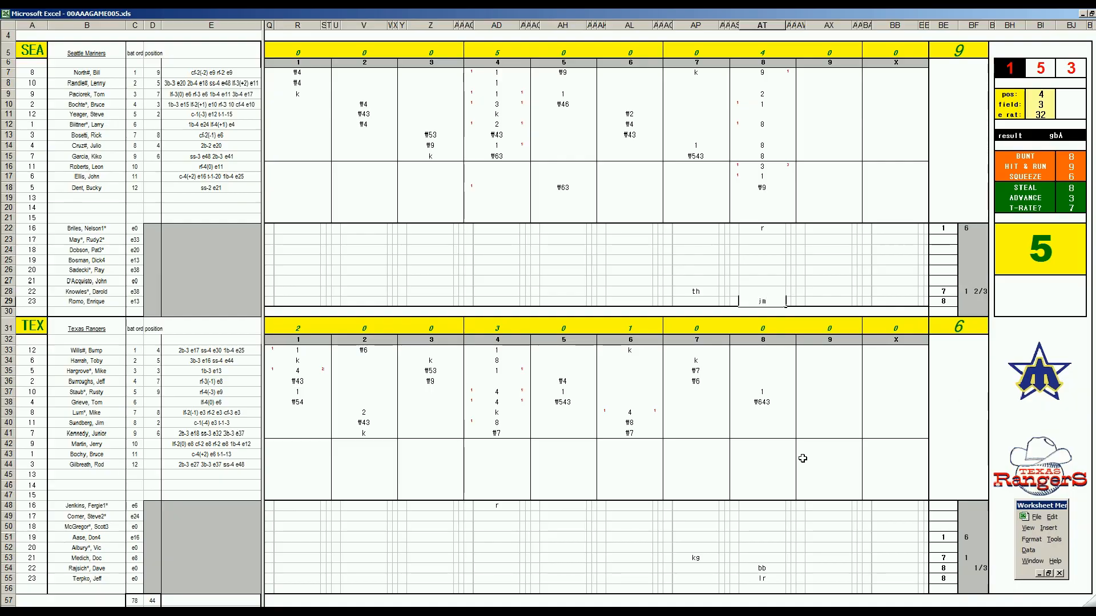
{"action": "mouse_move", "coordinate": [759, 442]}
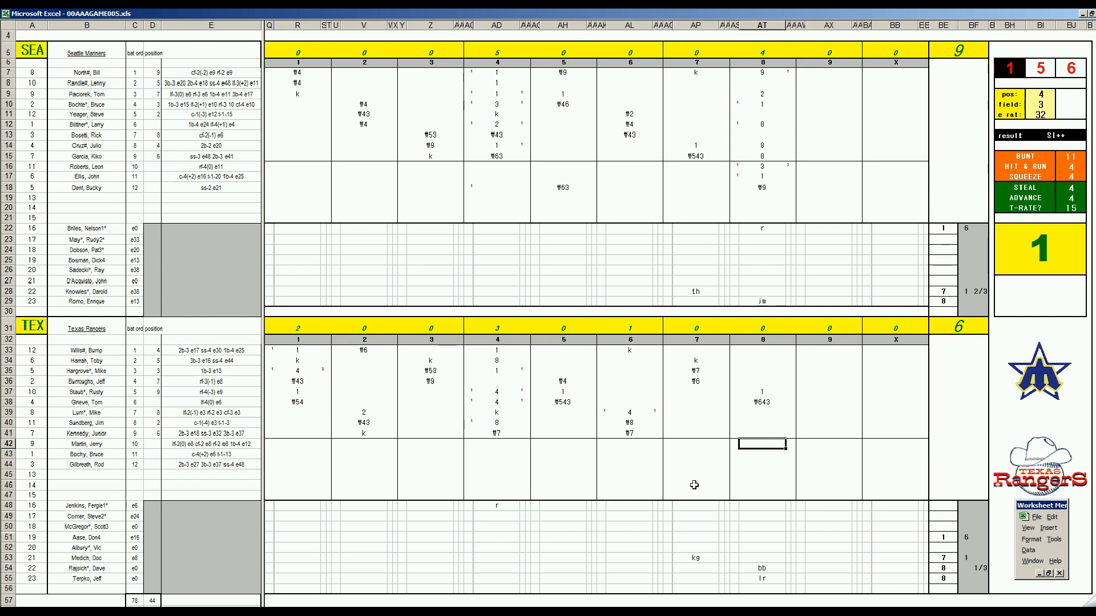
{"action": "type", "text": "53"}
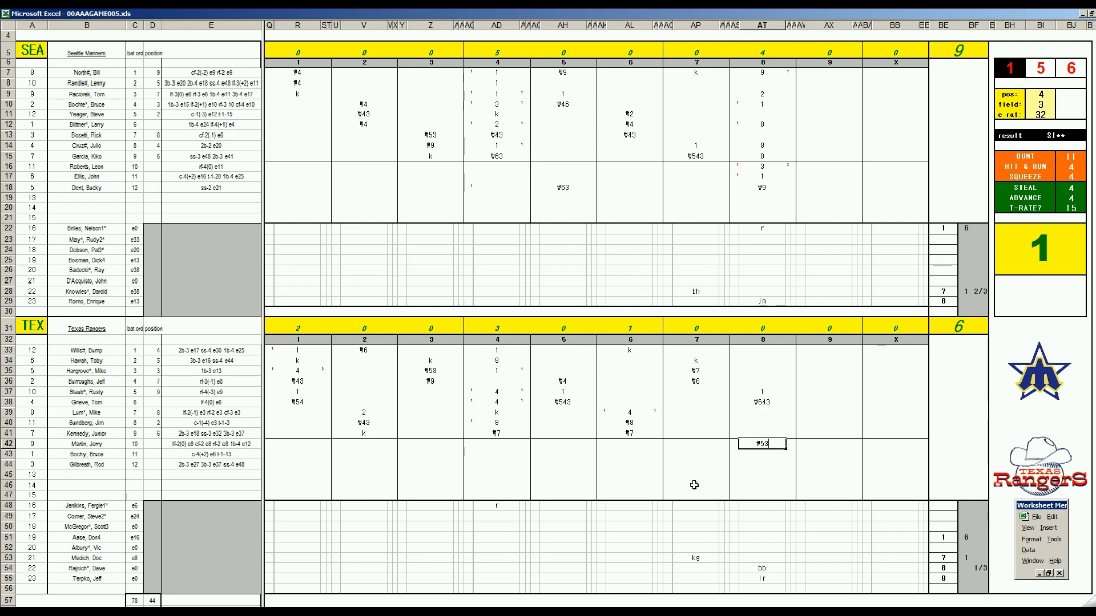
{"action": "mouse_move", "coordinate": [818, 94]}
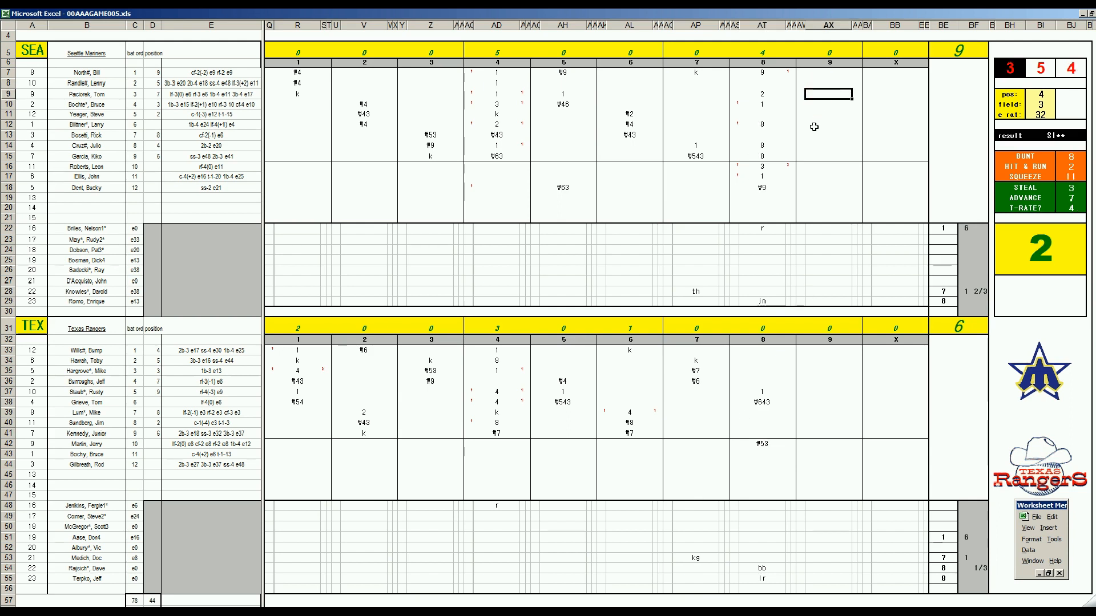
Start Seattle's ninth inning with W8 and a 363 result in column AX
{"action": "type", "text": "W8"}
{"action": "left_click", "coordinate": [828, 104]}
{"action": "type", "text": "1"}
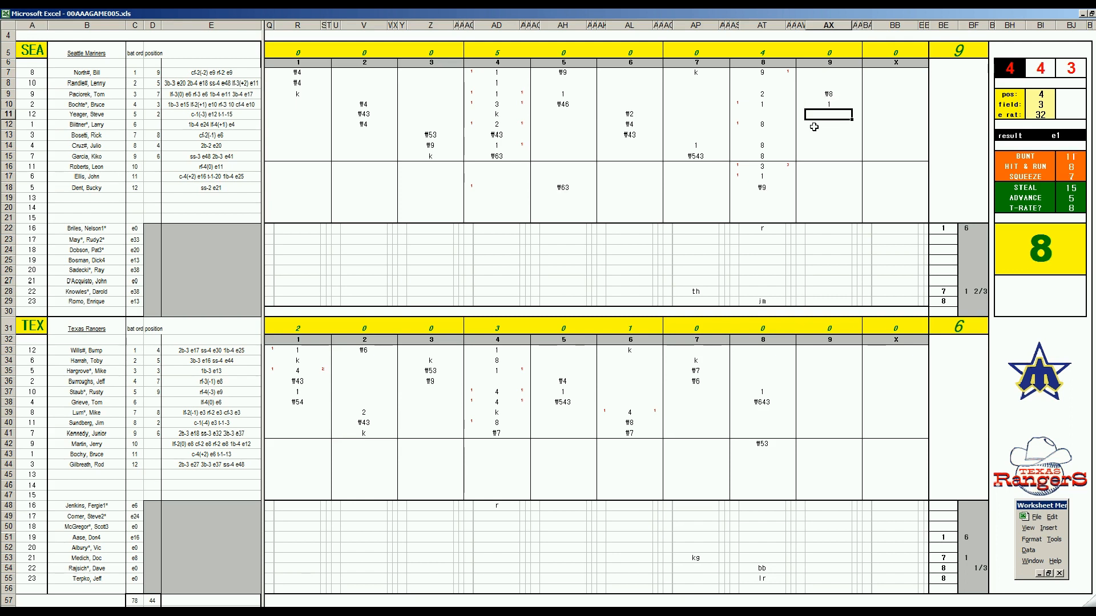
{"action": "left_click", "coordinate": [828, 125]}
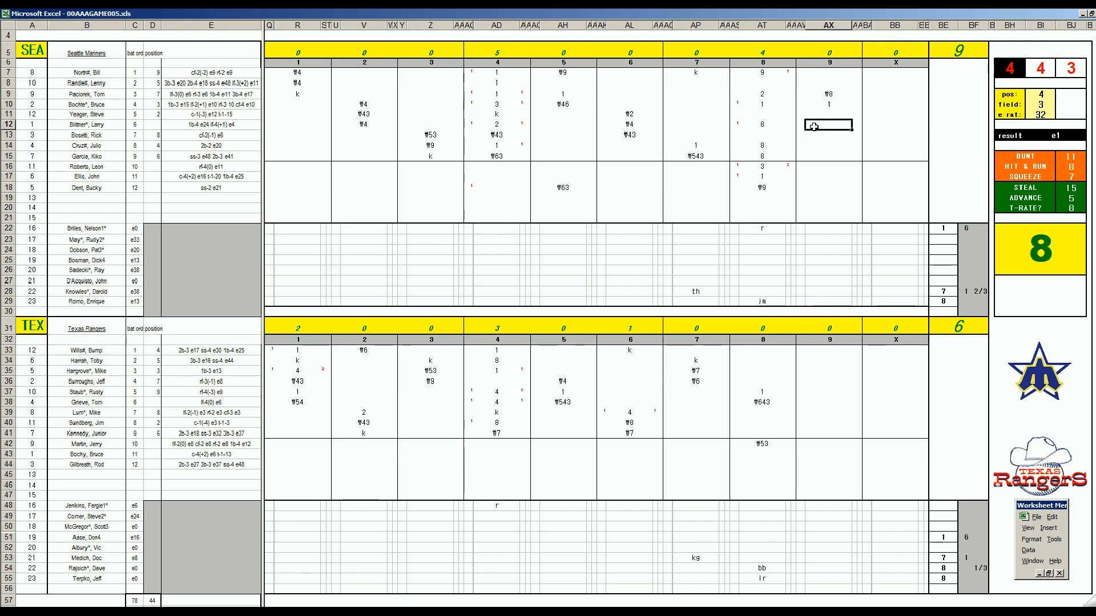
{"action": "left_click", "coordinate": [829, 175]}
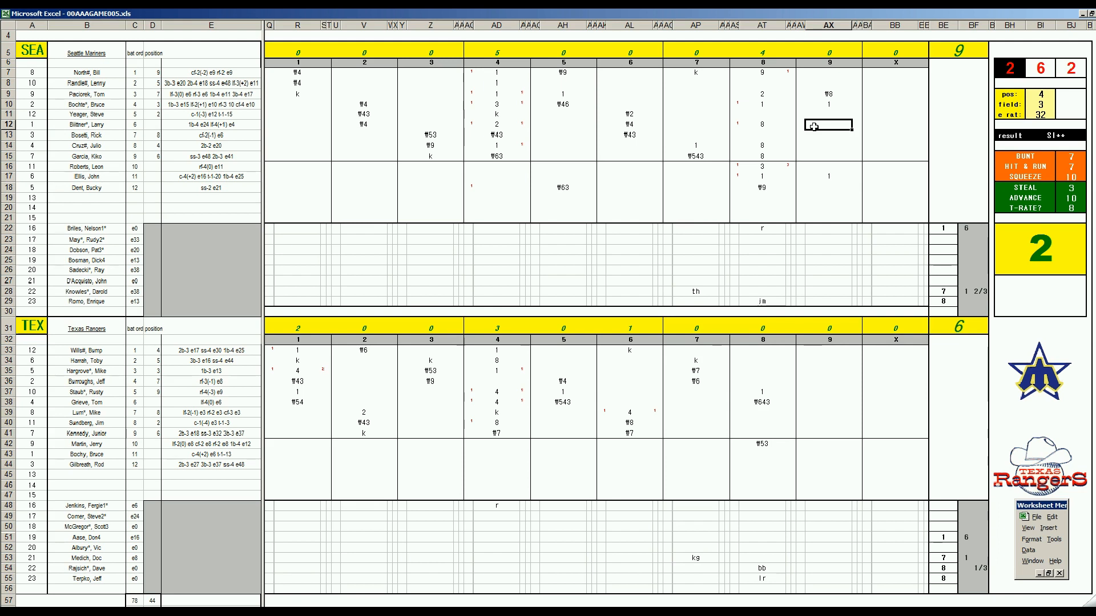
{"action": "mouse_move", "coordinate": [728, 161]}
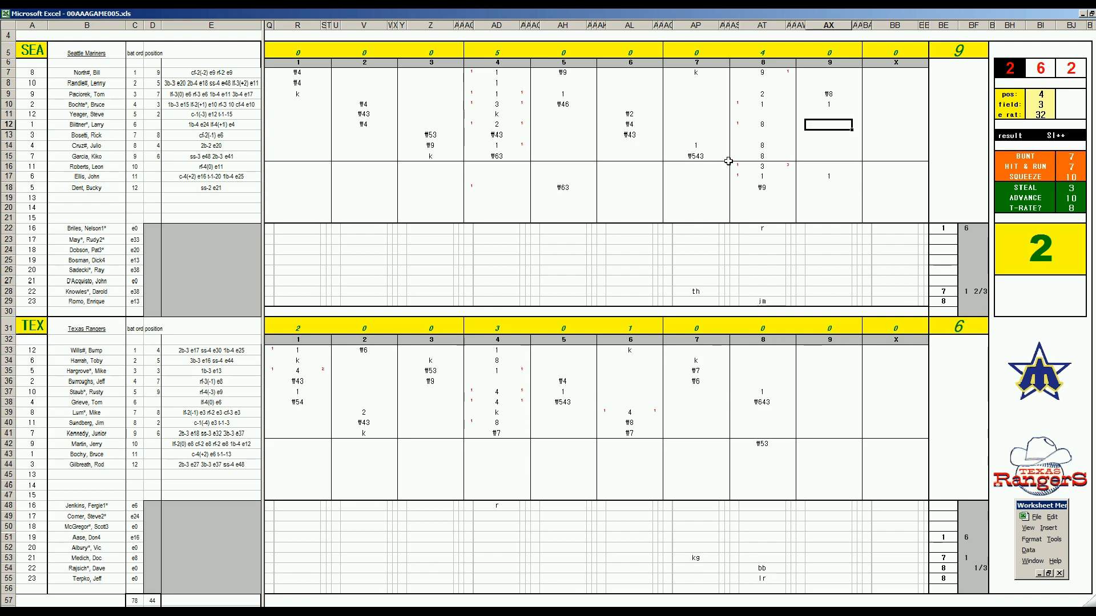
{"action": "type", "text": "363"}
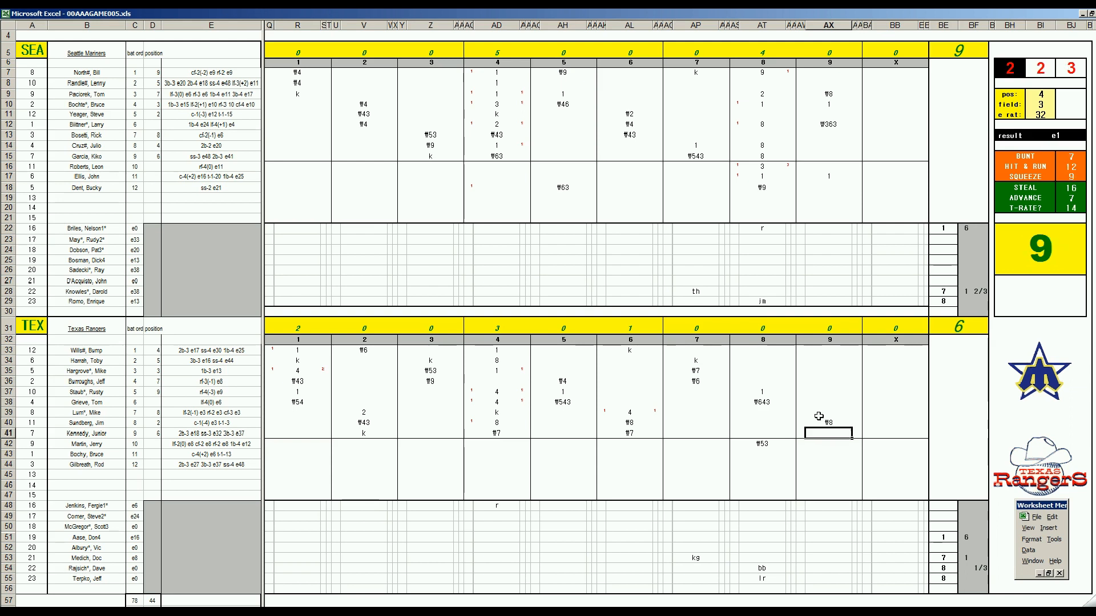
Enter Texas's ninth-inning at-bat results in column AX, beginning with 8
{"action": "type", "text": "8"}
{"action": "left_click", "coordinate": [828, 350]}
{"action": "type", "text": "1"}
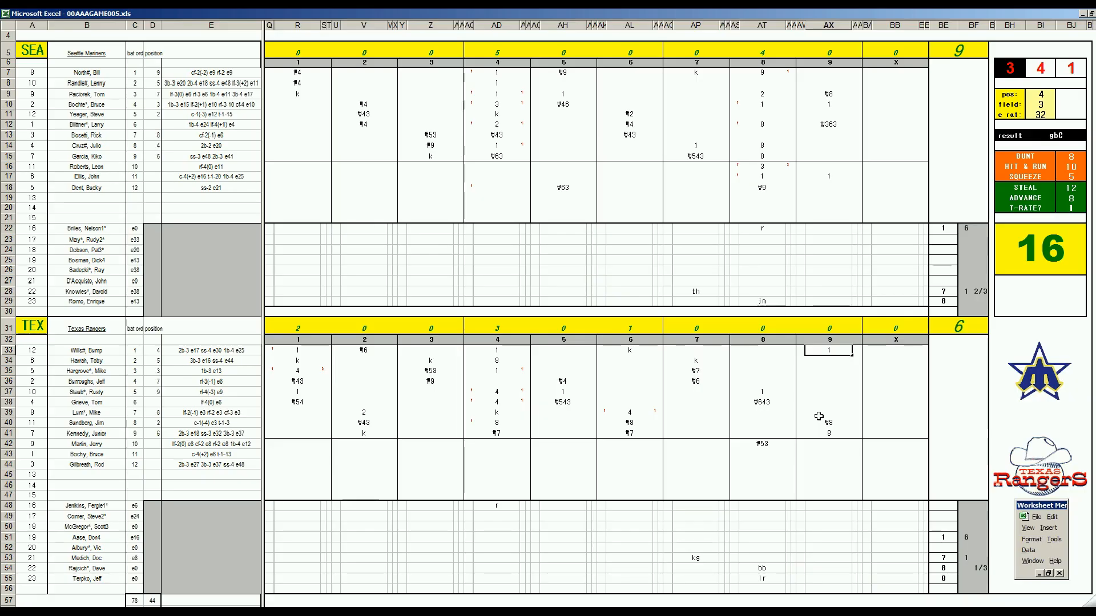
{"action": "left_click", "coordinate": [829, 362]}
{"action": "type", "text": "9"}
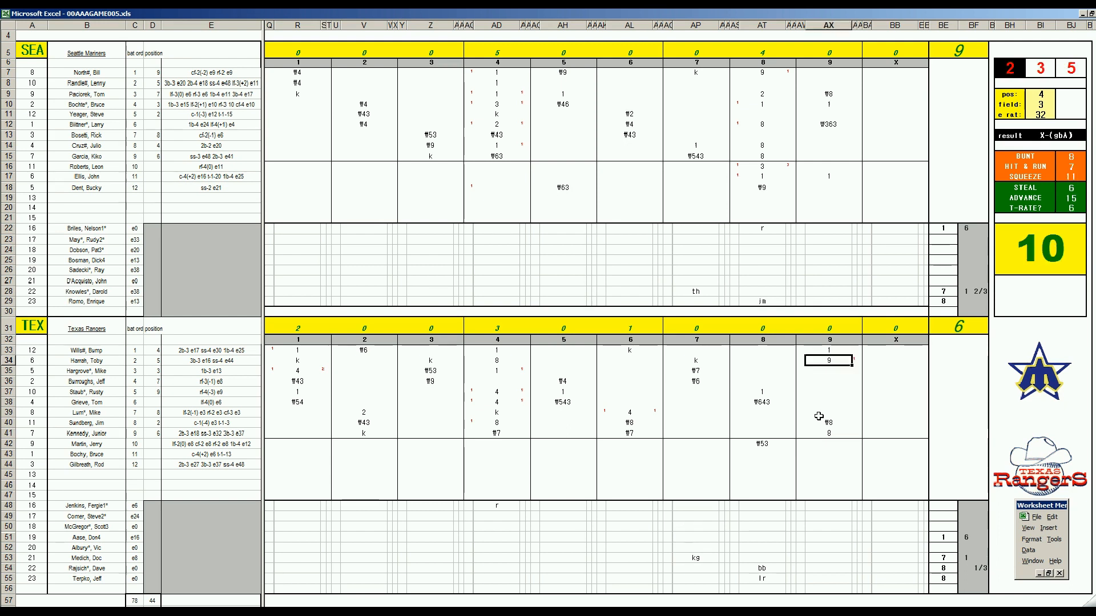
{"action": "left_click", "coordinate": [803, 433]}
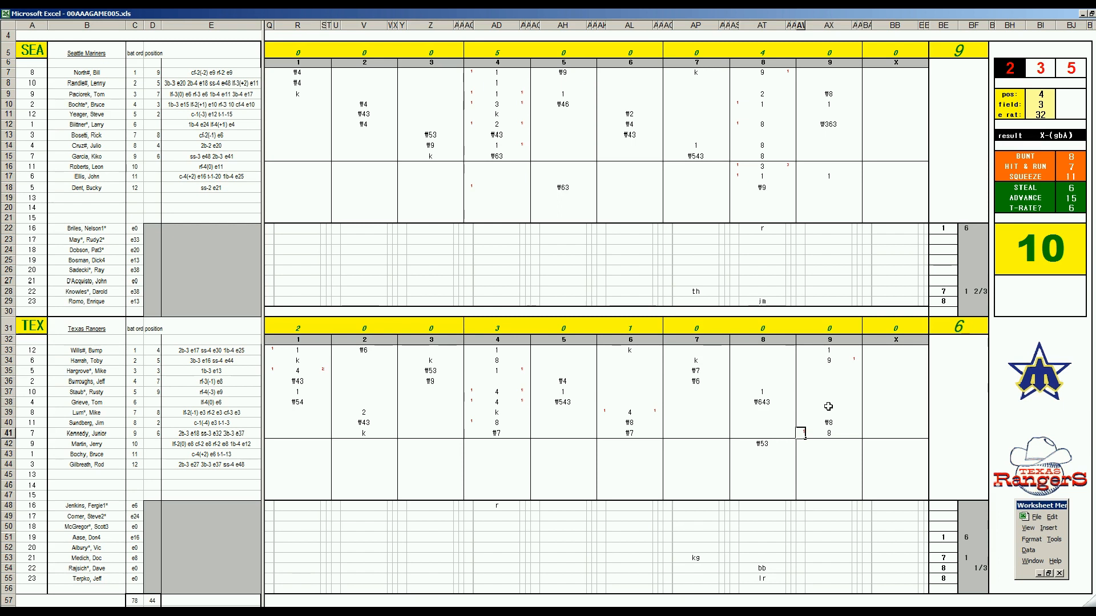
{"action": "mouse_move", "coordinate": [830, 368]}
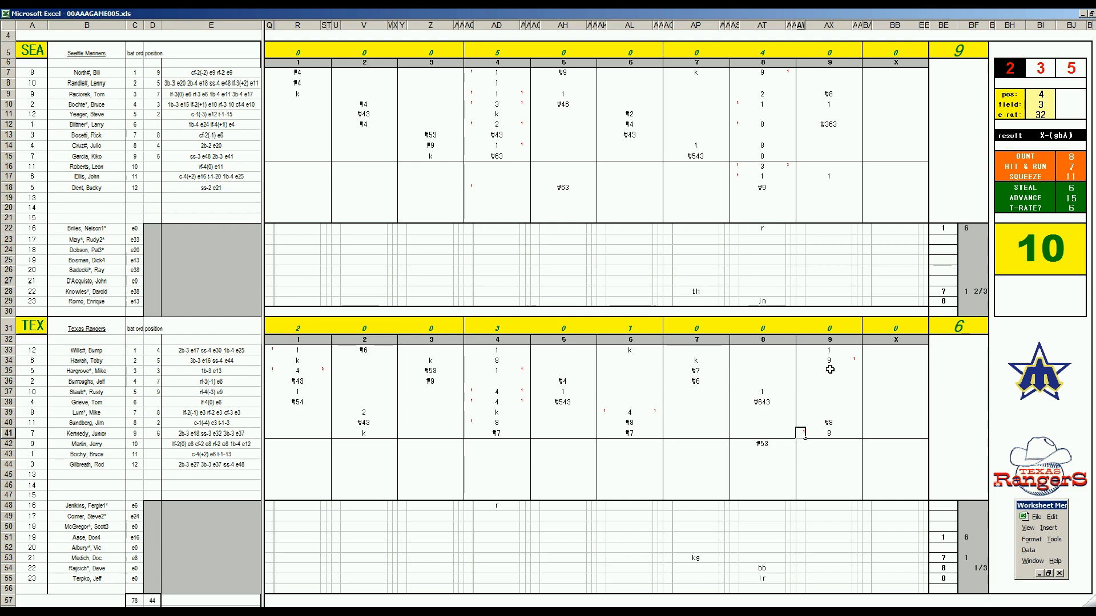
{"action": "left_click", "coordinate": [829, 371]}
{"action": "type", "text": "¶13"}
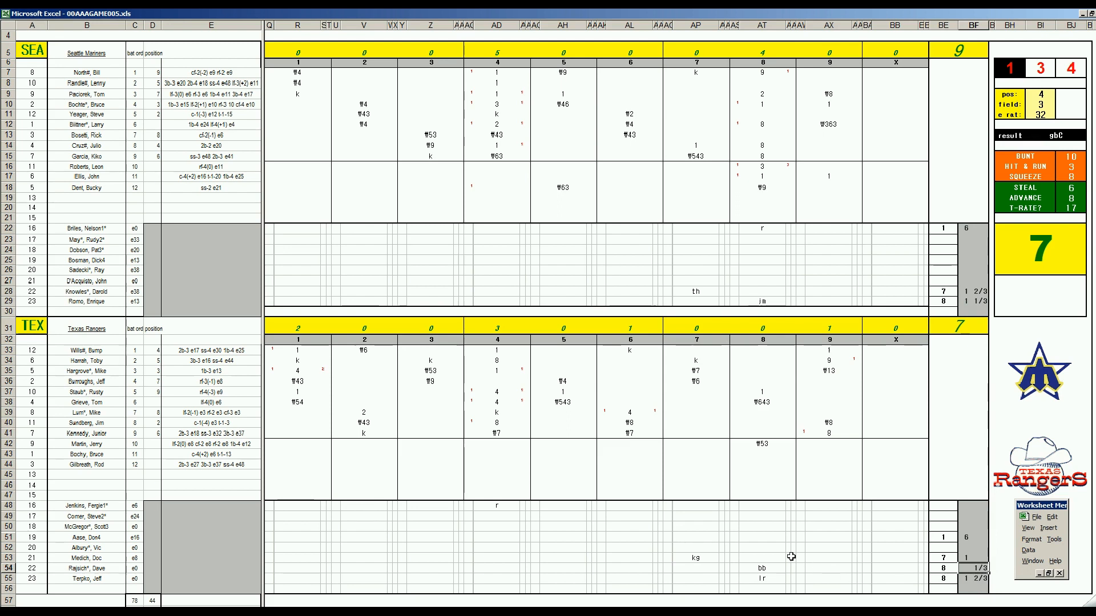
{"action": "mouse_move", "coordinate": [269, 569]}
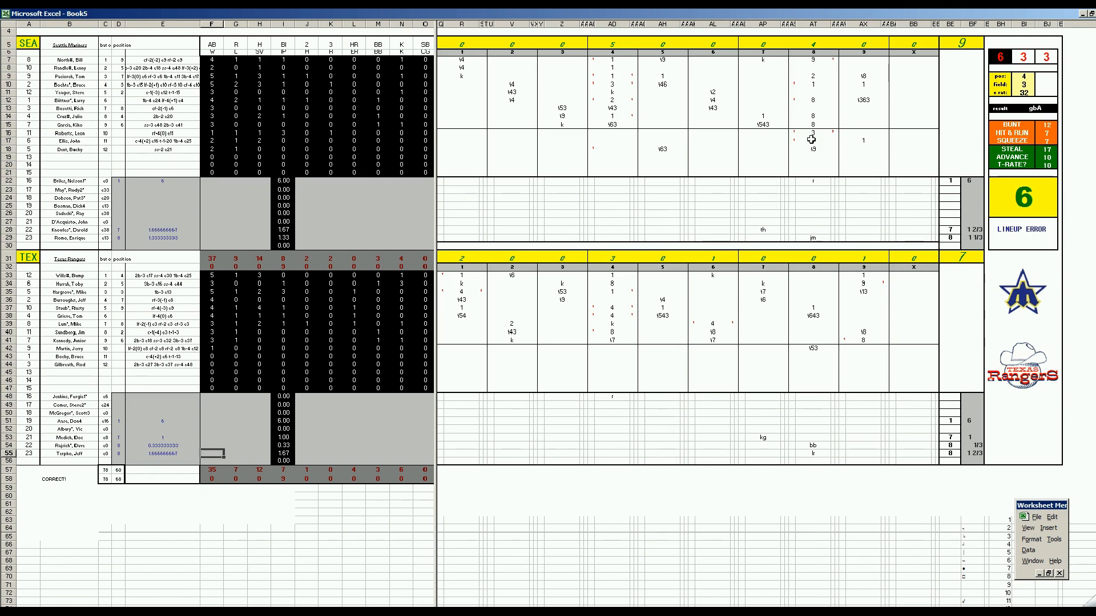
{"action": "mouse_move", "coordinate": [814, 135]}
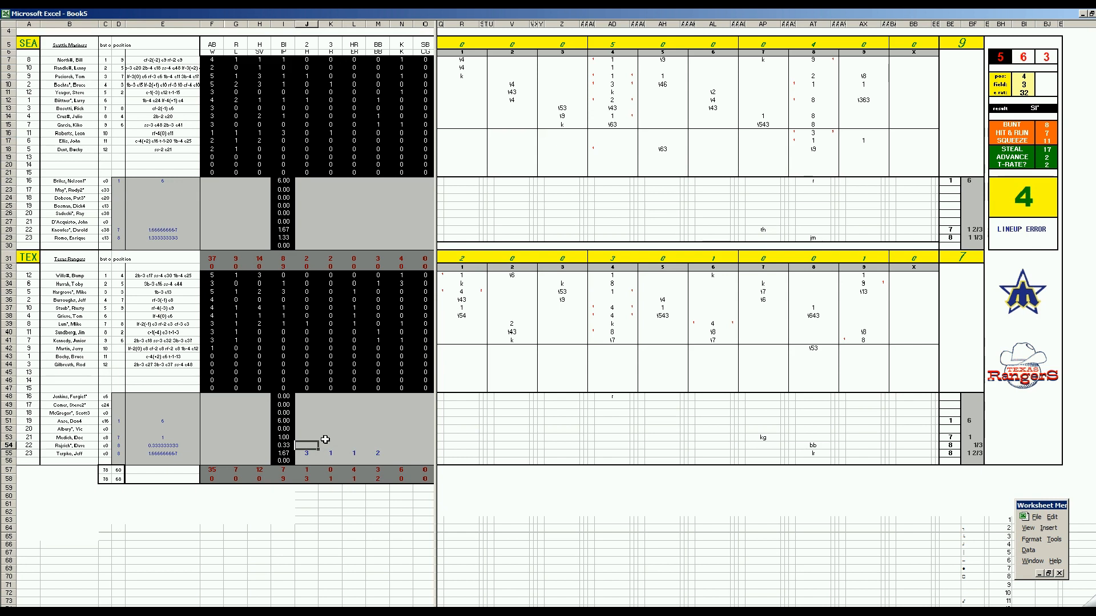
Fill in pitching stats for a Texas reliever (5) and a Seattle pitcher (2)
{"action": "left_click", "coordinate": [331, 444]}
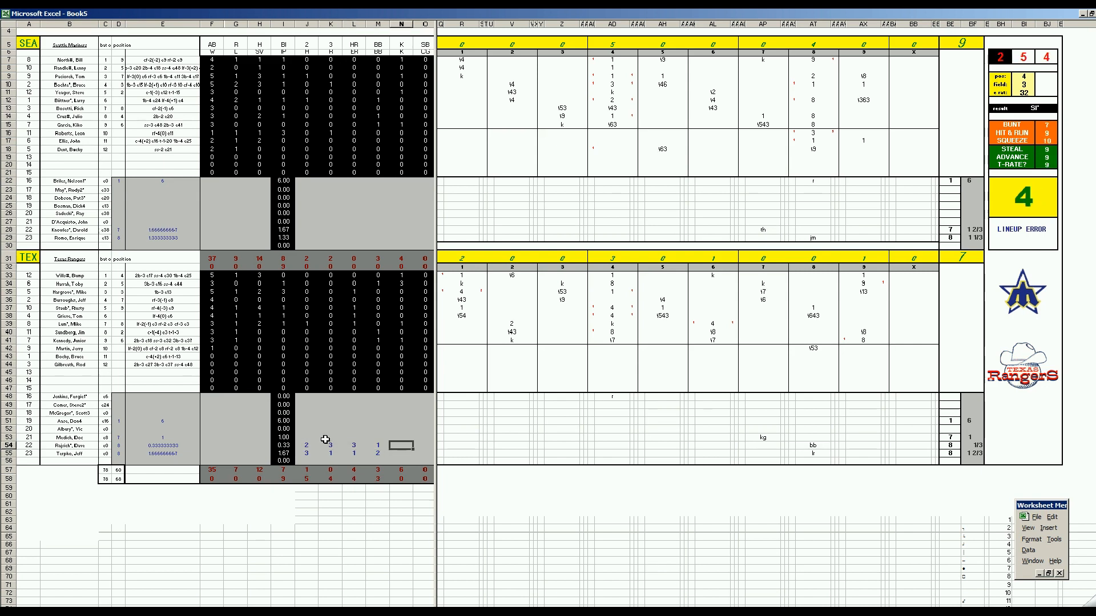
{"action": "left_click", "coordinate": [353, 445]}
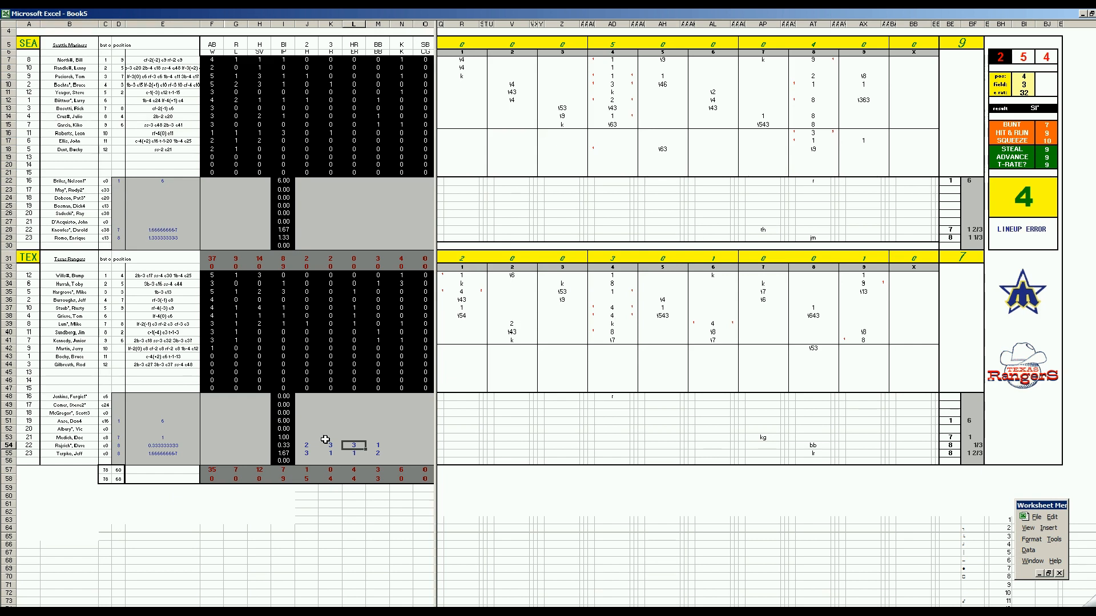
{"action": "left_click", "coordinate": [307, 437]}
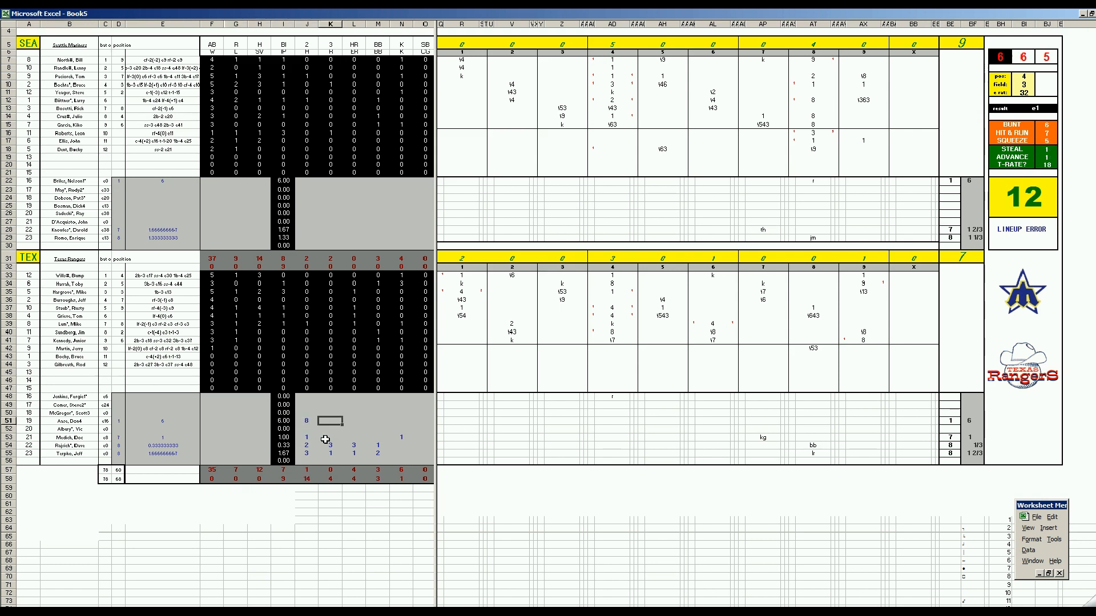
{"action": "type", "text": "5"}
{"action": "left_click", "coordinate": [260, 237]}
{"action": "type", "text": "1"}
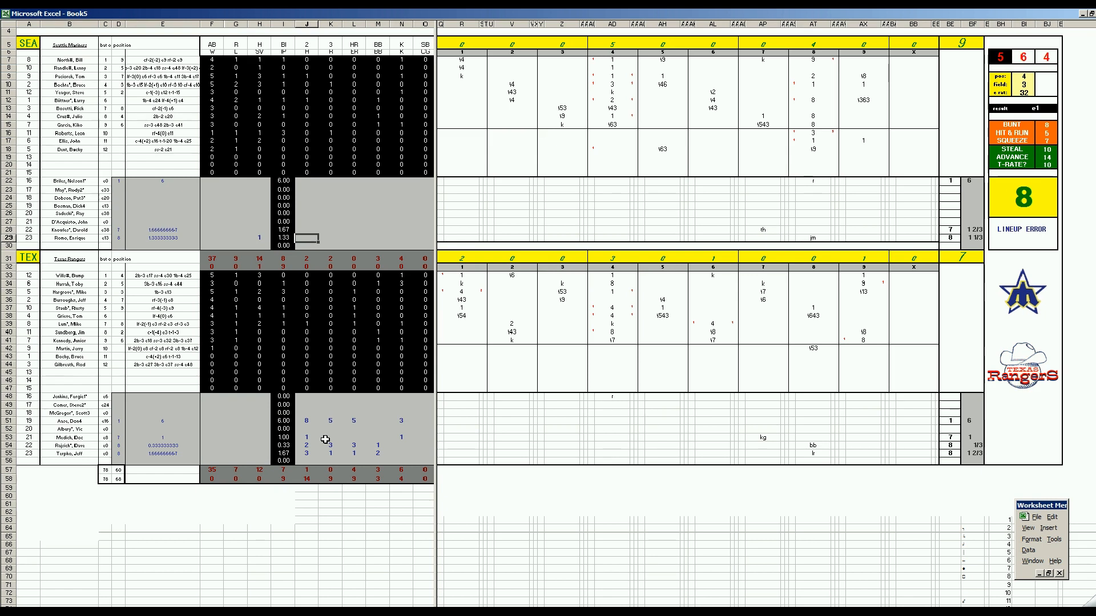
{"action": "left_click", "coordinate": [330, 238]}
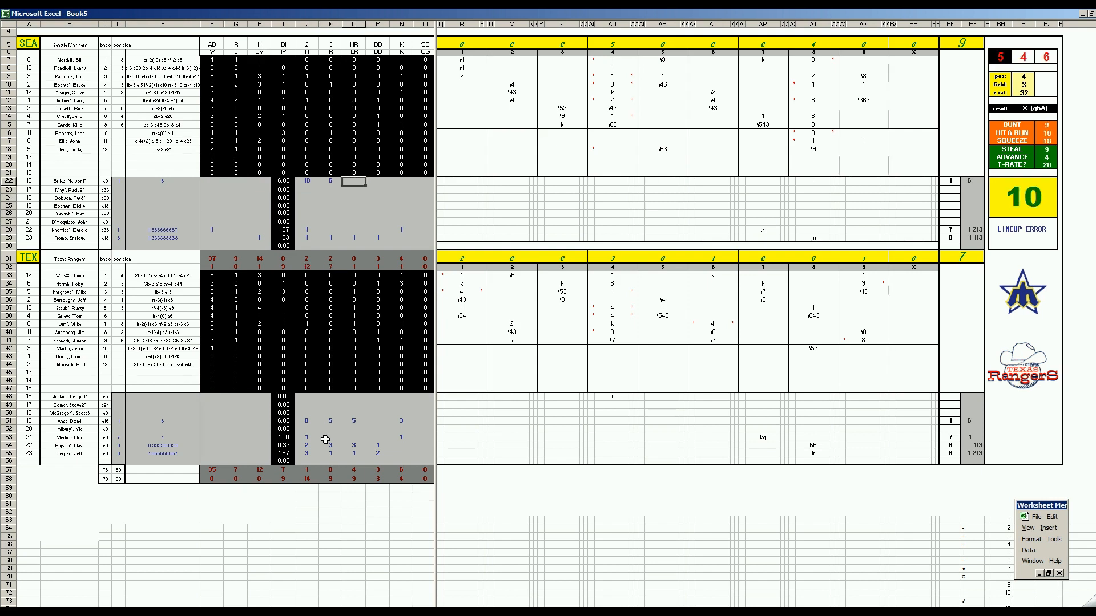
{"action": "type", "text": "2"}
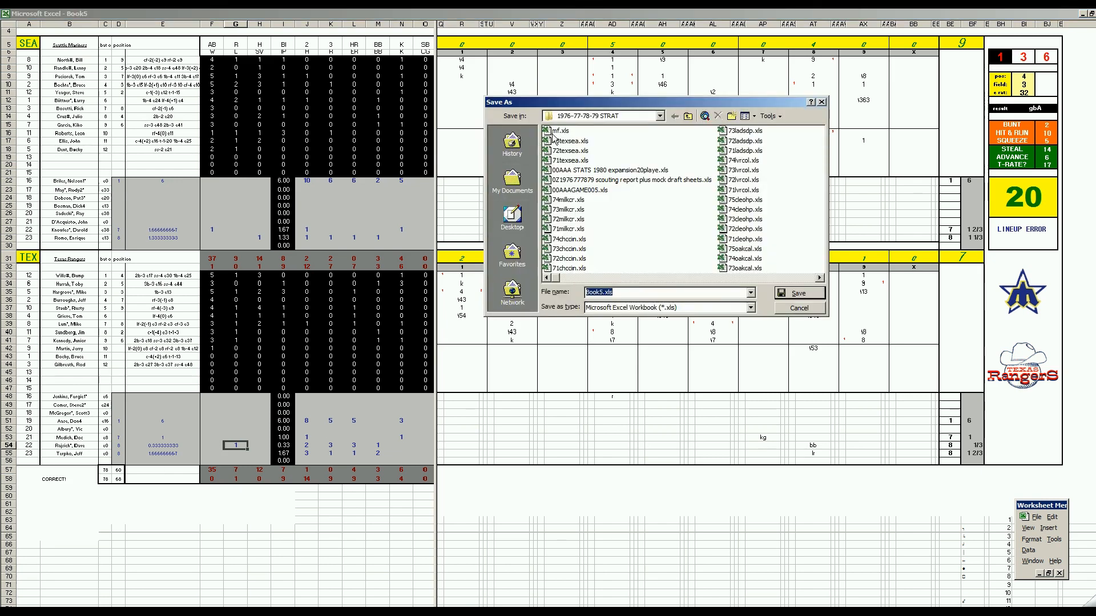
Save the game sheet under the existing name 74texsea.xls
{"action": "left_click", "coordinate": [568, 141]}
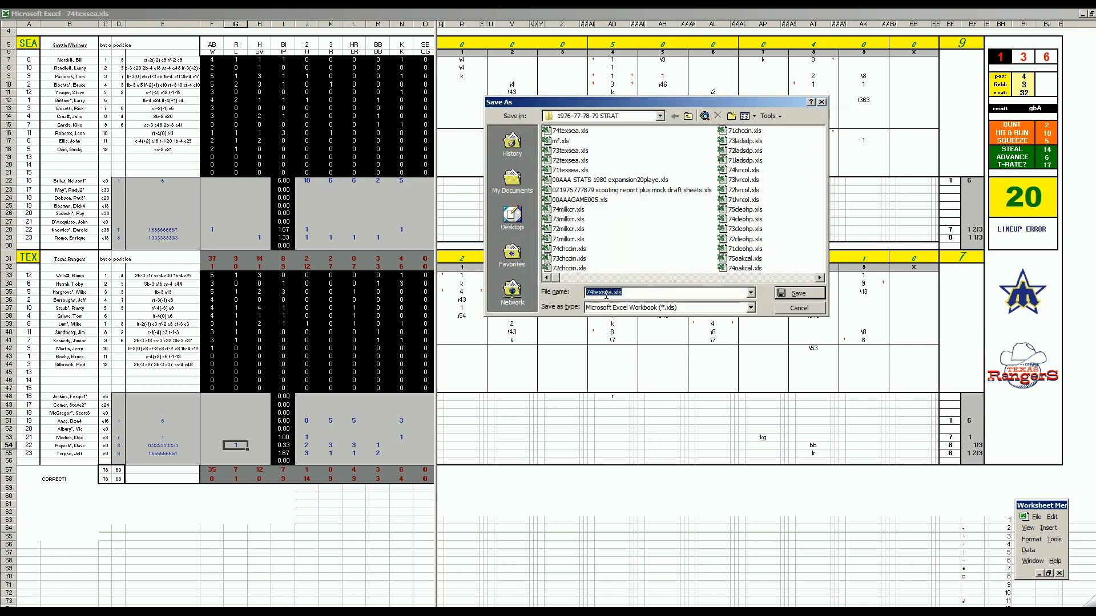
{"action": "left_click", "coordinate": [797, 293]}
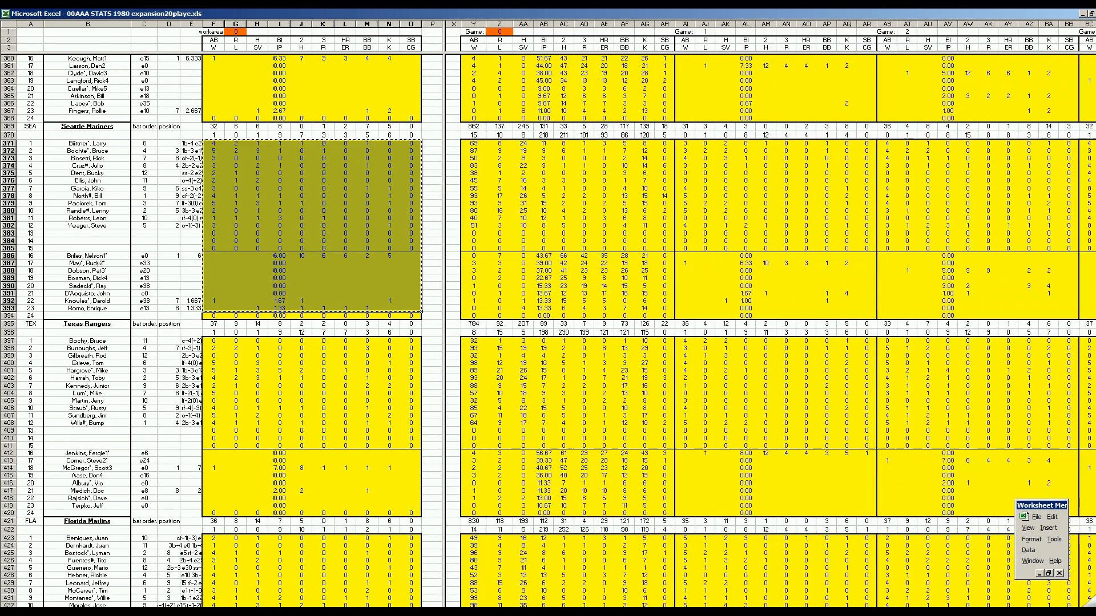
Paste the copied Texas stats into the game column of the 1980 season workbook
{"action": "scroll", "scroll_direction": "right", "scroll_amount": 3}
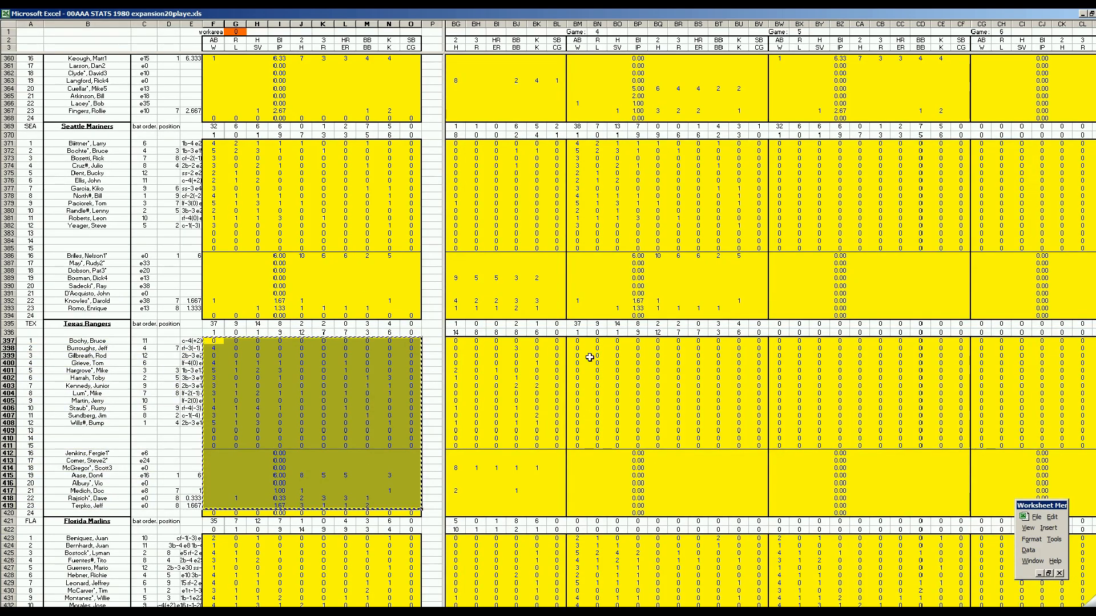
{"action": "right_click", "coordinate": [587, 356]}
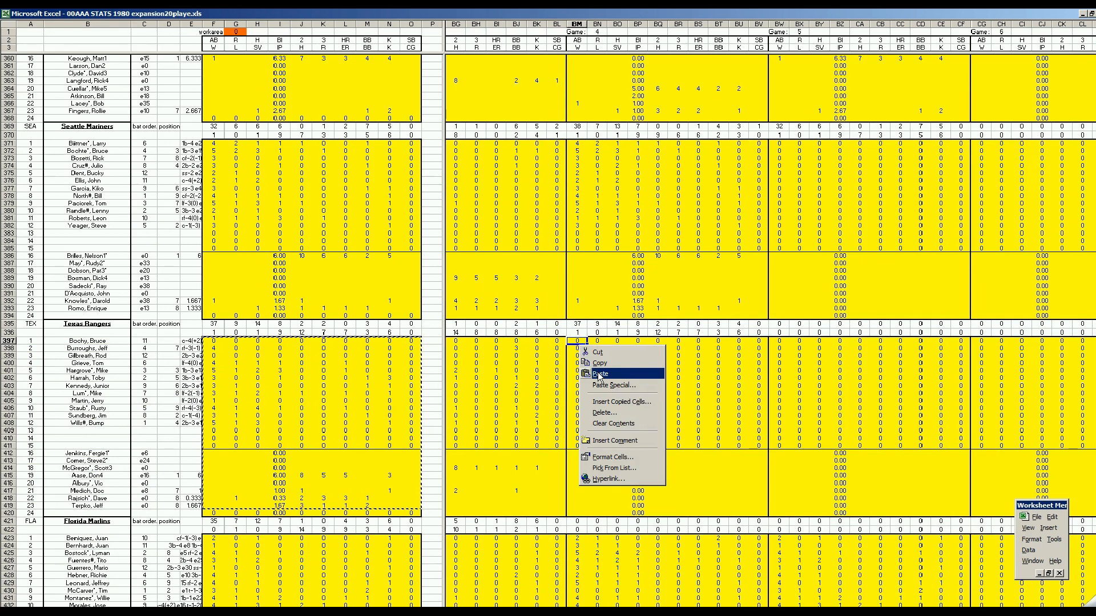
{"action": "left_click", "coordinate": [599, 373]}
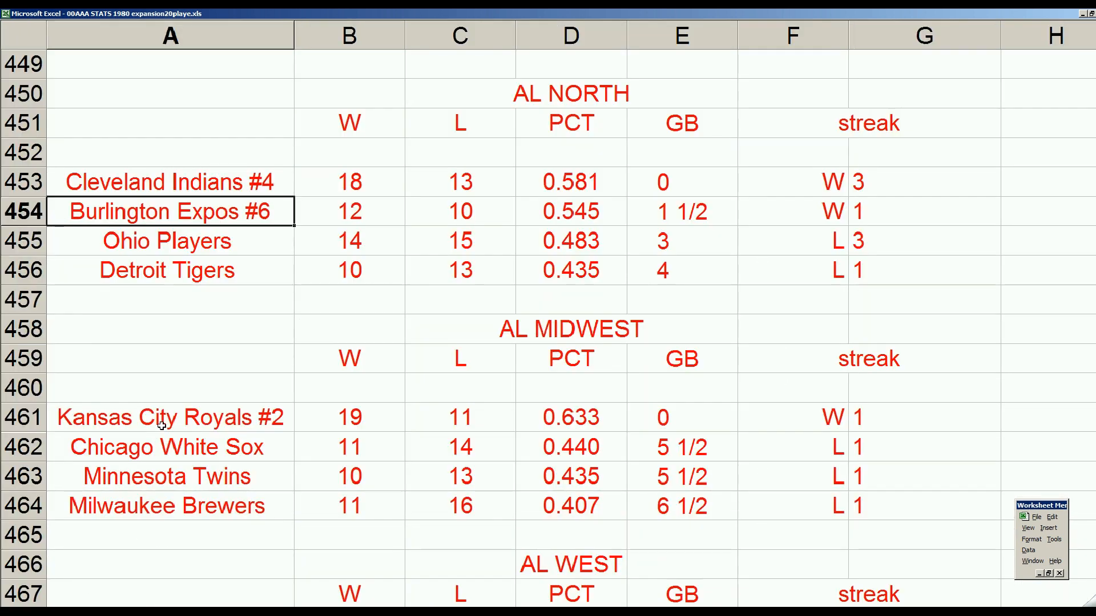
Scroll through the AL North, Midwest and West standings tables
{"action": "scroll", "scroll_direction": "down", "scroll_amount": 3}
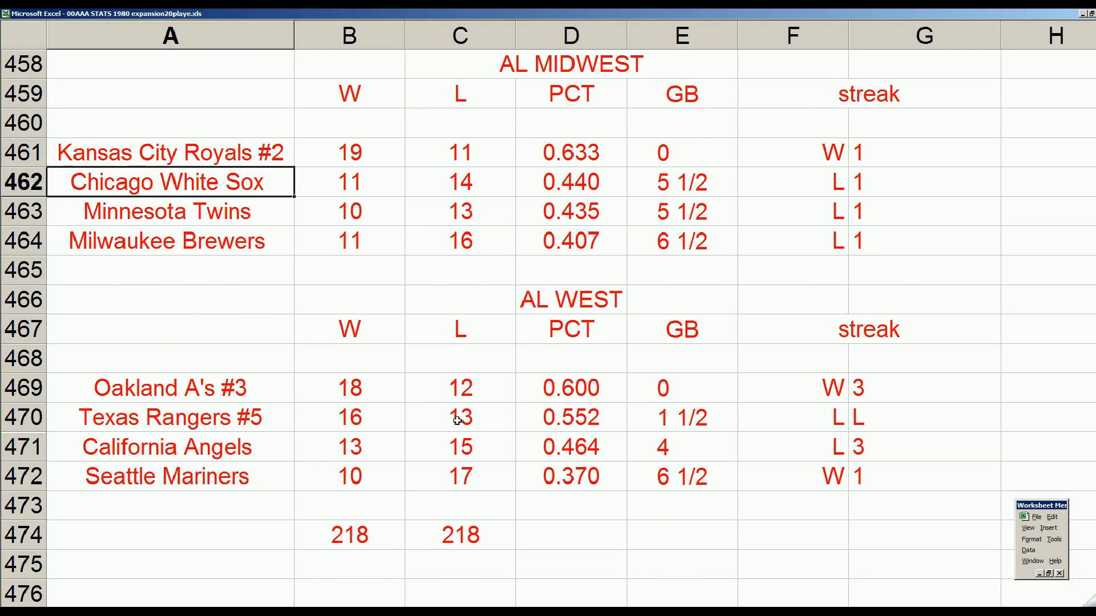
{"action": "mouse_move", "coordinate": [422, 424]}
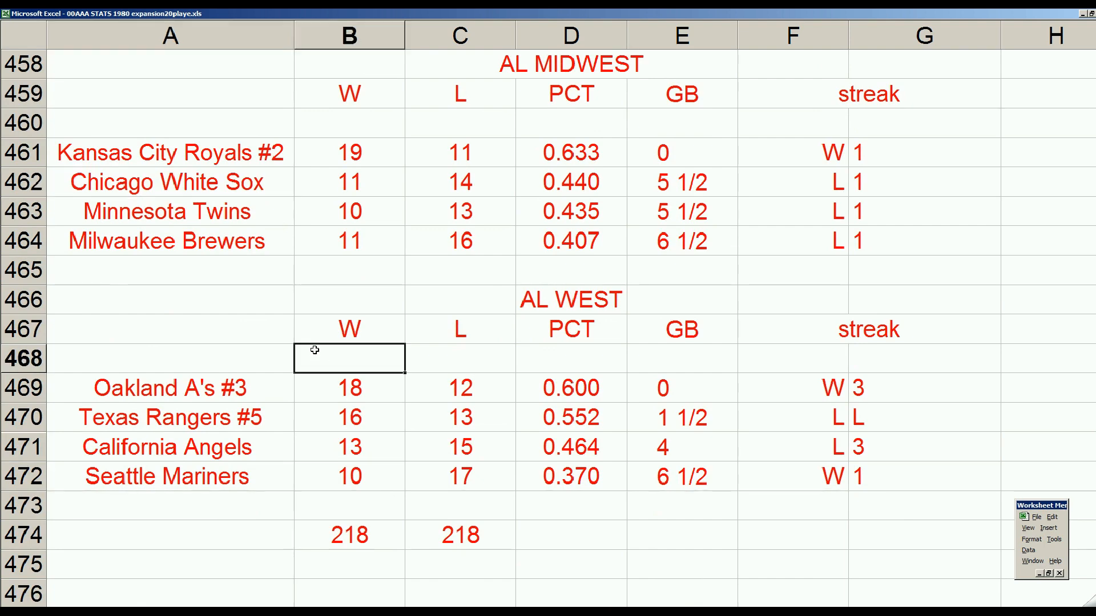
{"action": "scroll", "scroll_direction": "up", "scroll_amount": 3}
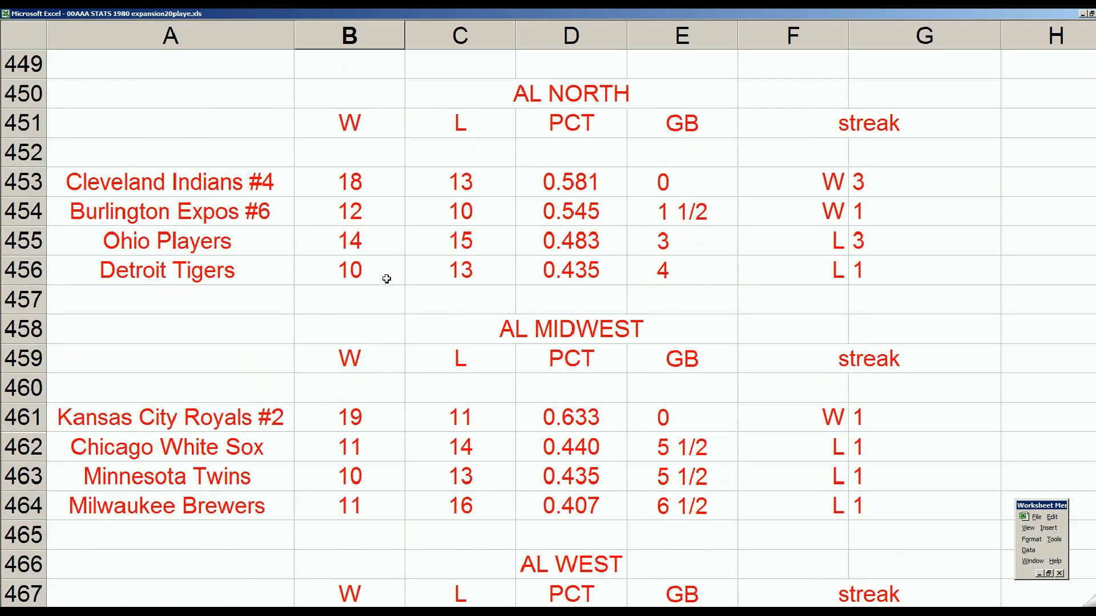
{"action": "scroll", "scroll_direction": "down", "scroll_amount": 3}
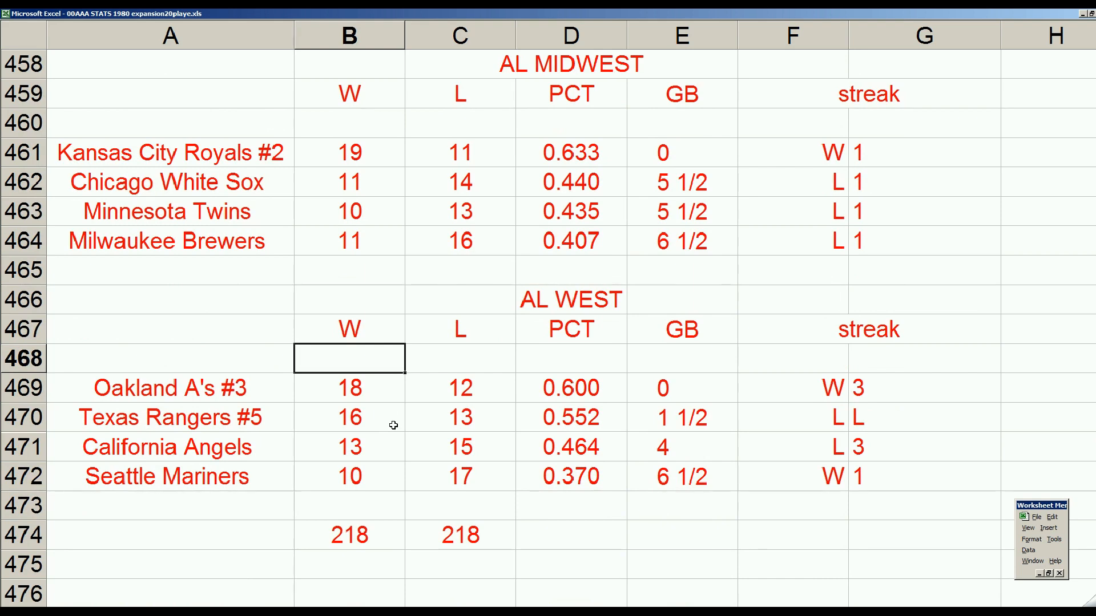
{"action": "mouse_move", "coordinate": [985, 576]}
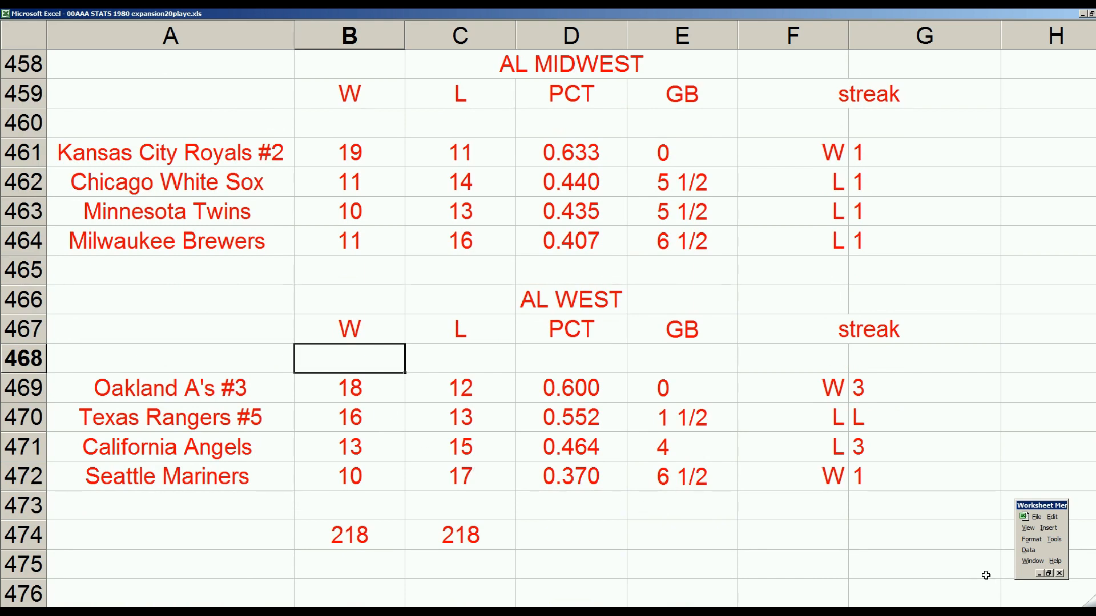